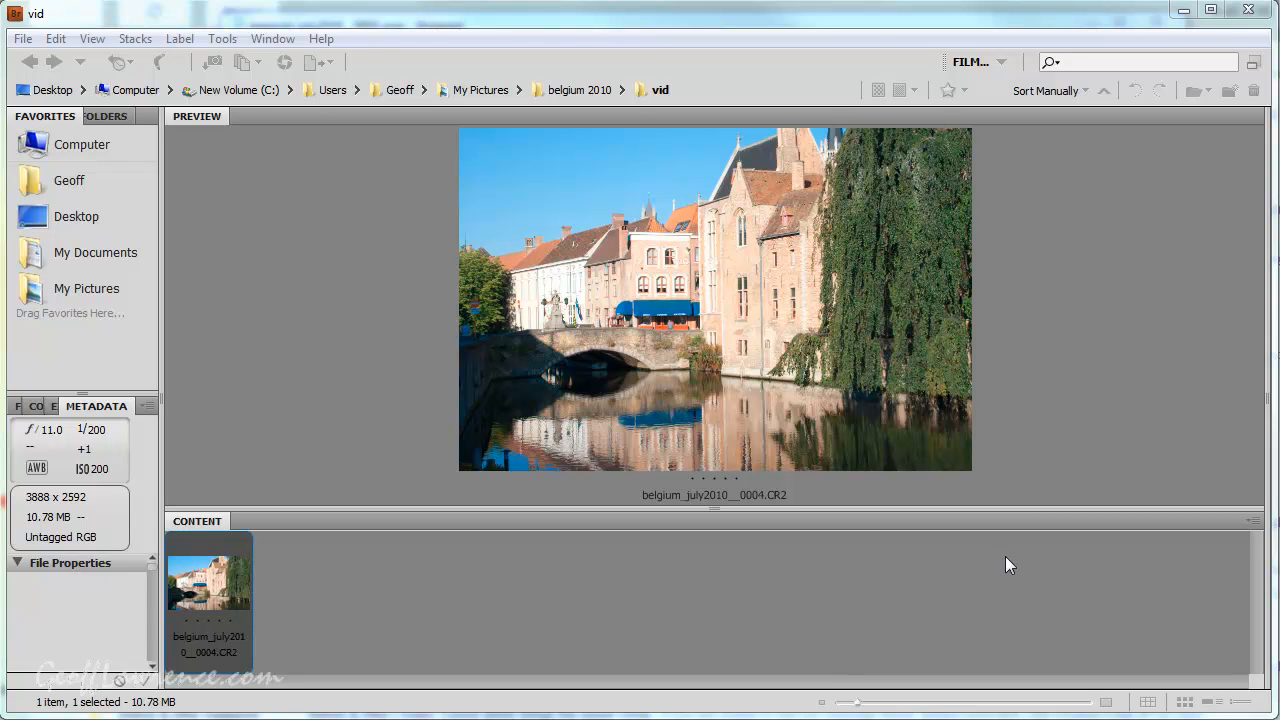
mouse_move(1006, 588)
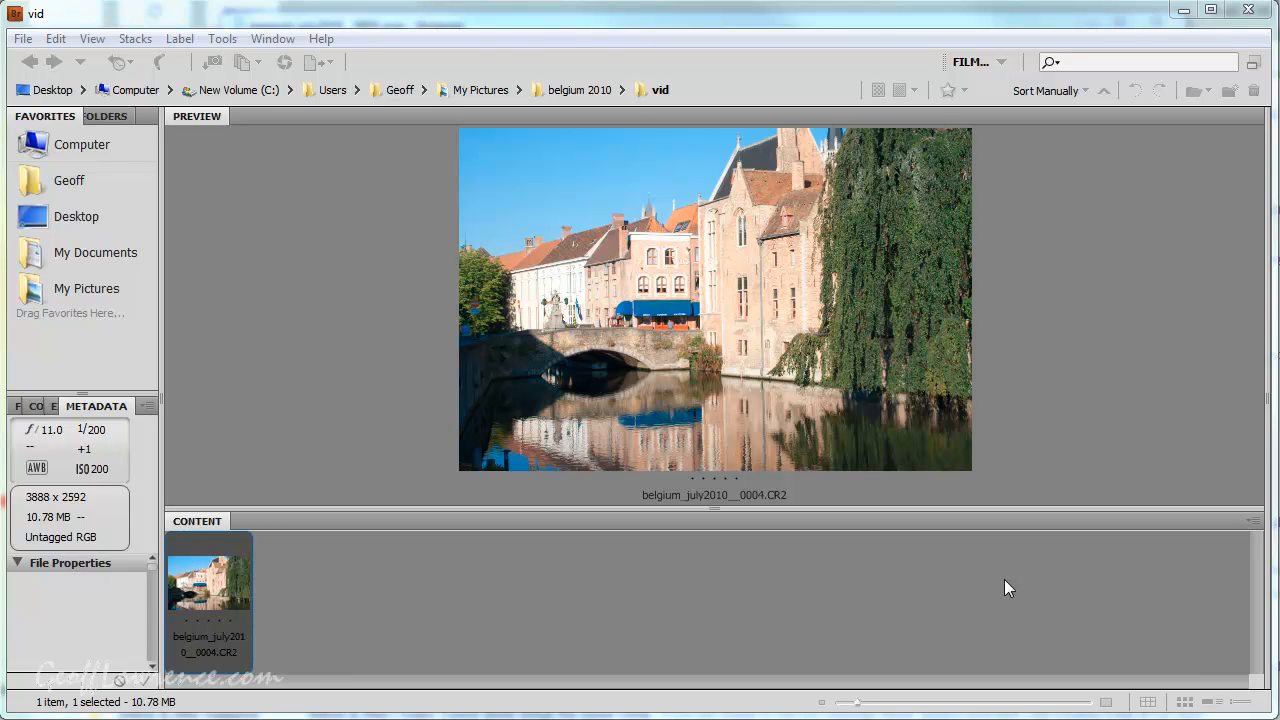
mouse_move(1018, 578)
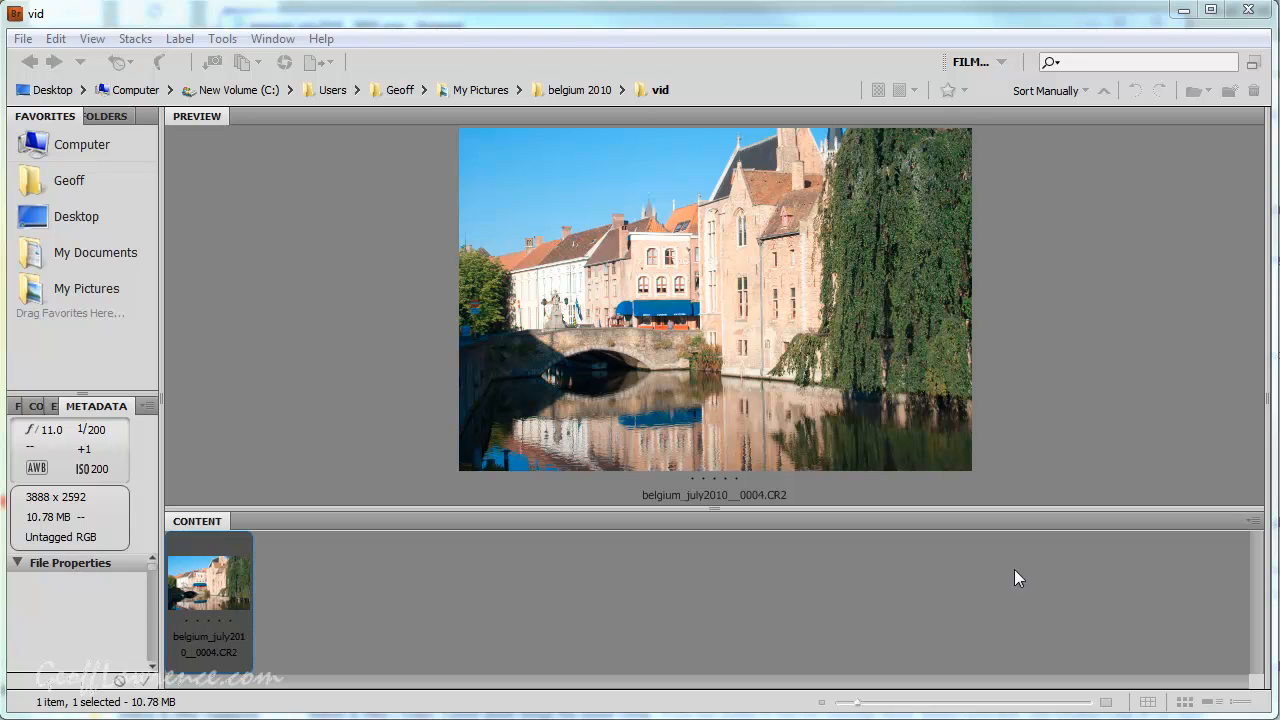
mouse_move(1007, 601)
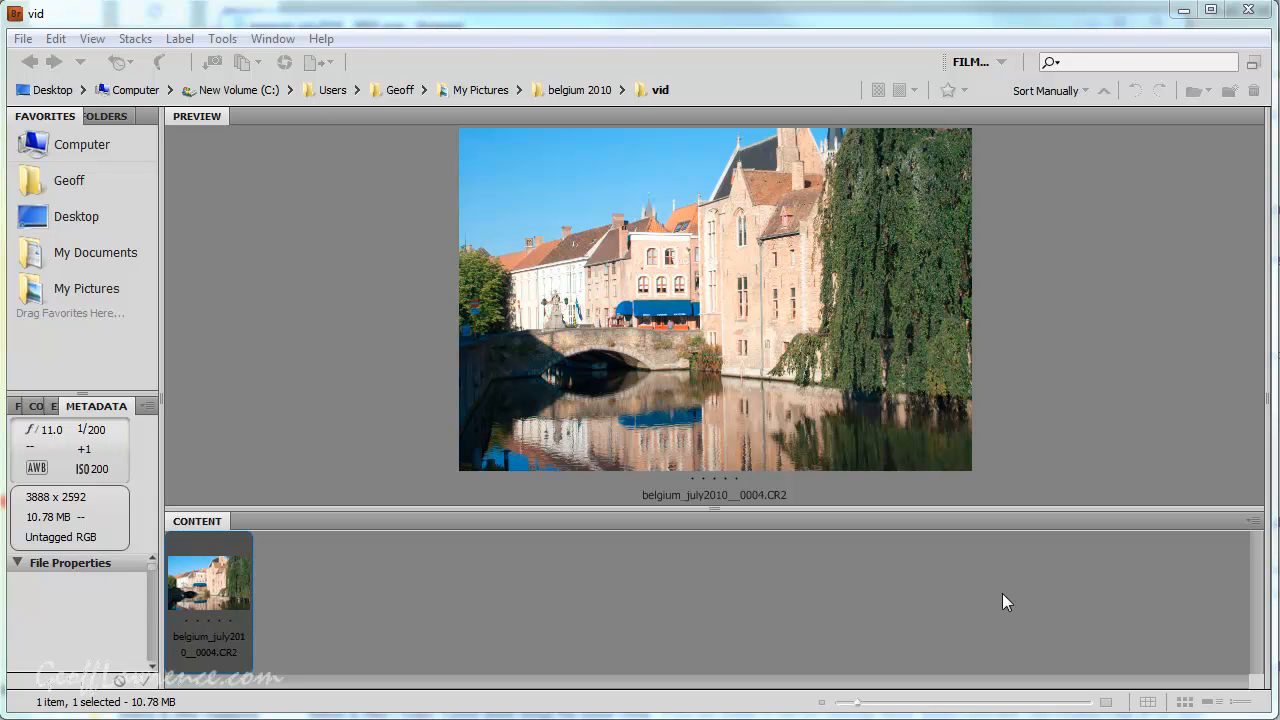
mouse_move(392, 208)
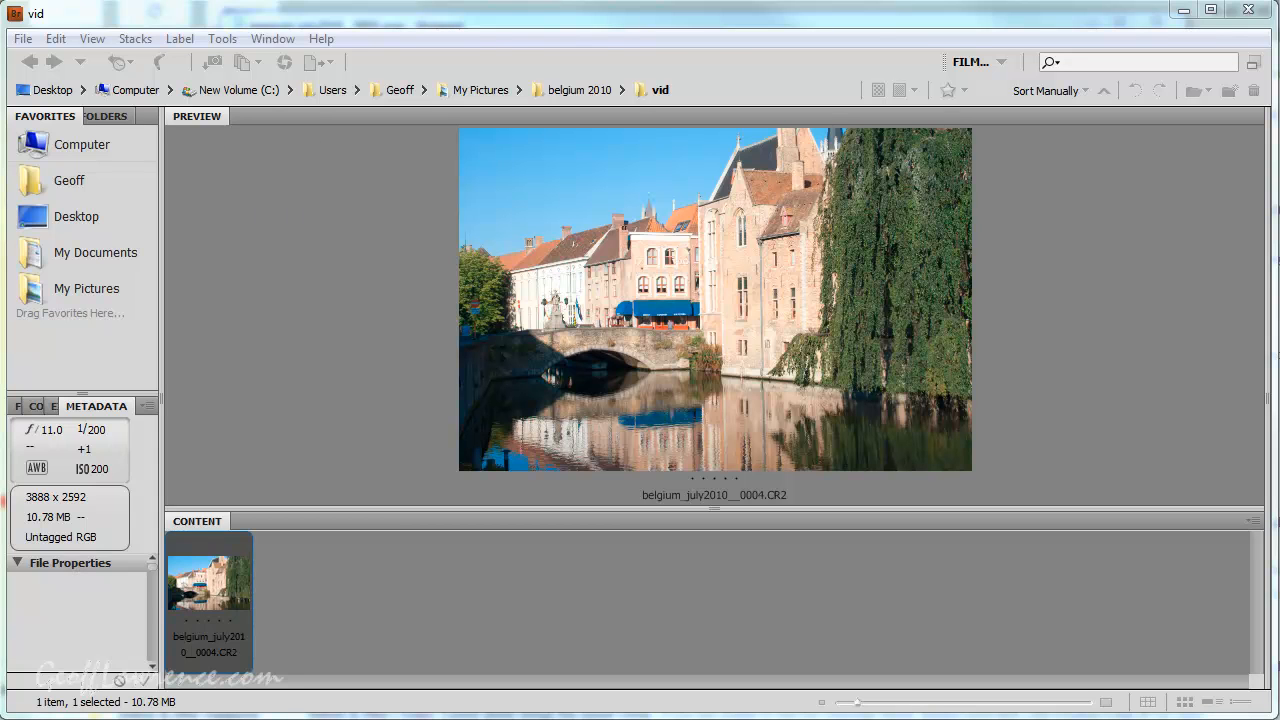
mouse_move(370, 235)
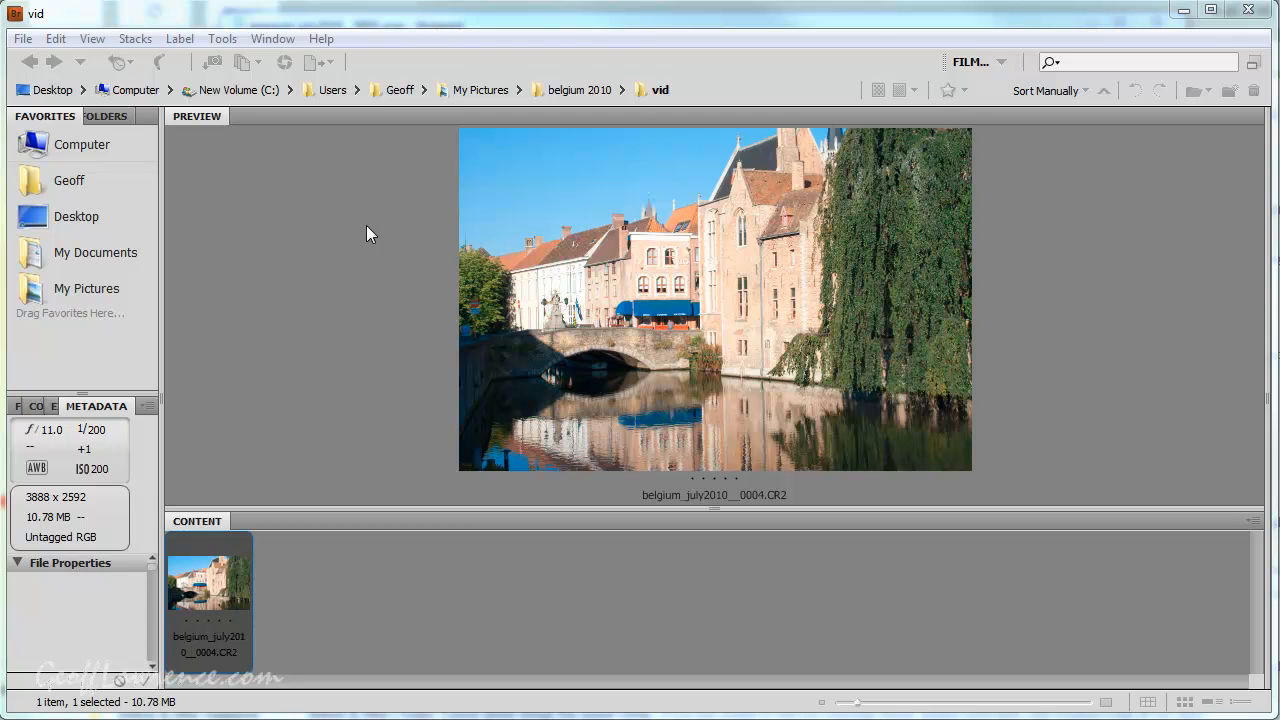
mouse_move(342, 178)
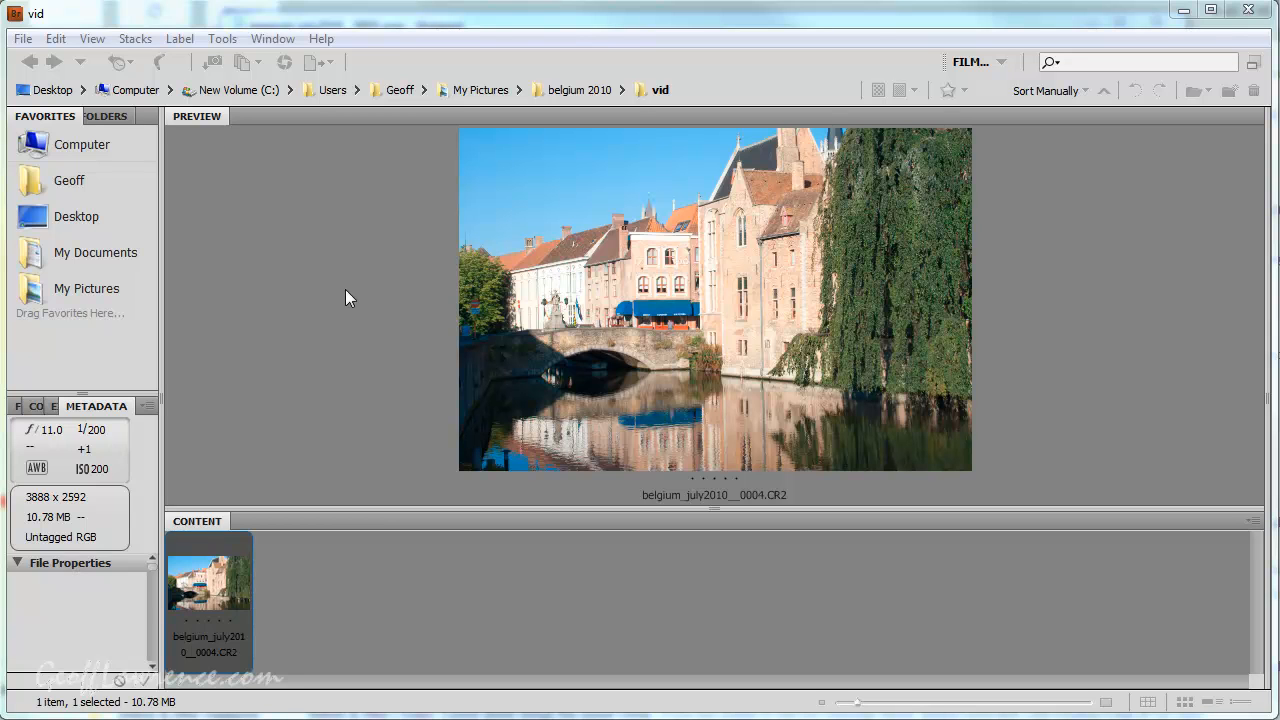
mouse_move(370, 507)
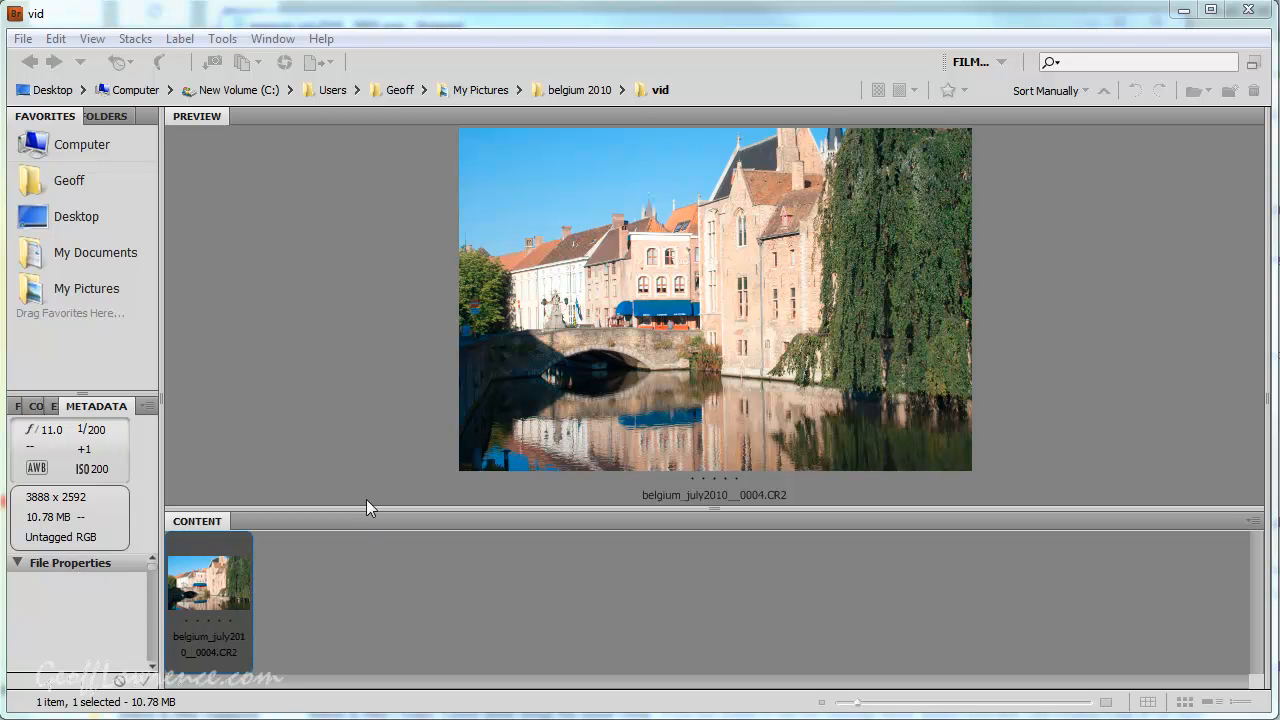
mouse_move(360, 392)
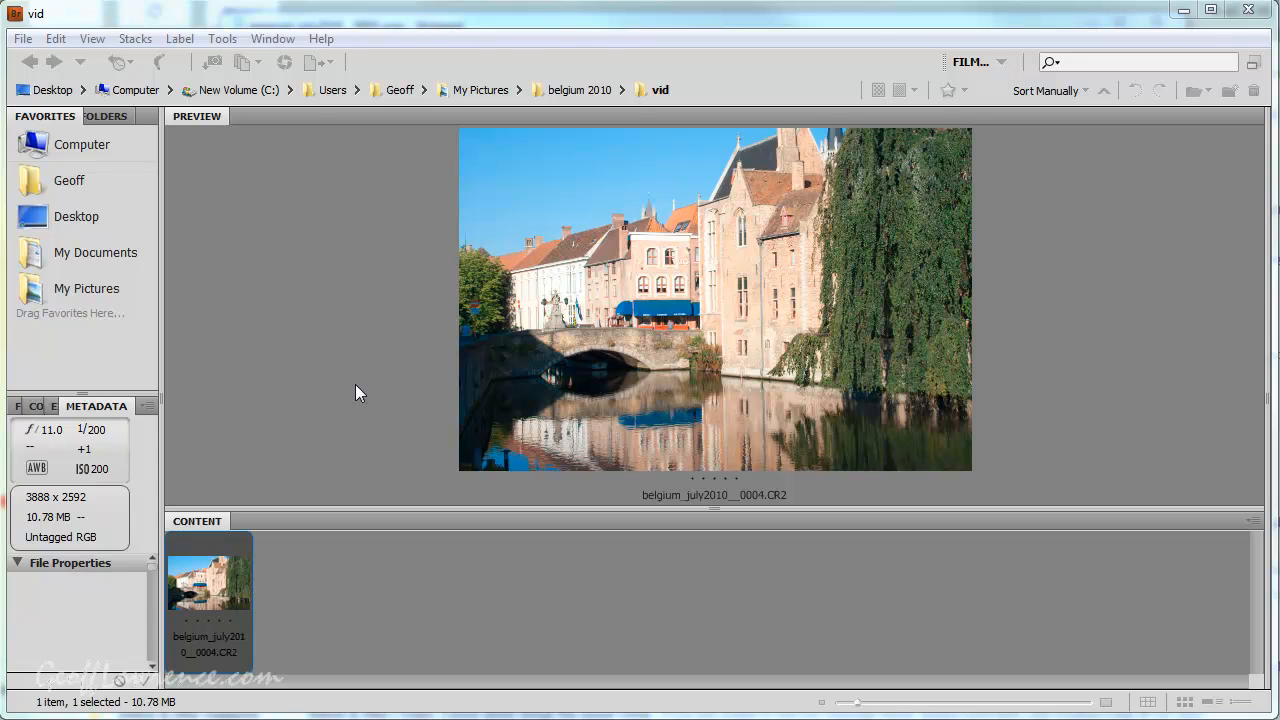
mouse_move(770, 638)
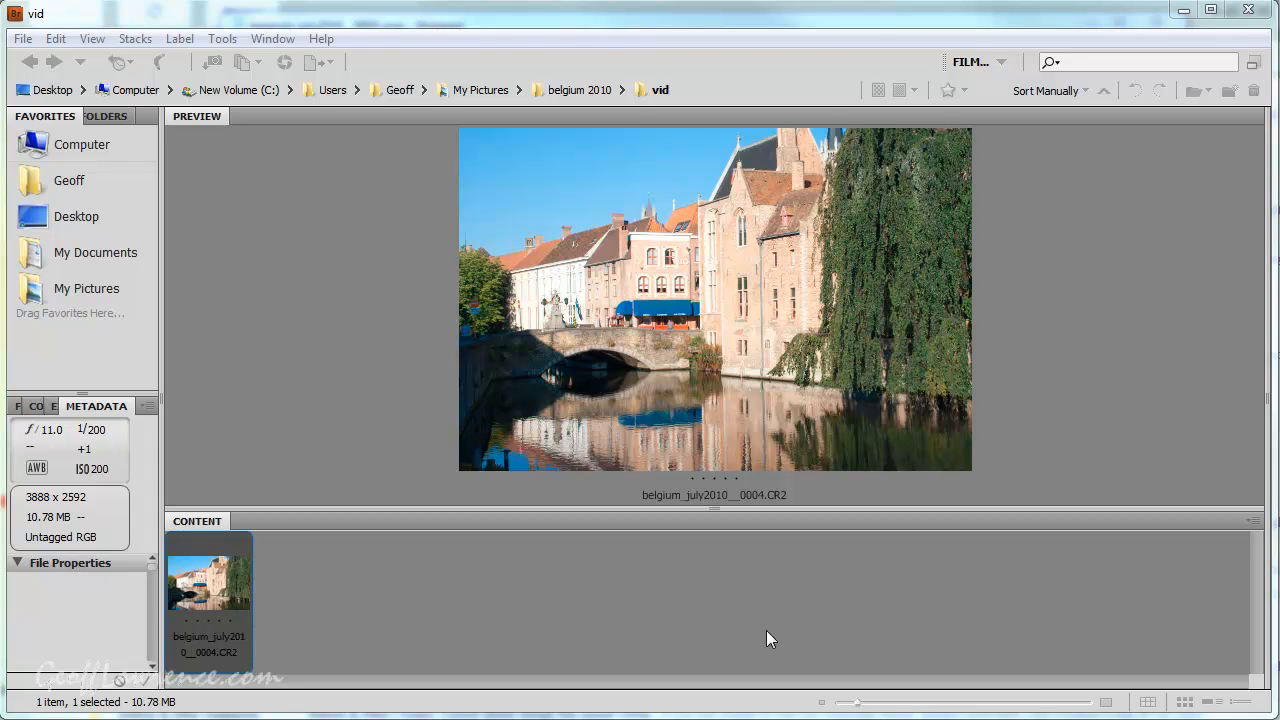
mouse_move(350, 342)
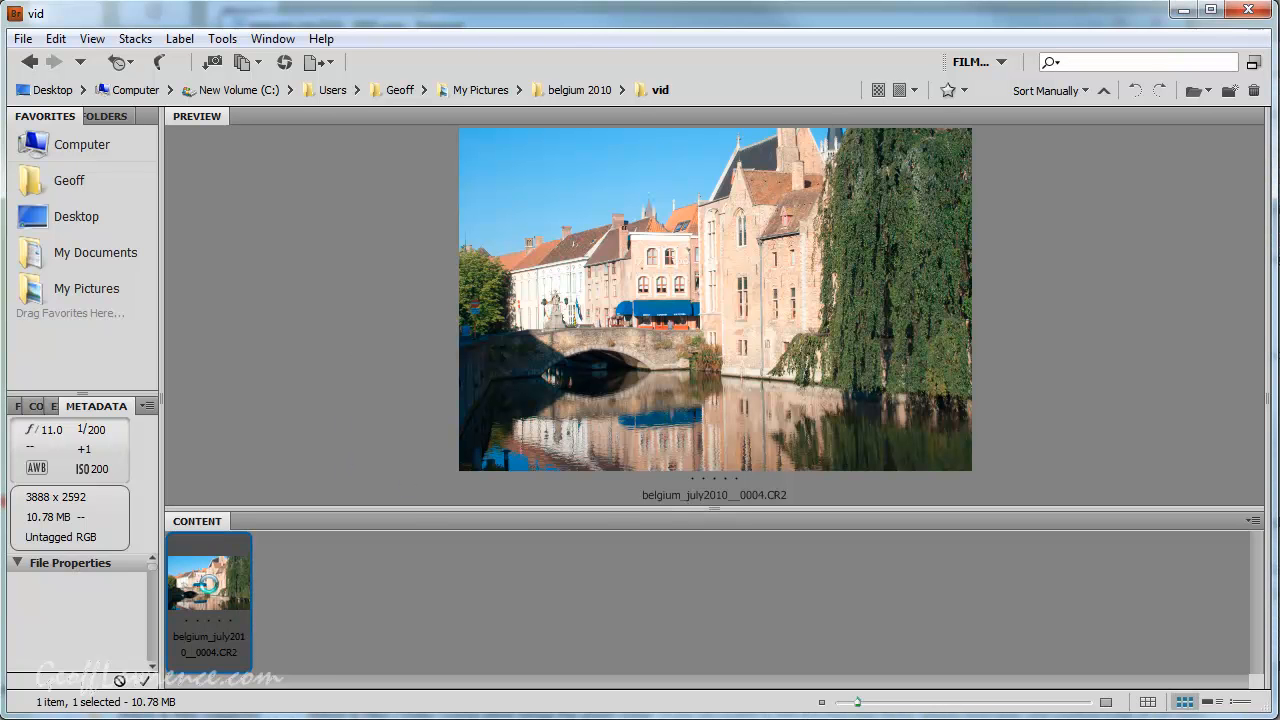
Open the canal CR2 in Camera Raw and set Brightness +3, Blacks 0, Temperature 5050
double_click(207, 580)
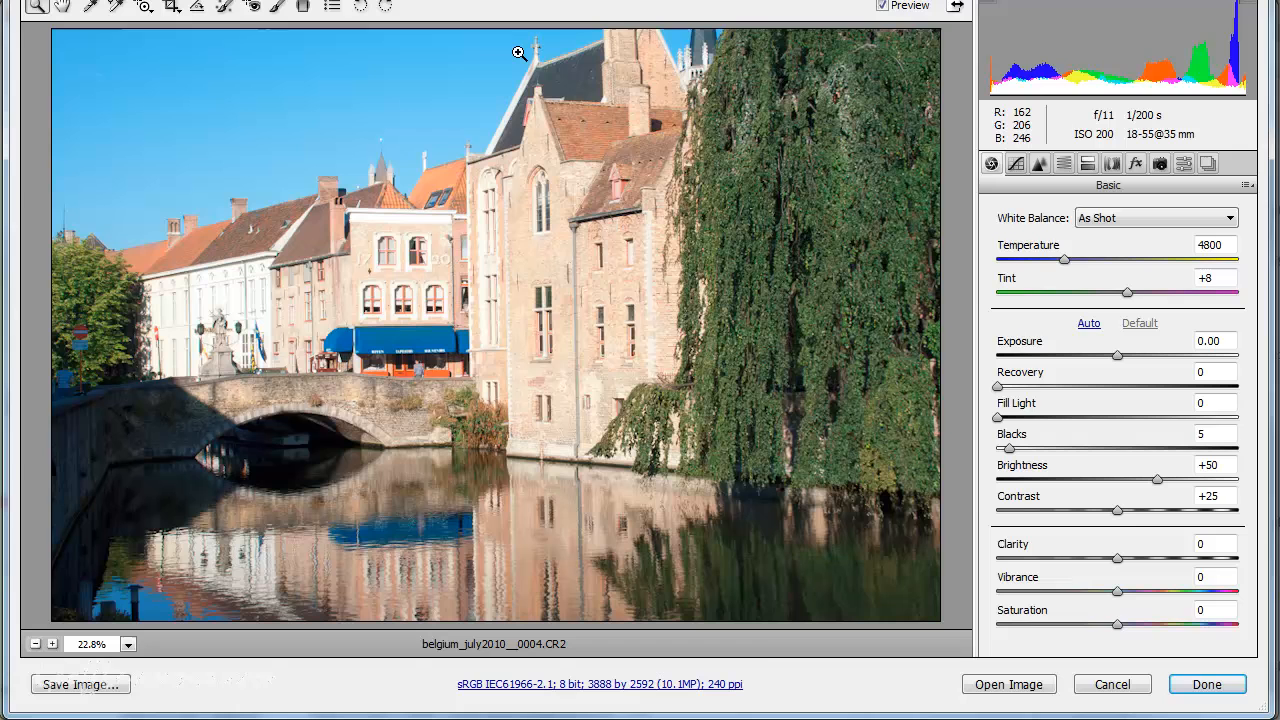
mouse_move(448, 693)
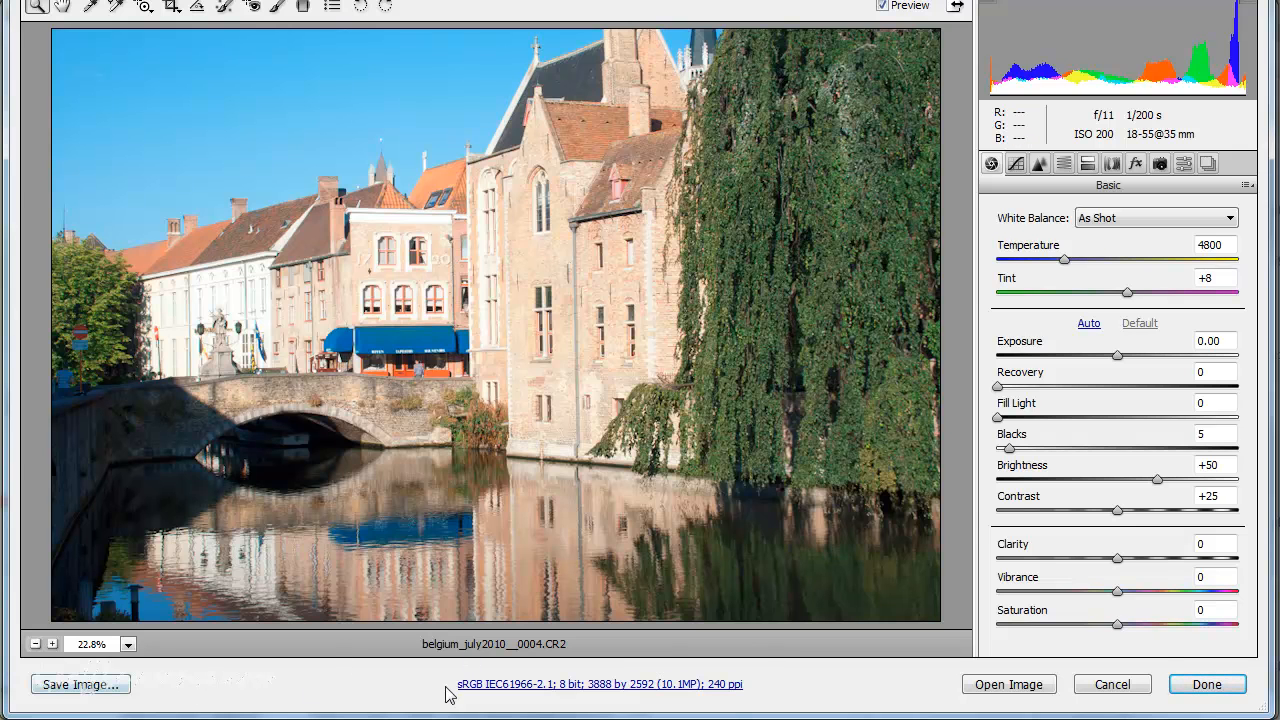
mouse_move(926, 694)
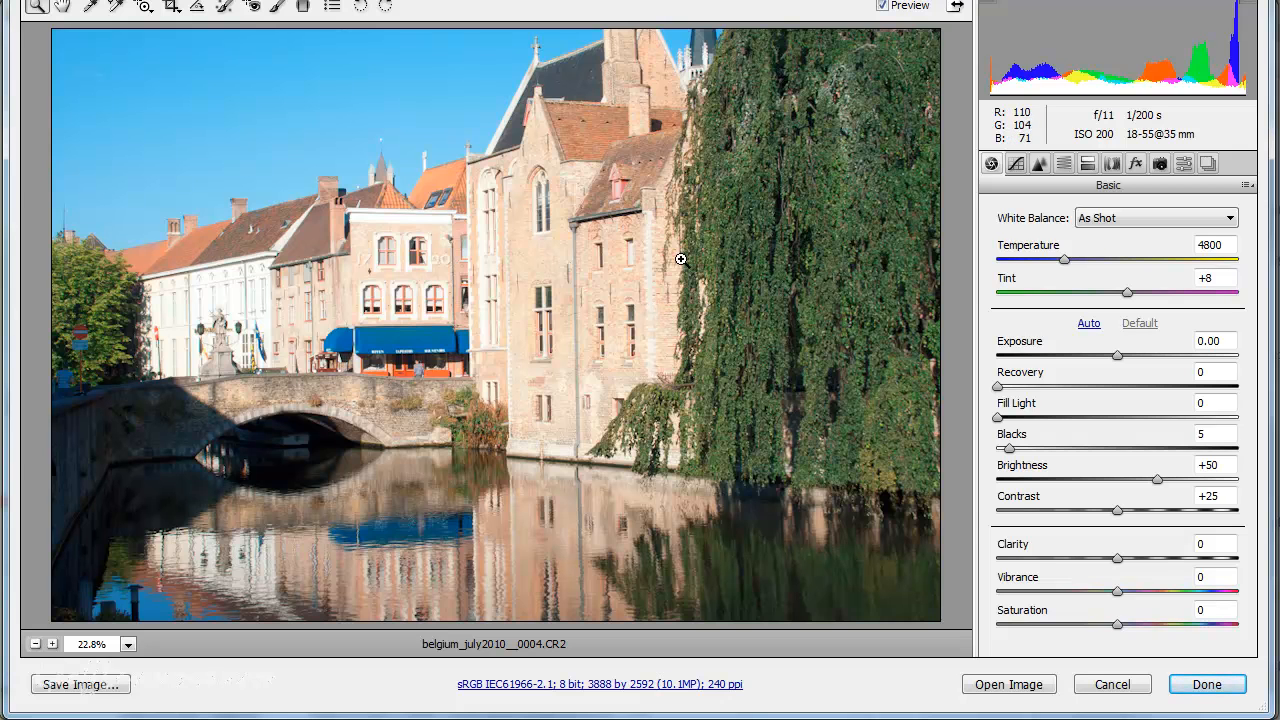
mouse_move(1115, 472)
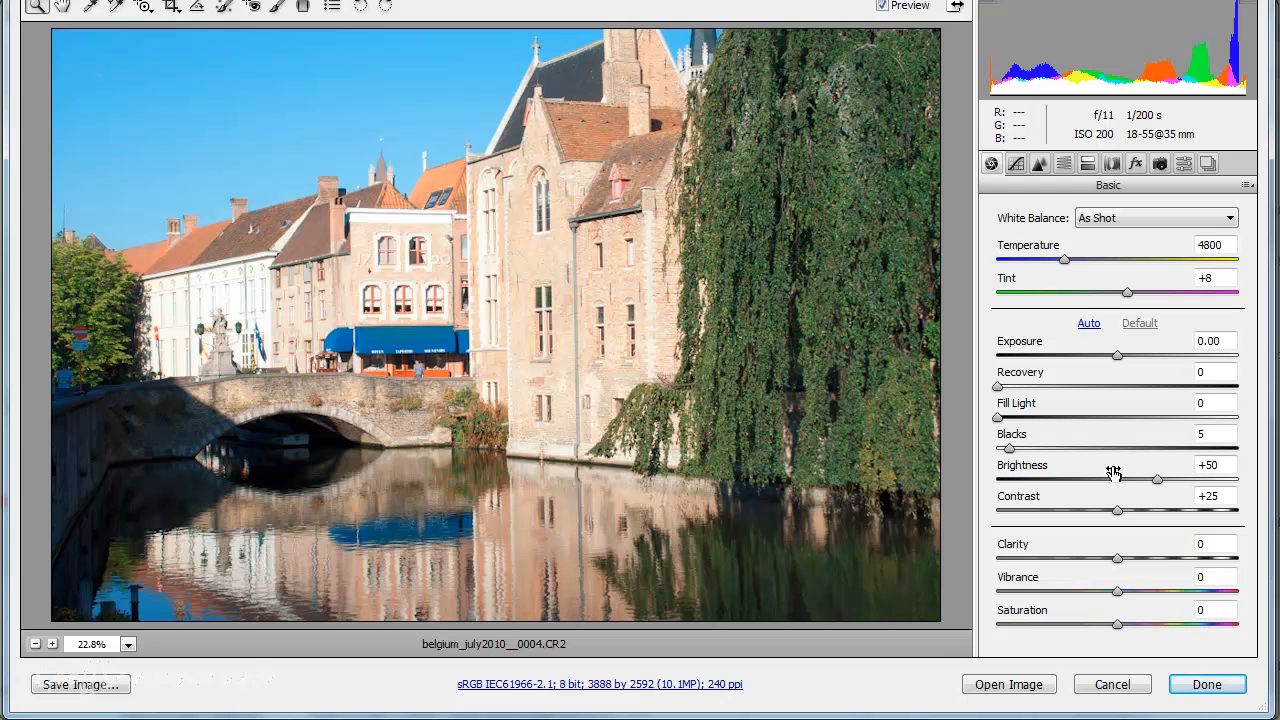
drag(1157, 481, 1131, 481)
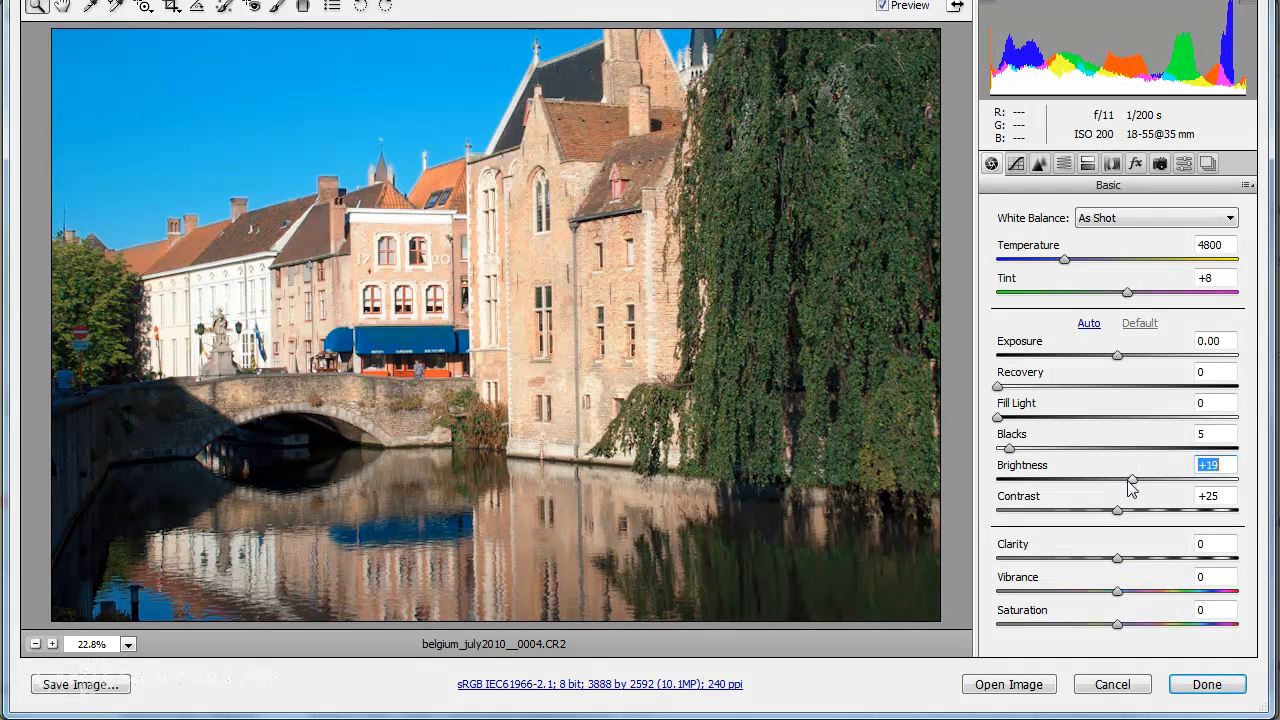
drag(1133, 481, 1118, 481)
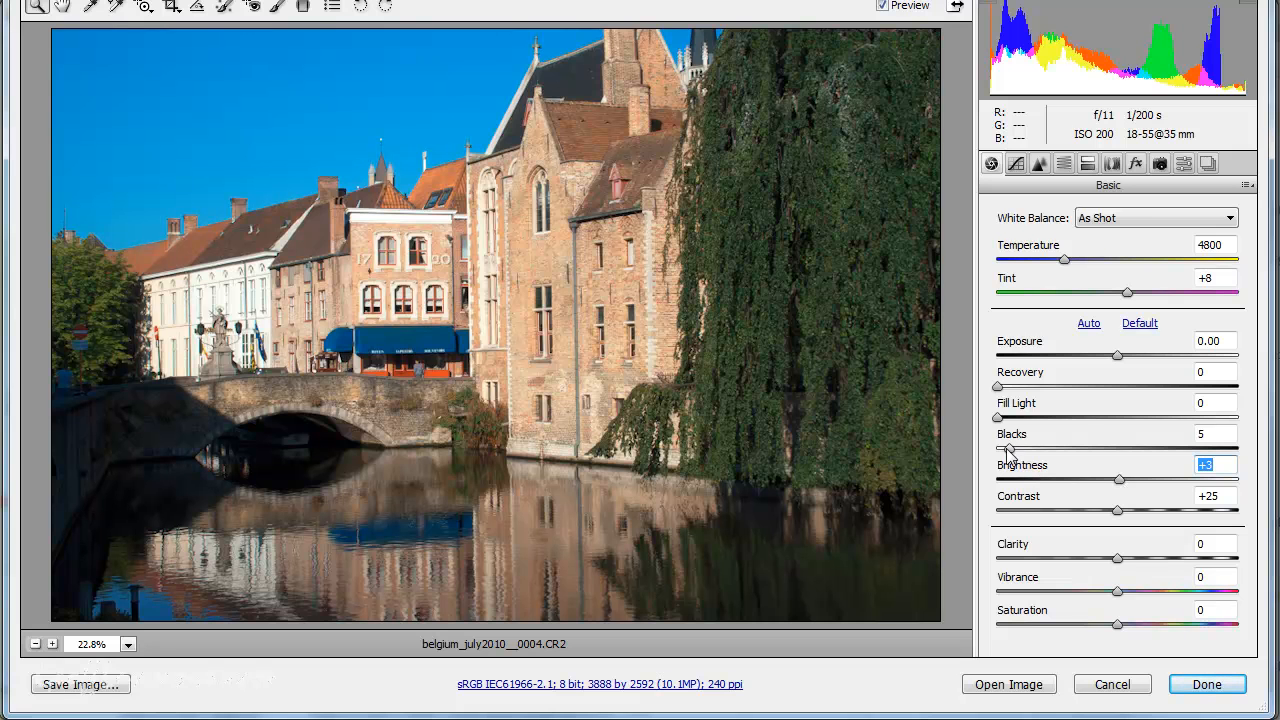
click(1216, 433)
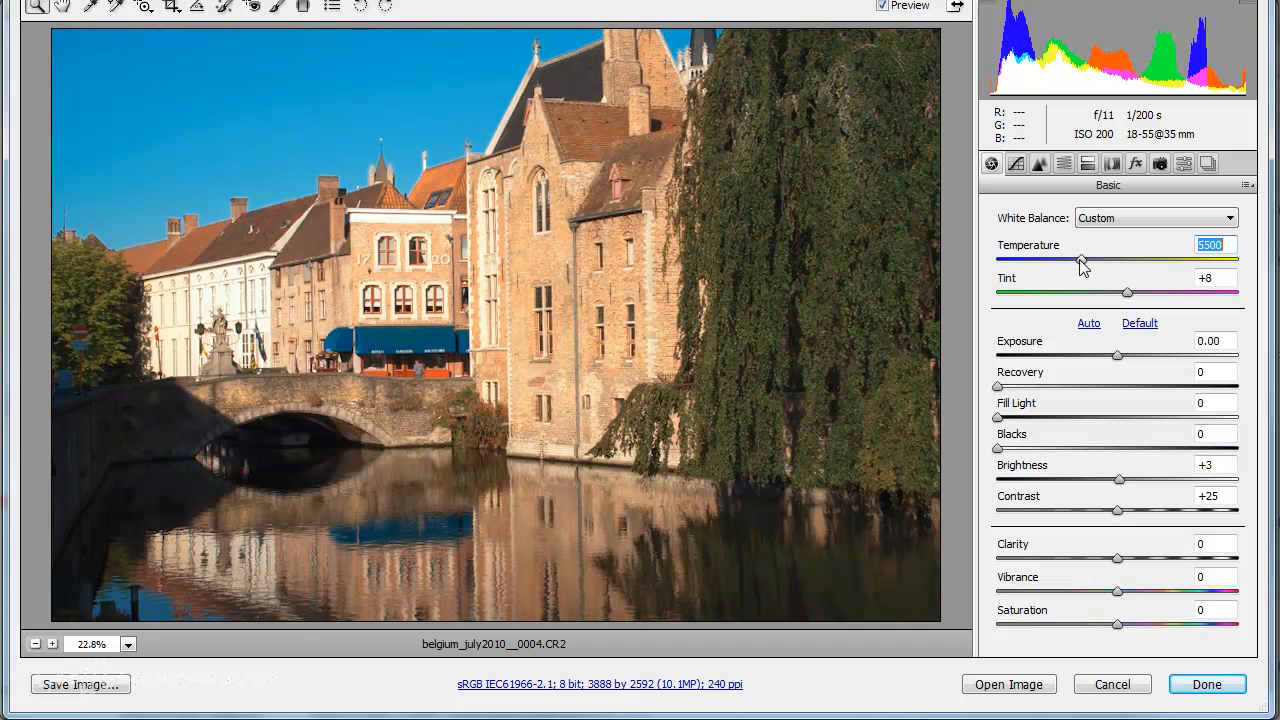
drag(1082, 260, 1070, 260)
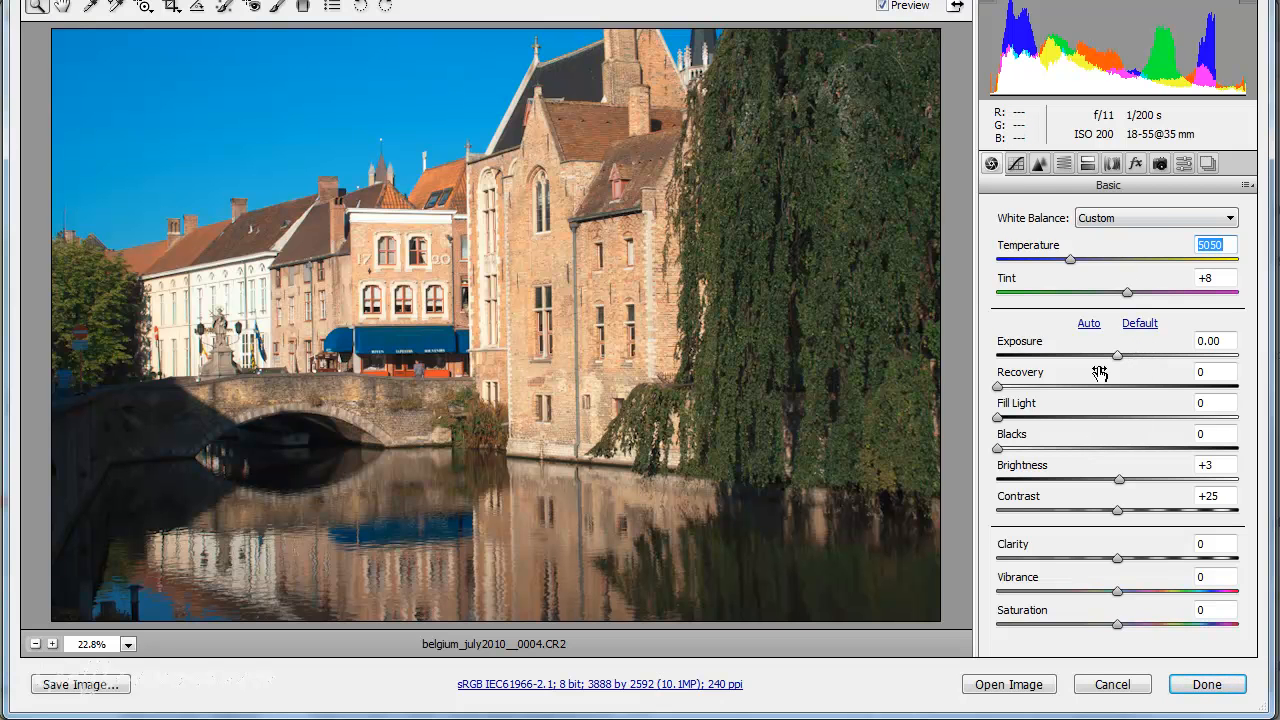
mouse_move(918, 703)
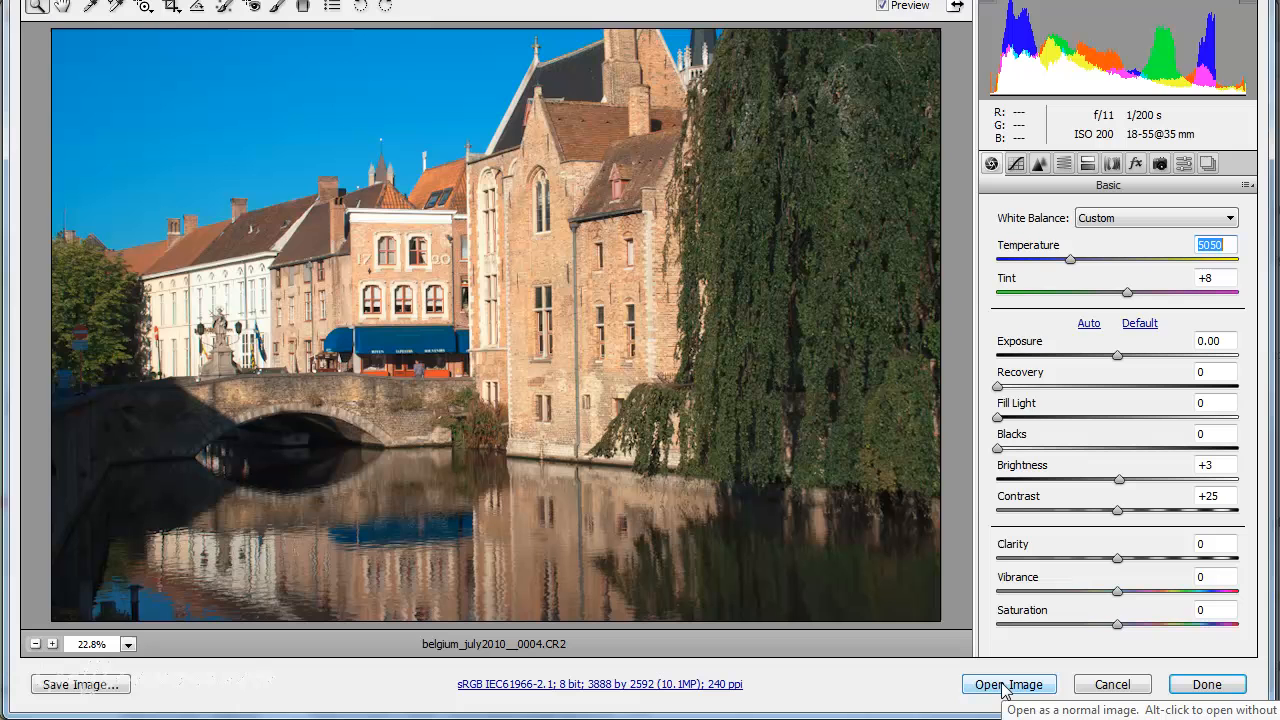
mouse_move(1112, 684)
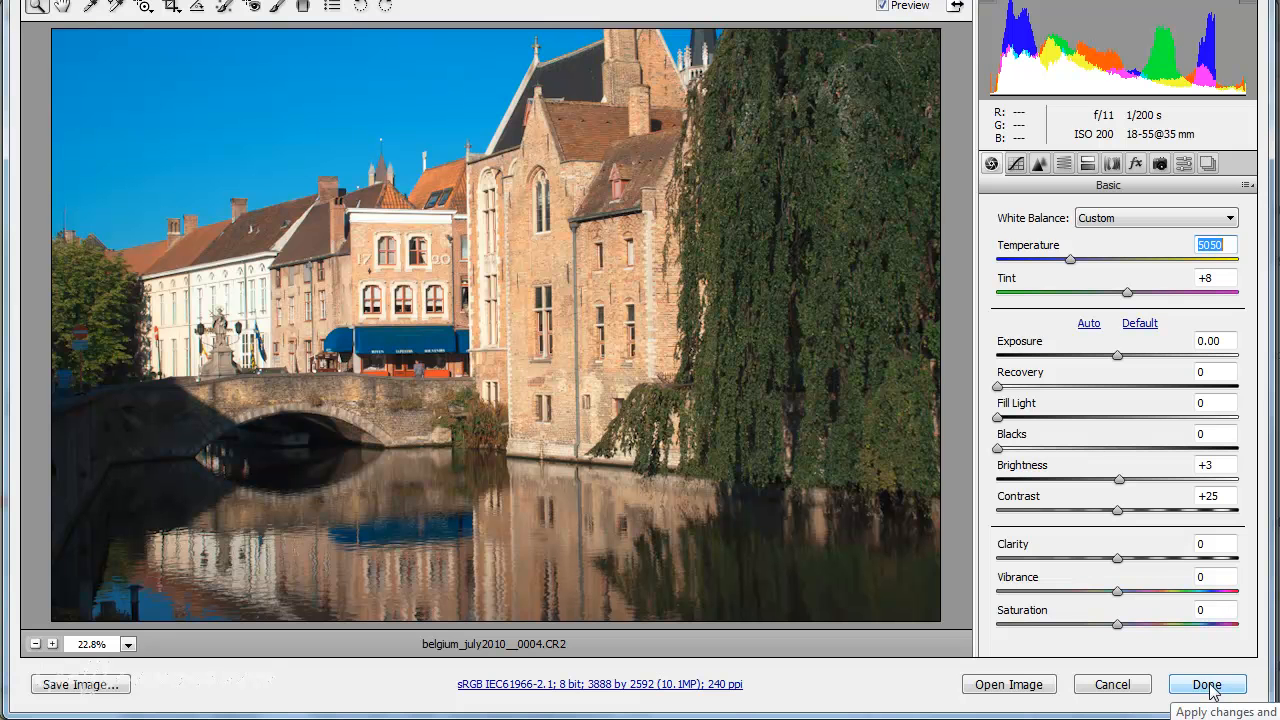
Apply the Camera Raw adjustments with Done and return to Bridge
click(1206, 685)
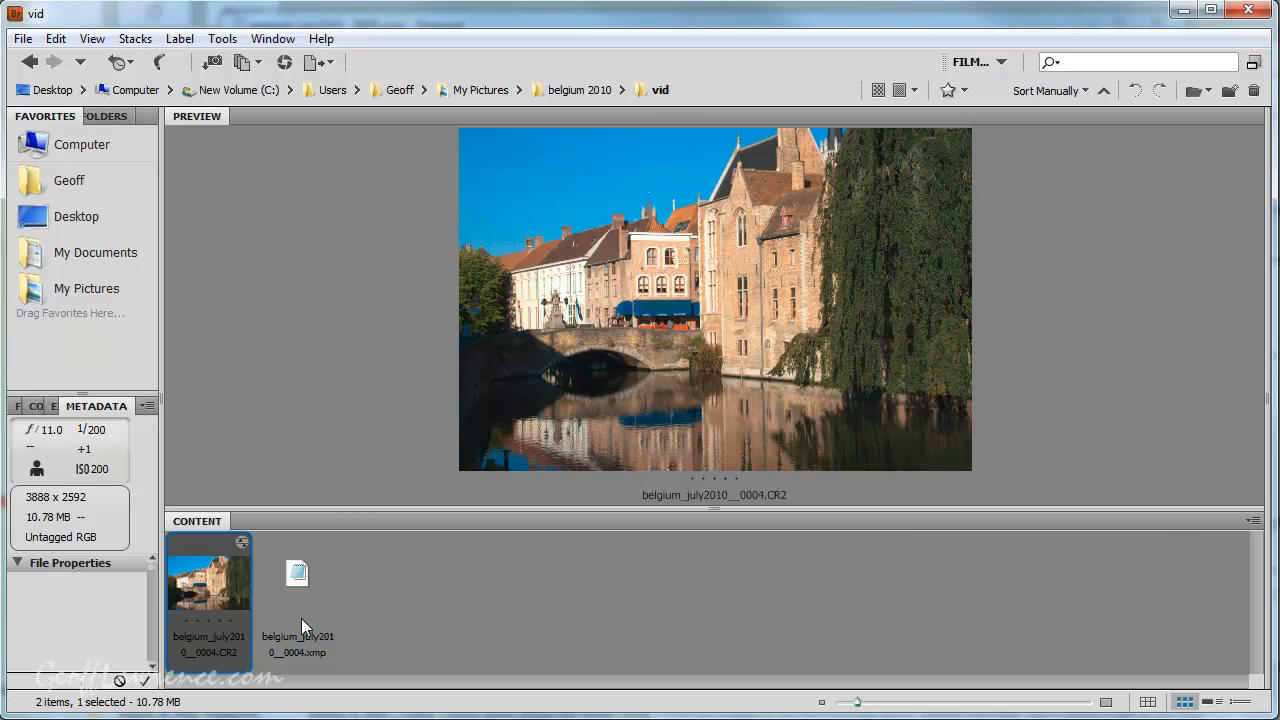
Select the belgium_july2010__0004.xmp sidecar in the Content panel
click(297, 573)
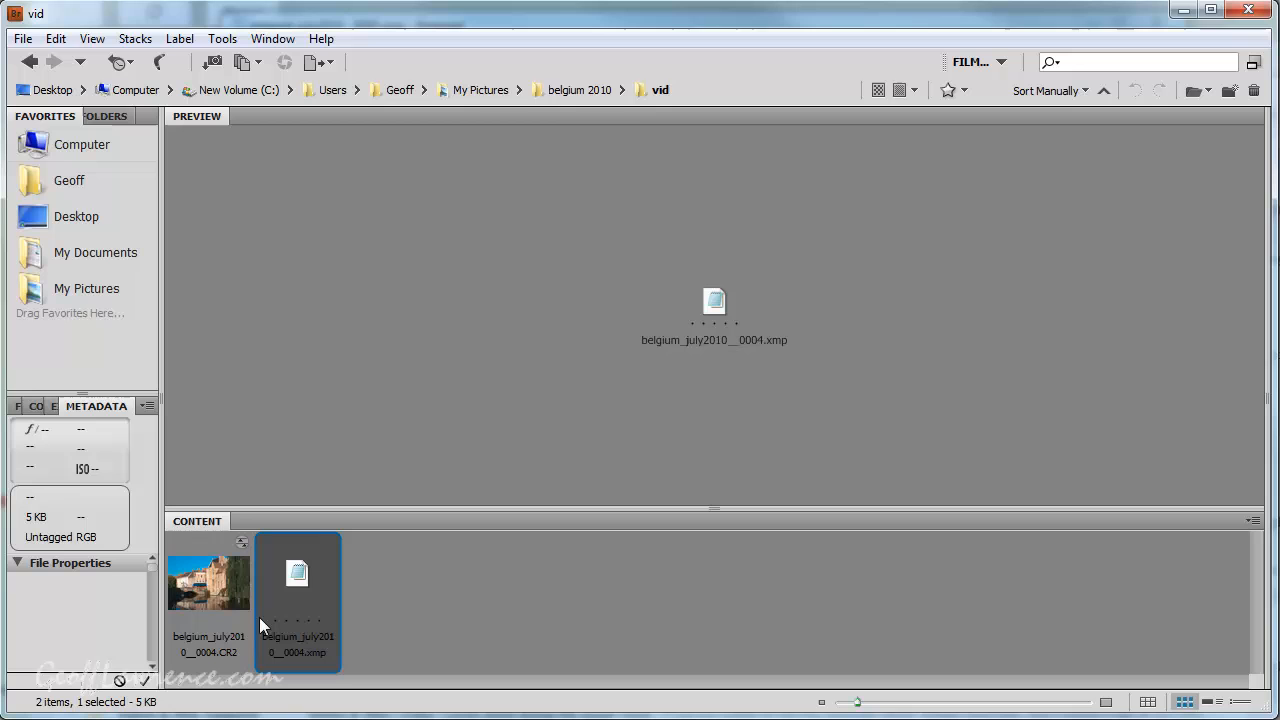
mouse_move(302, 665)
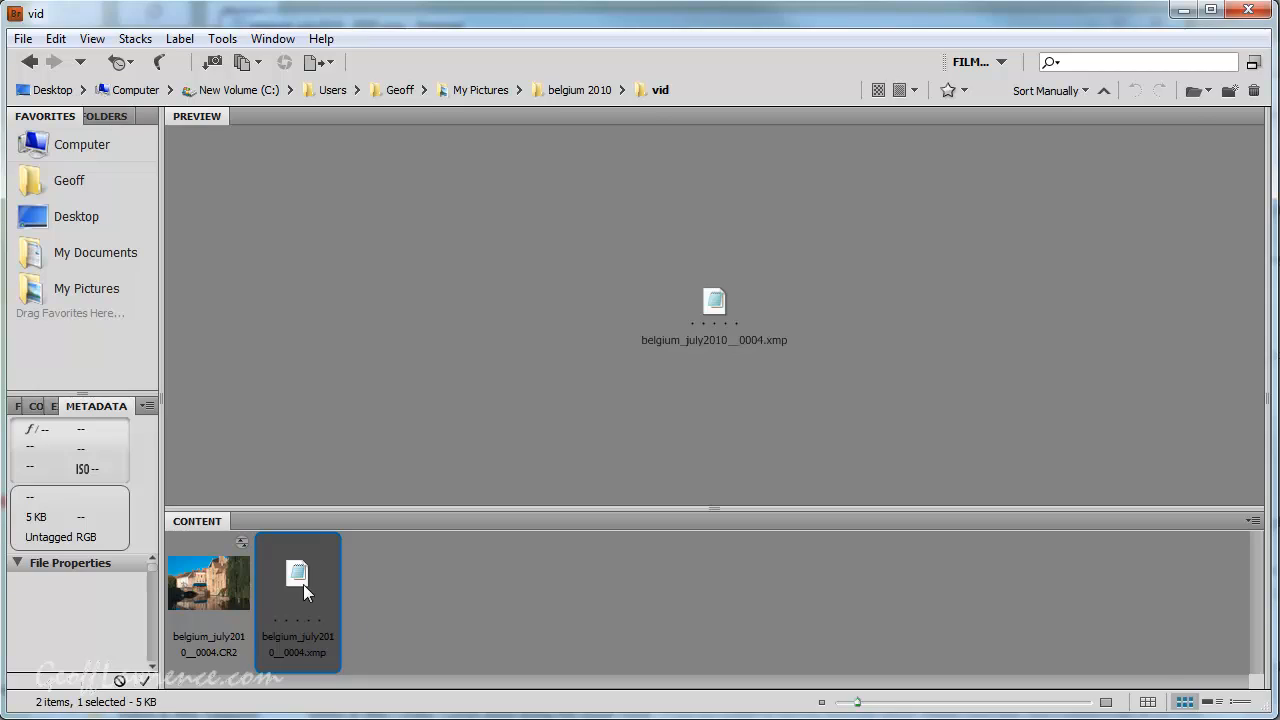
Open the .xmp sidecar in Notepad and highlight the crs:Shadows setting
double_click(297, 573)
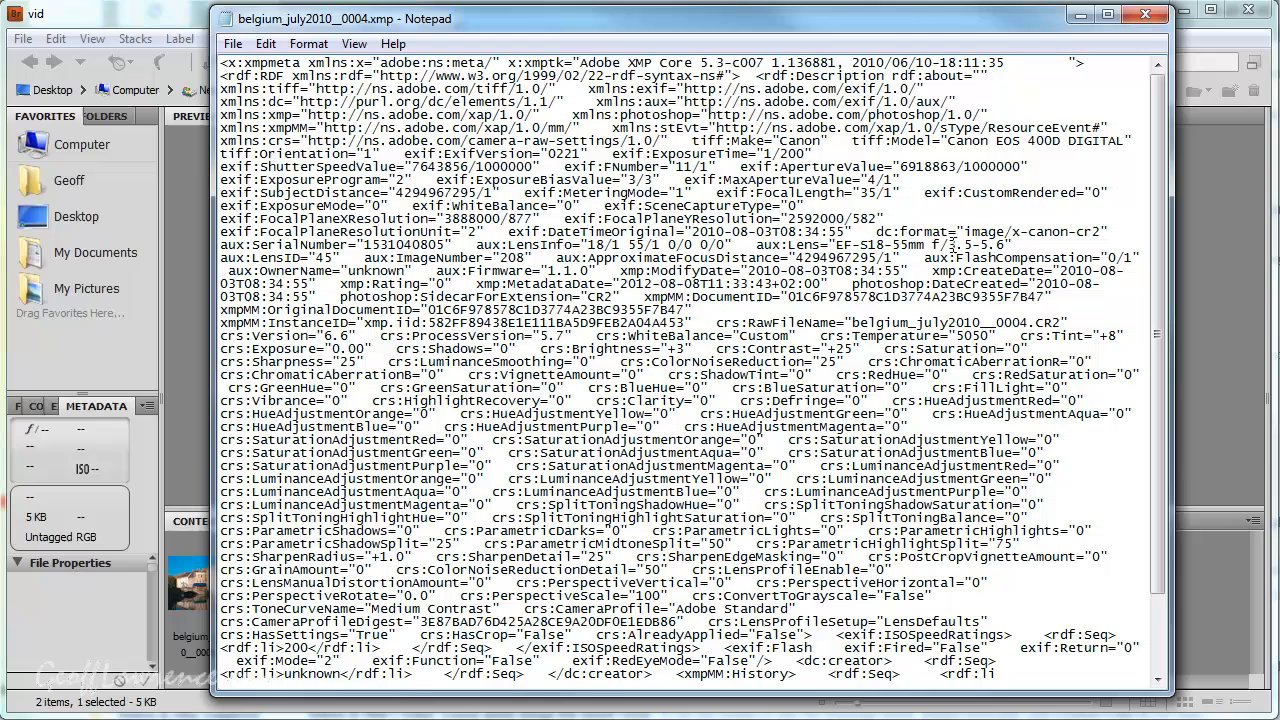
mouse_move(985, 205)
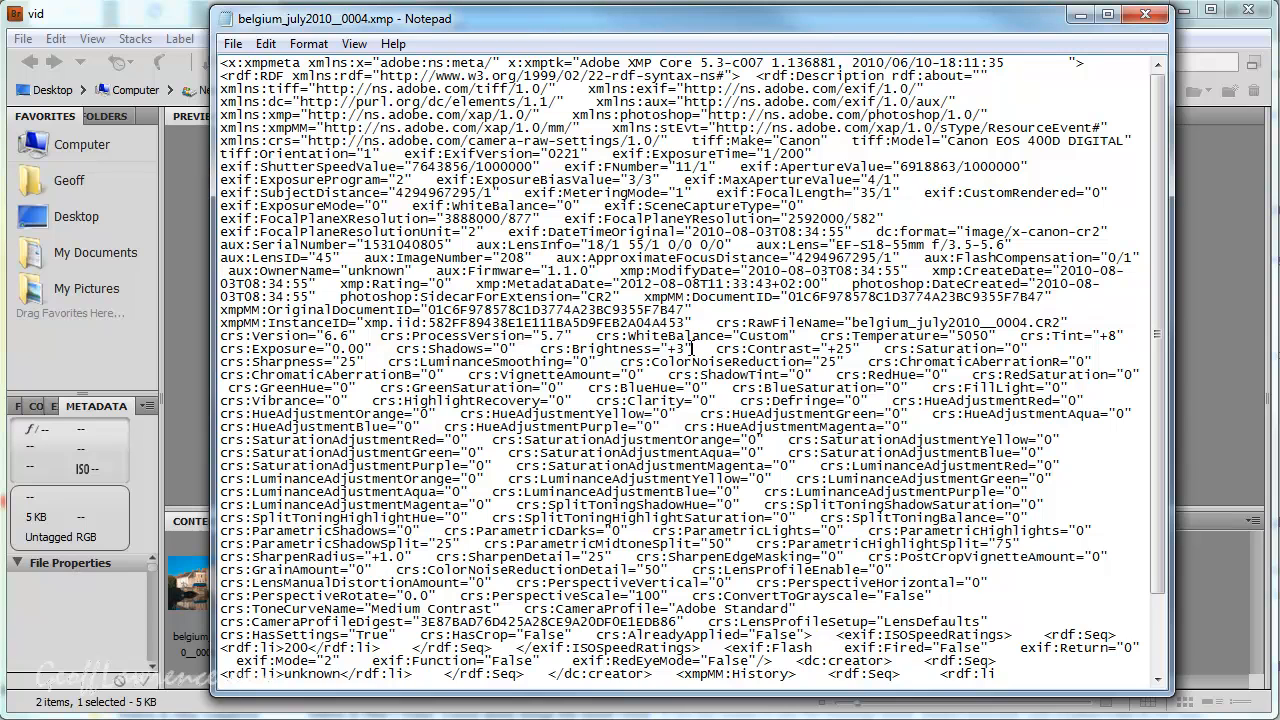
double_click(615, 348)
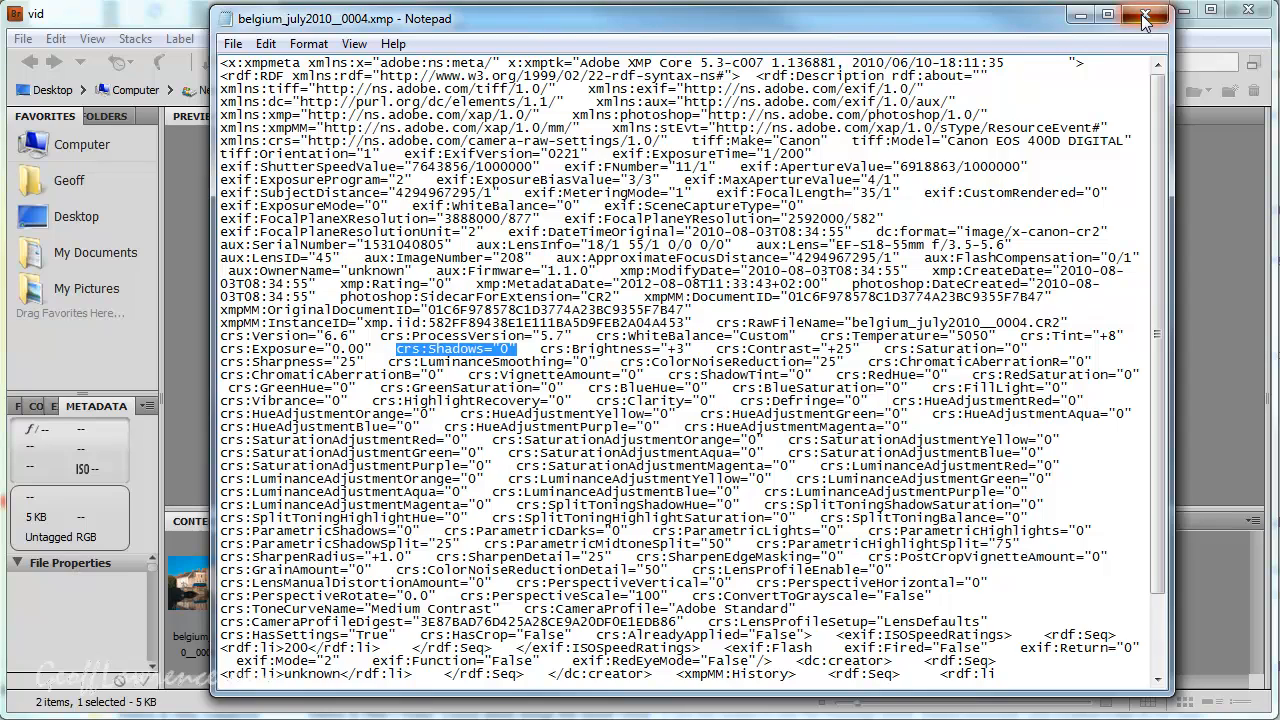
Close Notepad, then select the raw photo and the .xmp sidecar again in Bridge
click(1145, 17)
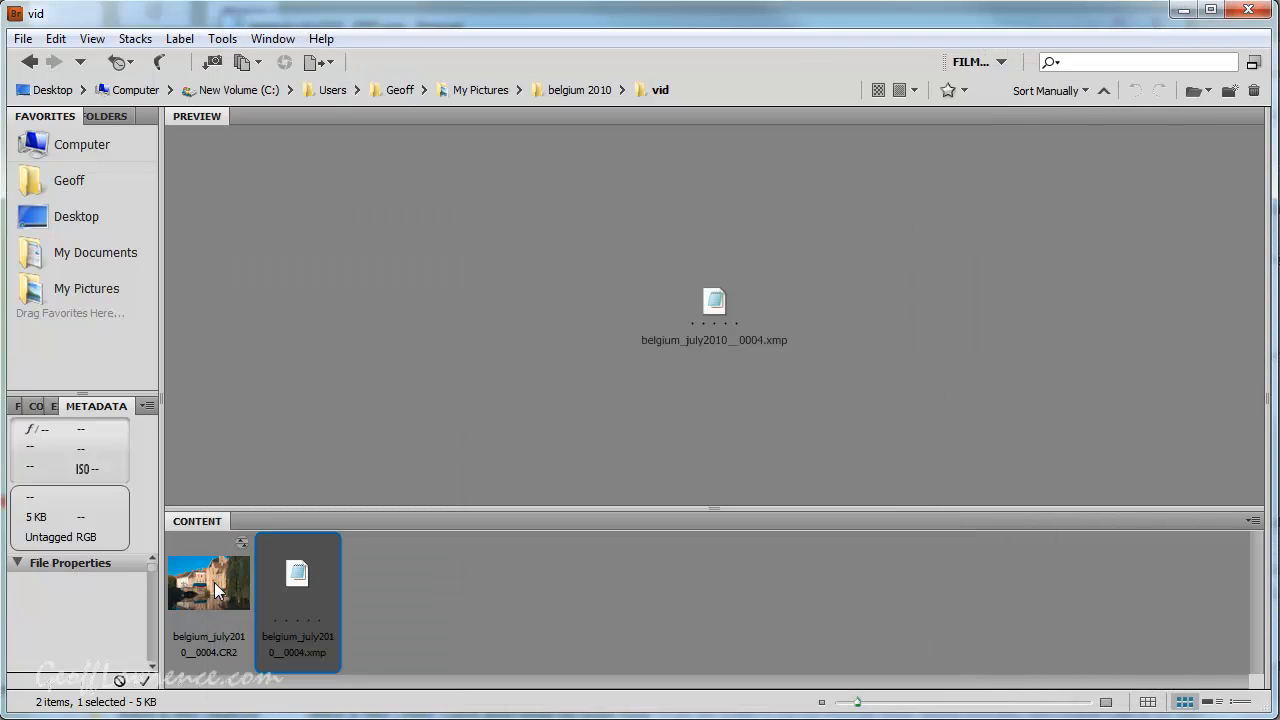
click(208, 582)
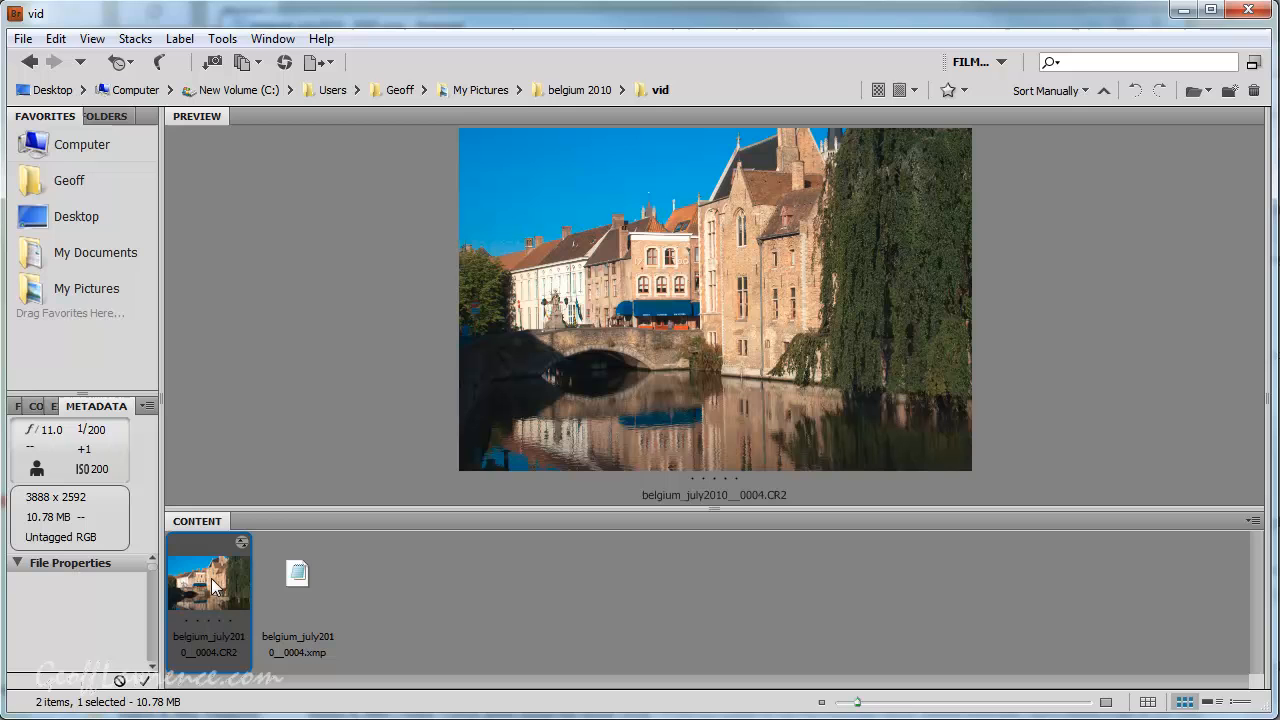
mouse_move(213, 592)
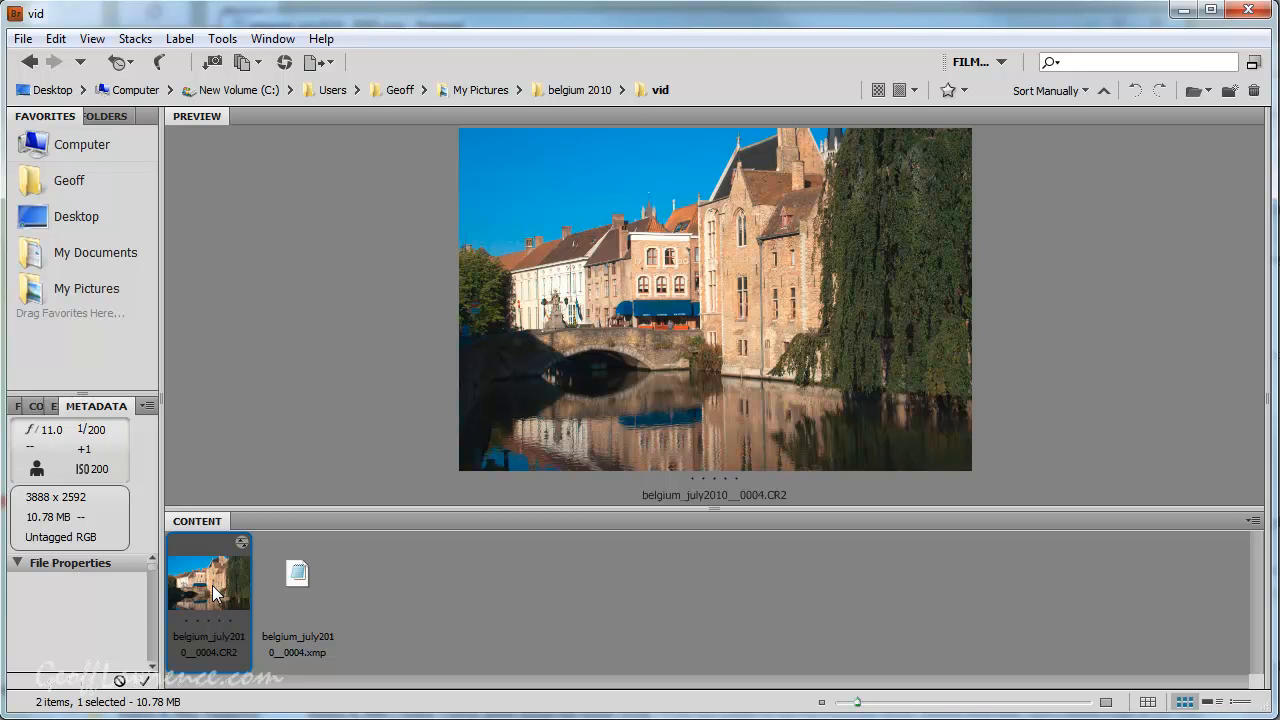
mouse_move(623, 278)
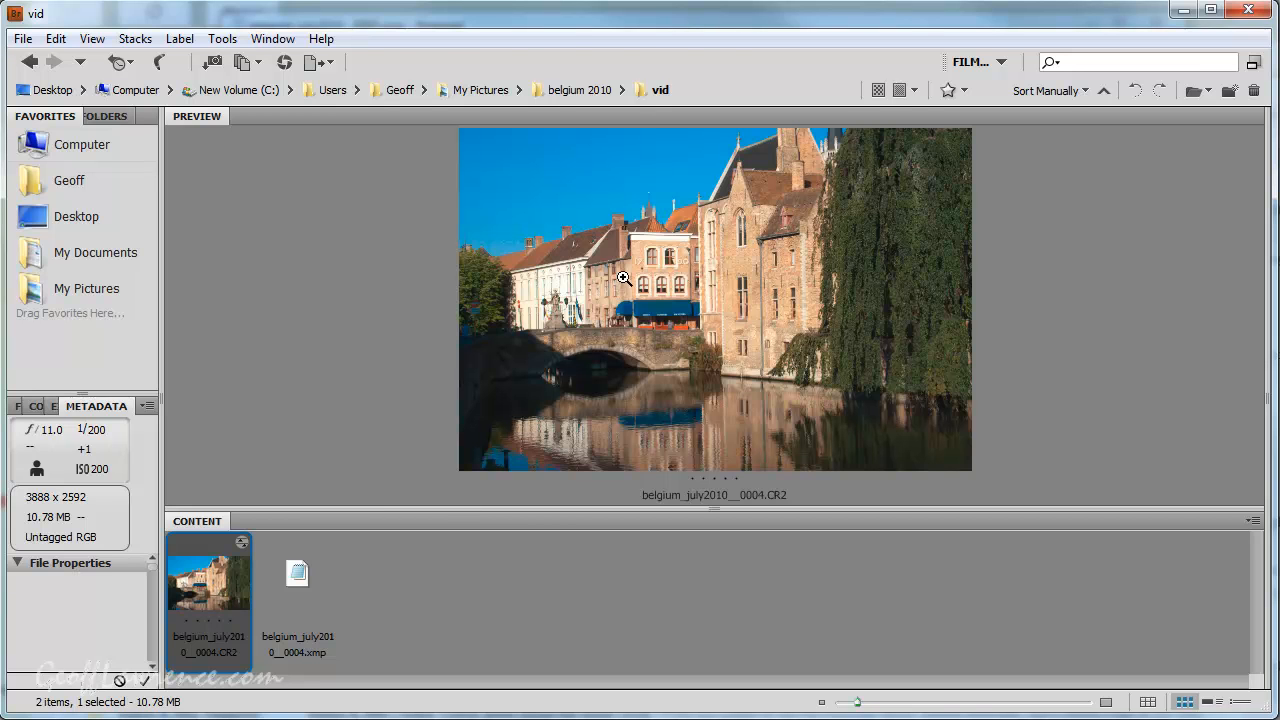
mouse_move(765, 260)
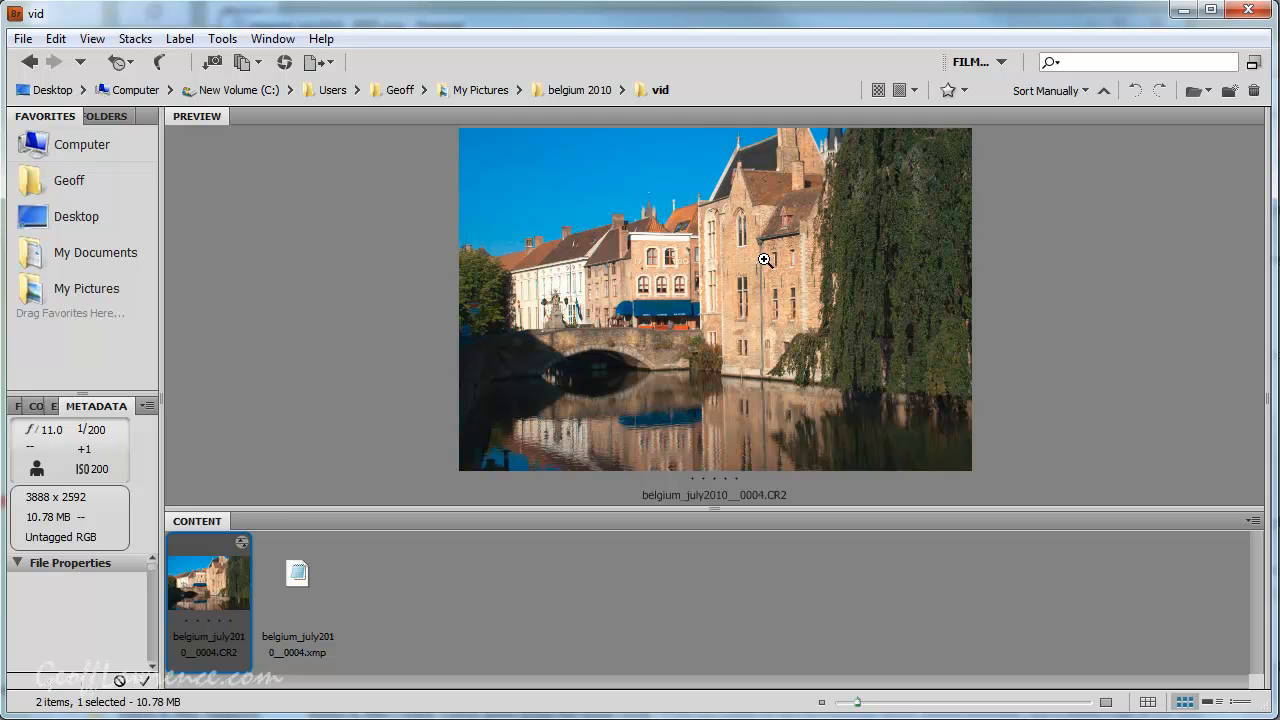
click(297, 580)
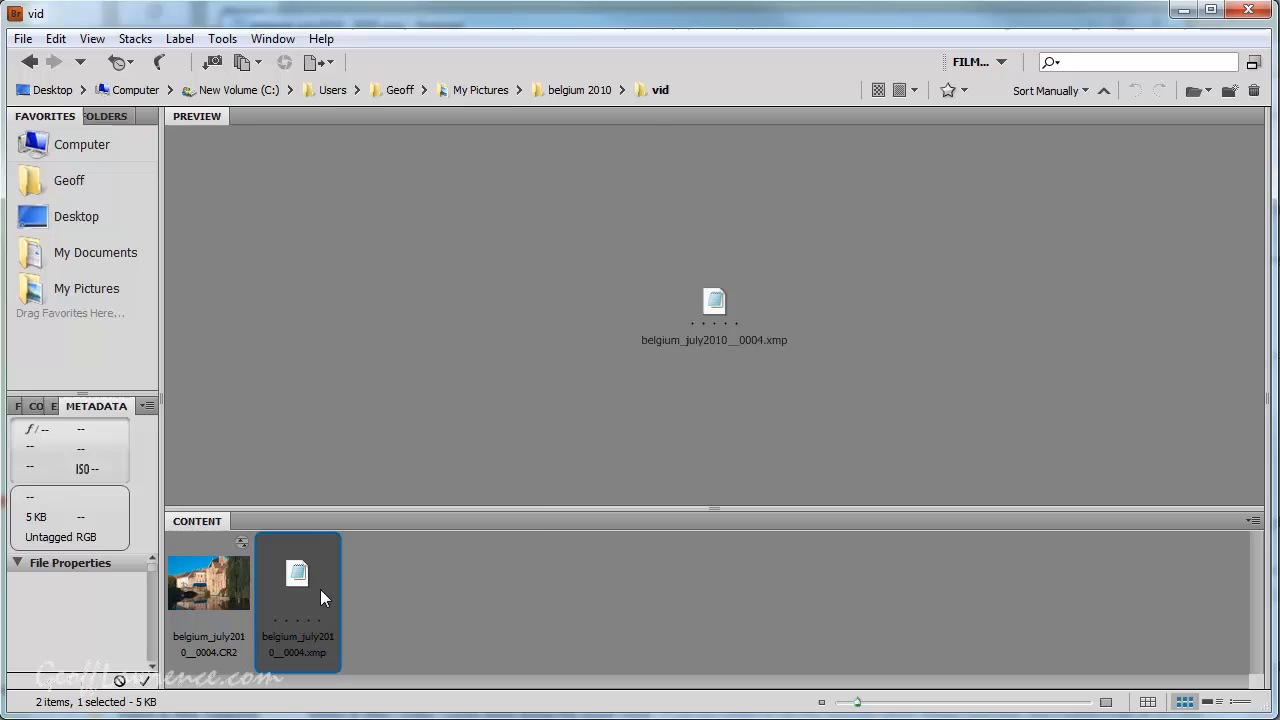
Delete the belgium_july2010__0004.xmp sidecar through its context menu
right_click(298, 600)
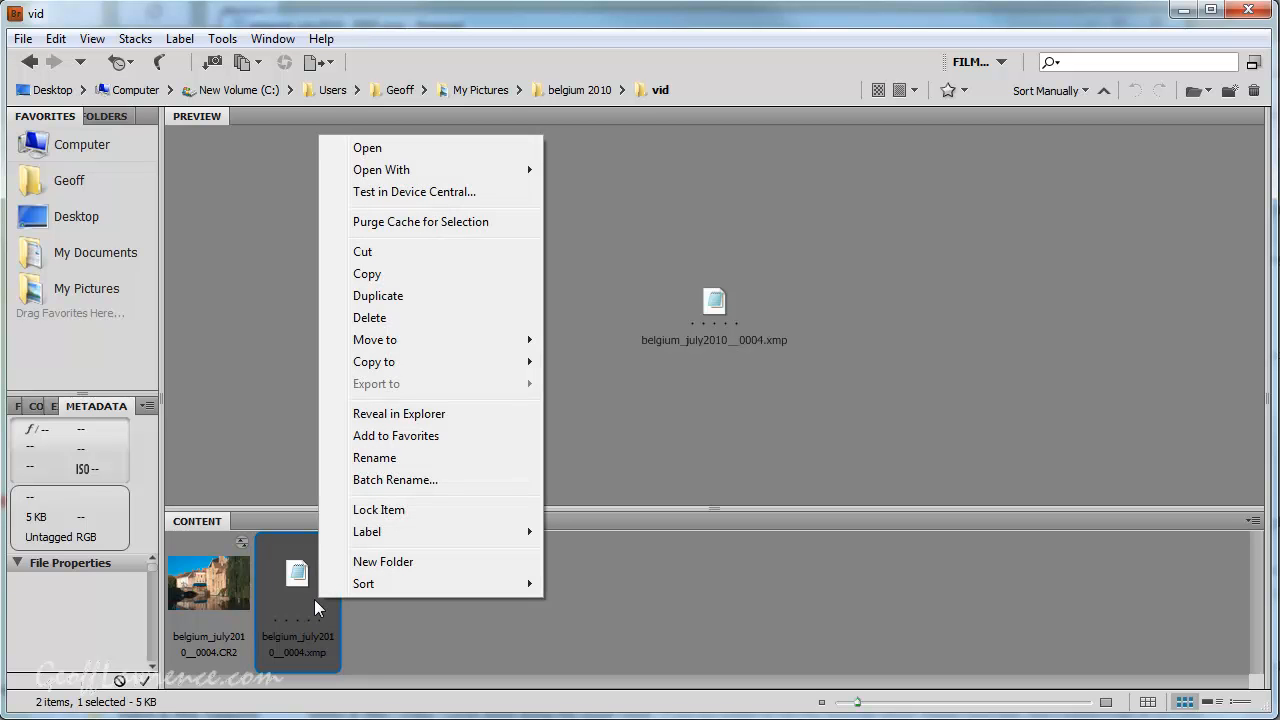
mouse_move(416, 322)
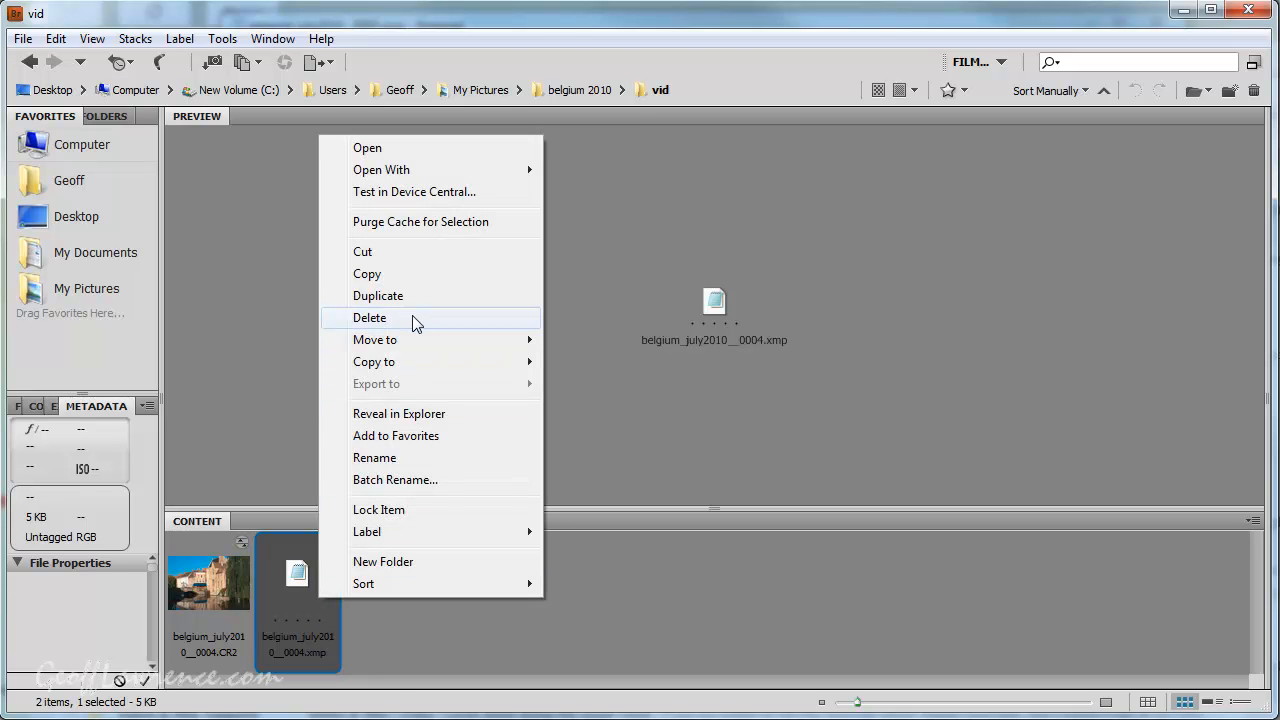
click(369, 317)
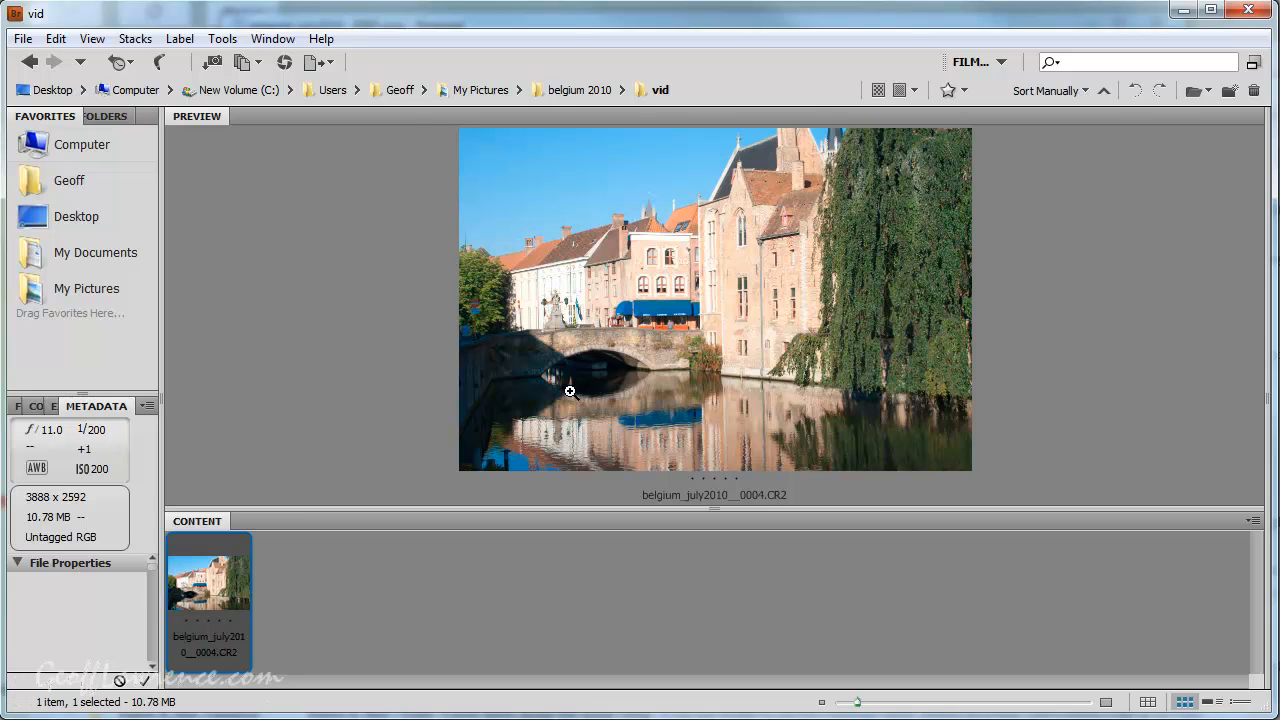
mouse_move(762, 341)
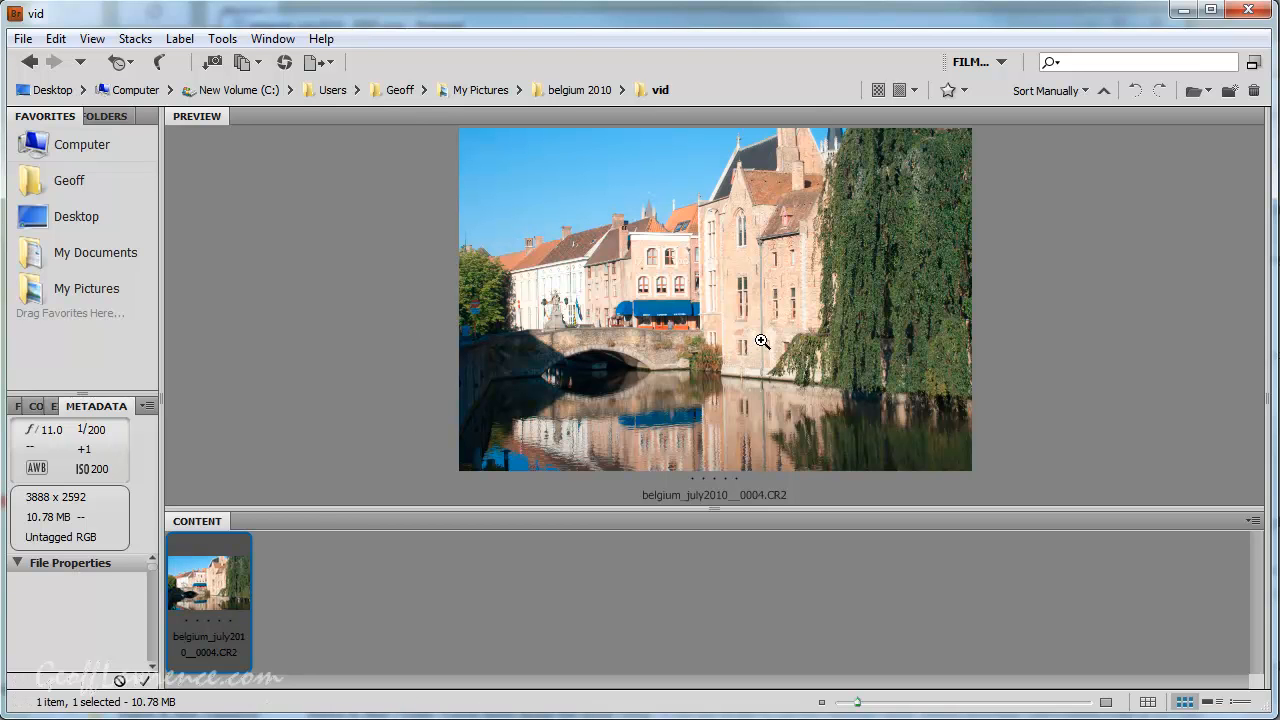
mouse_move(717, 234)
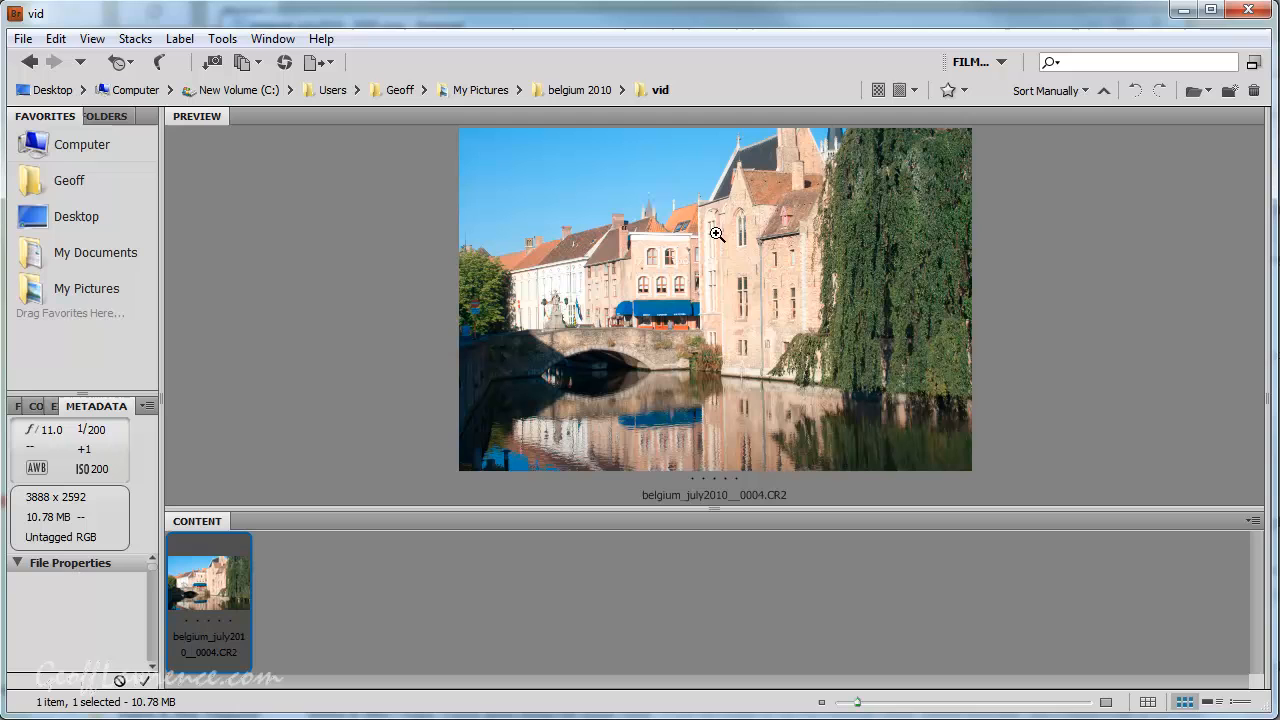
mouse_move(734, 246)
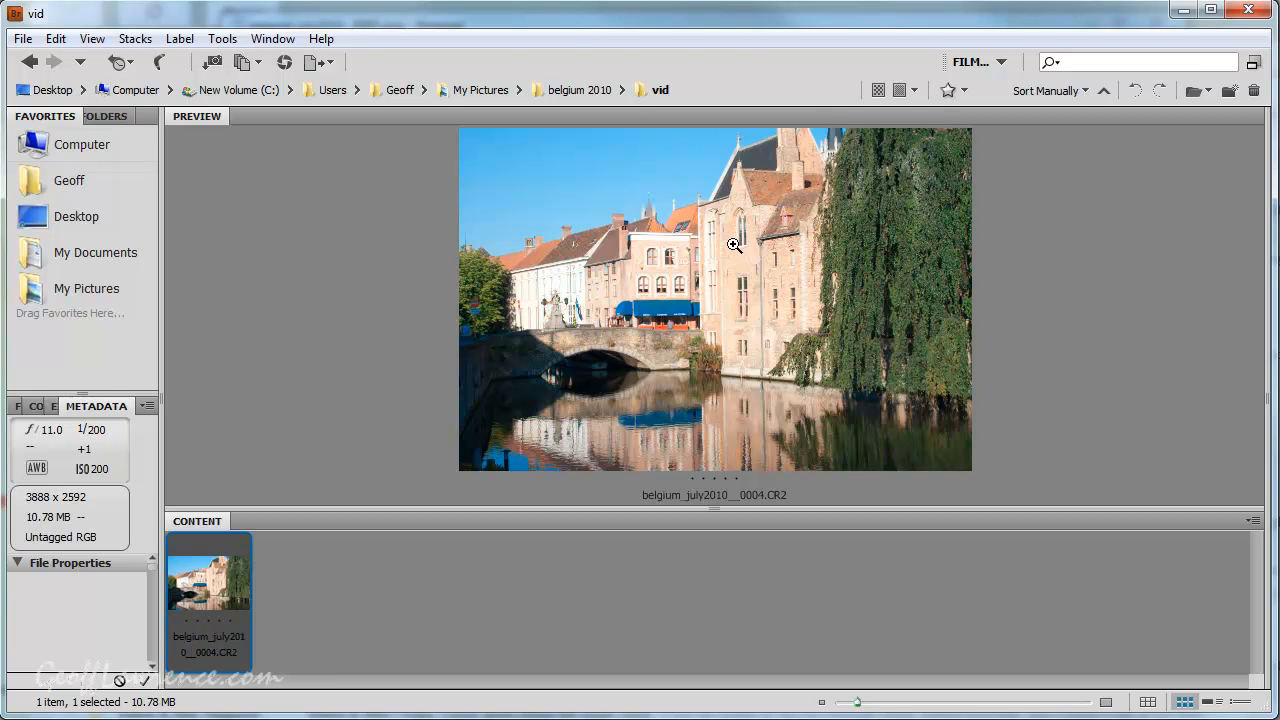
mouse_move(219, 607)
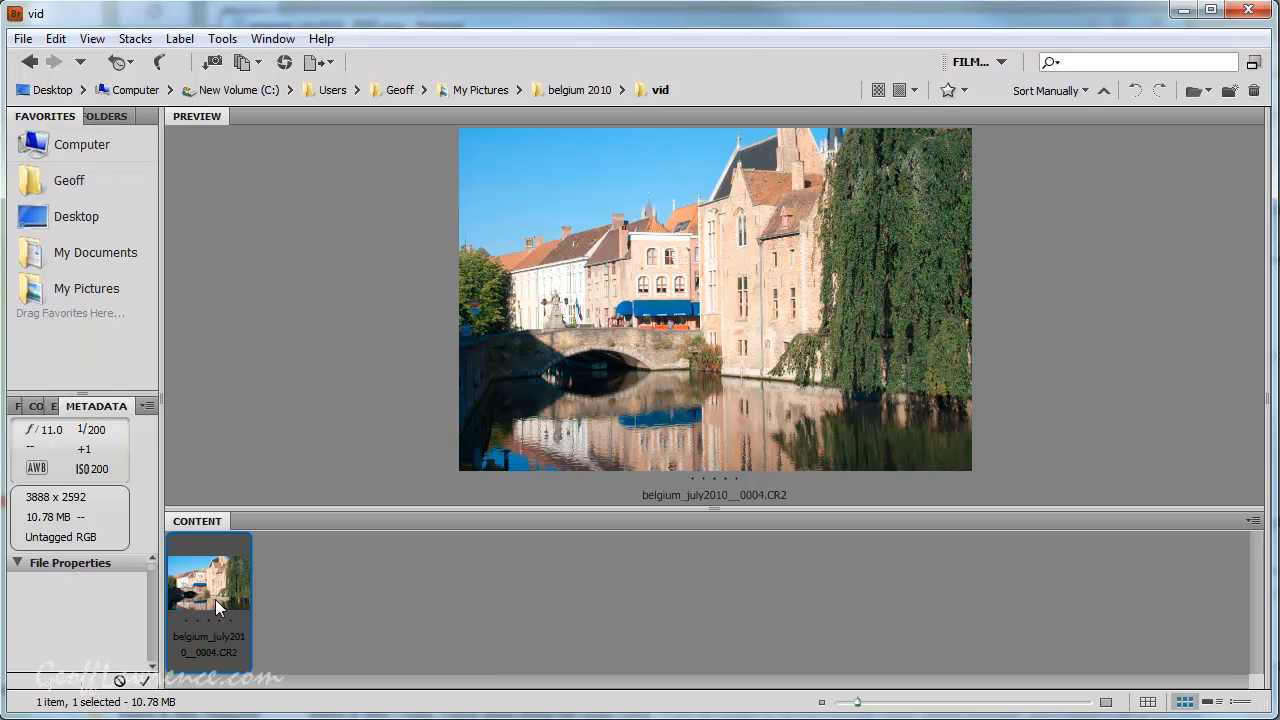
mouse_move(334, 585)
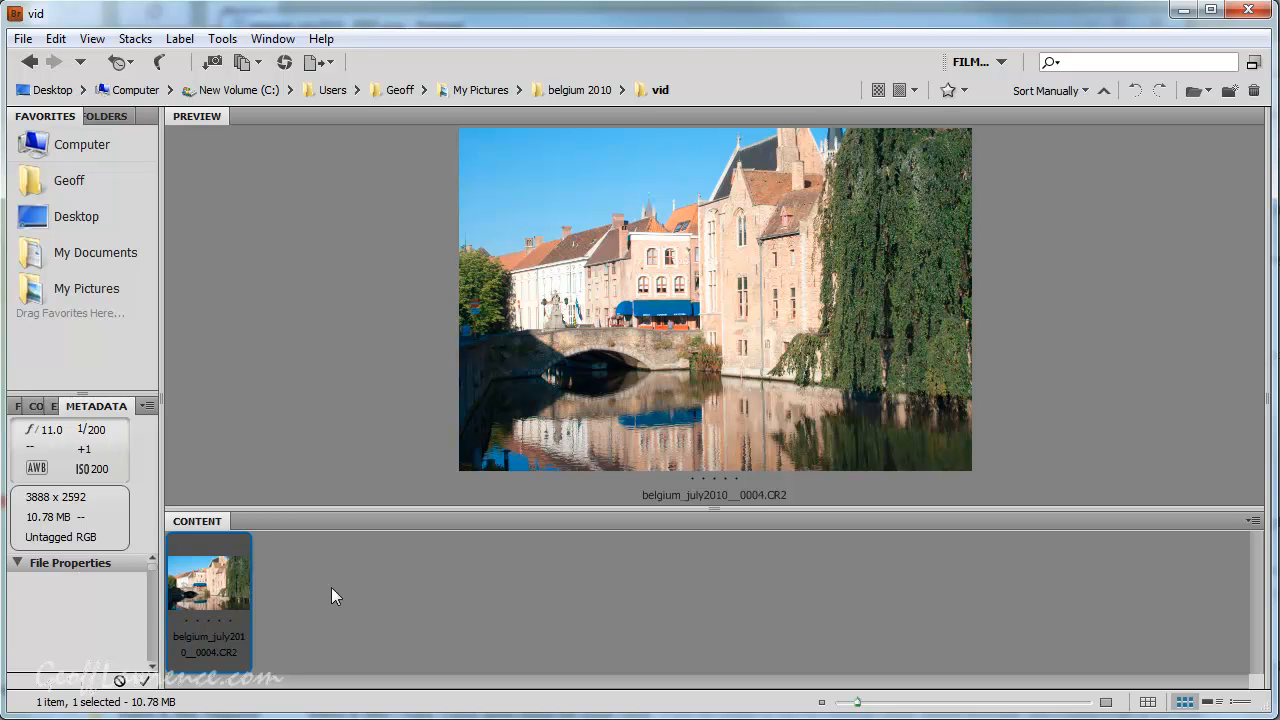
mouse_move(216, 585)
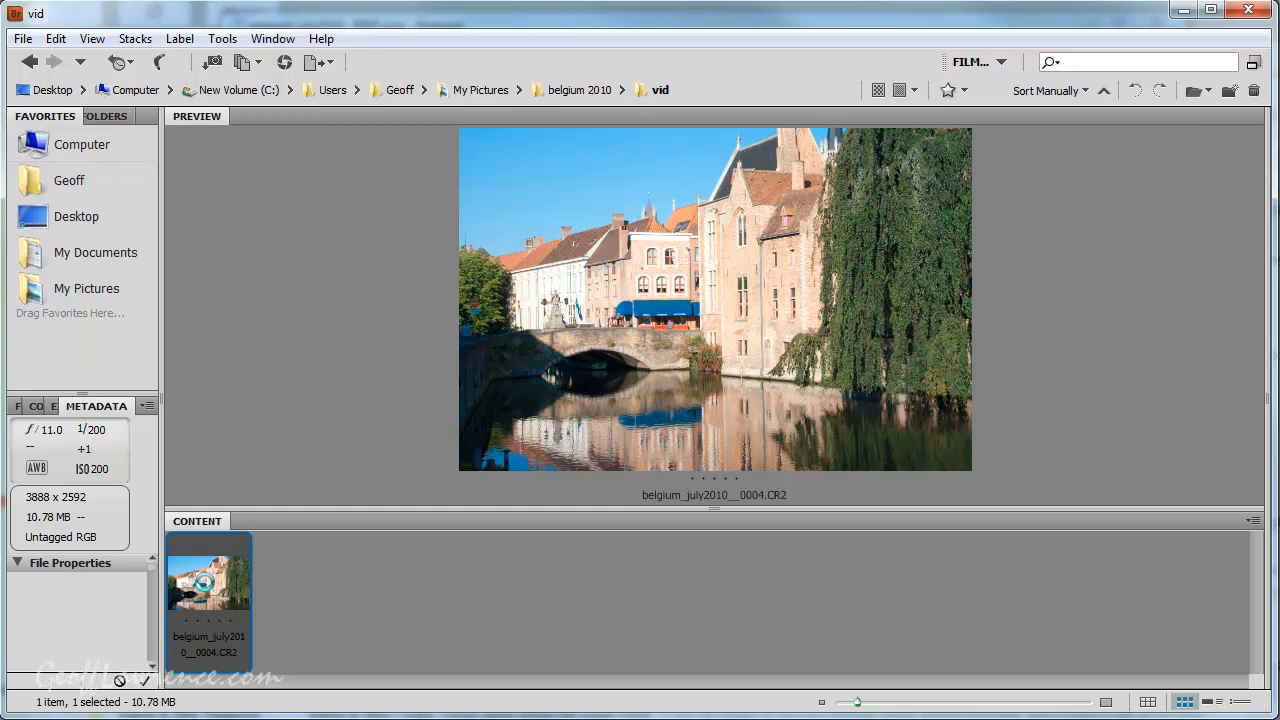
Reopen the CR2 in Camera Raw, lower Brightness to +11, and send it to Photoshop
double_click(208, 577)
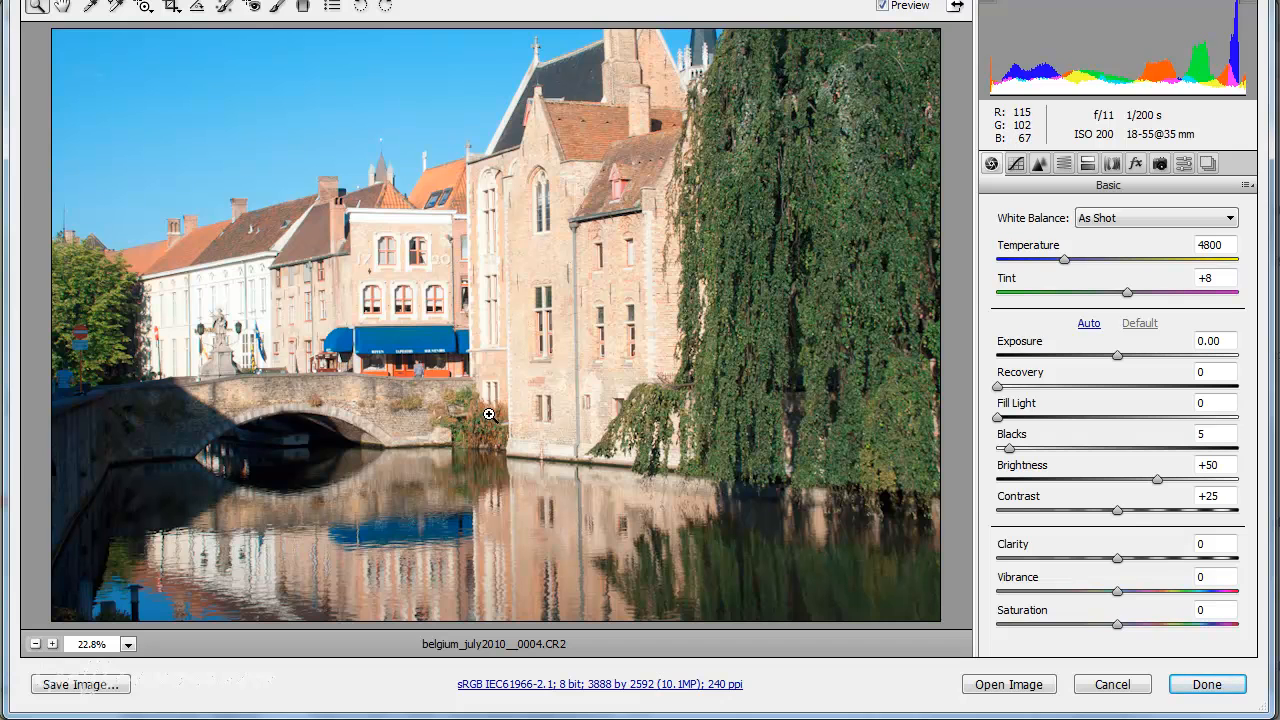
mouse_move(631, 382)
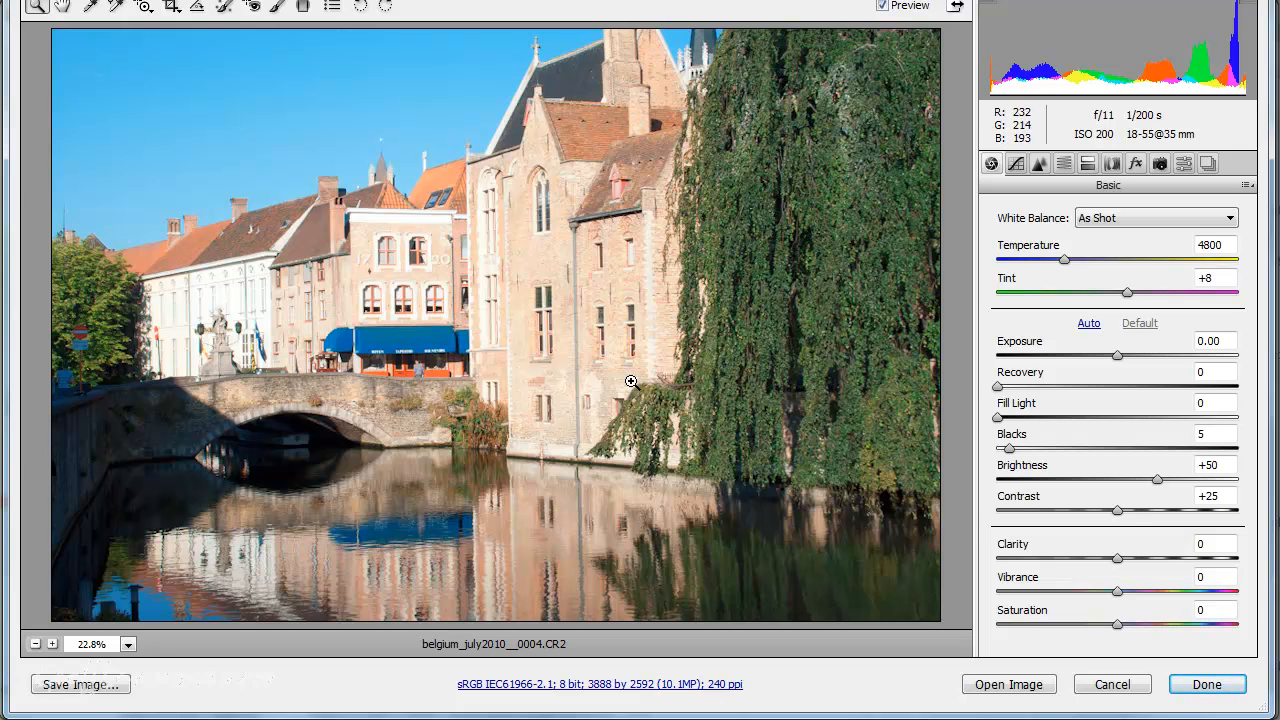
drag(1157, 481, 1150, 481)
text(0)
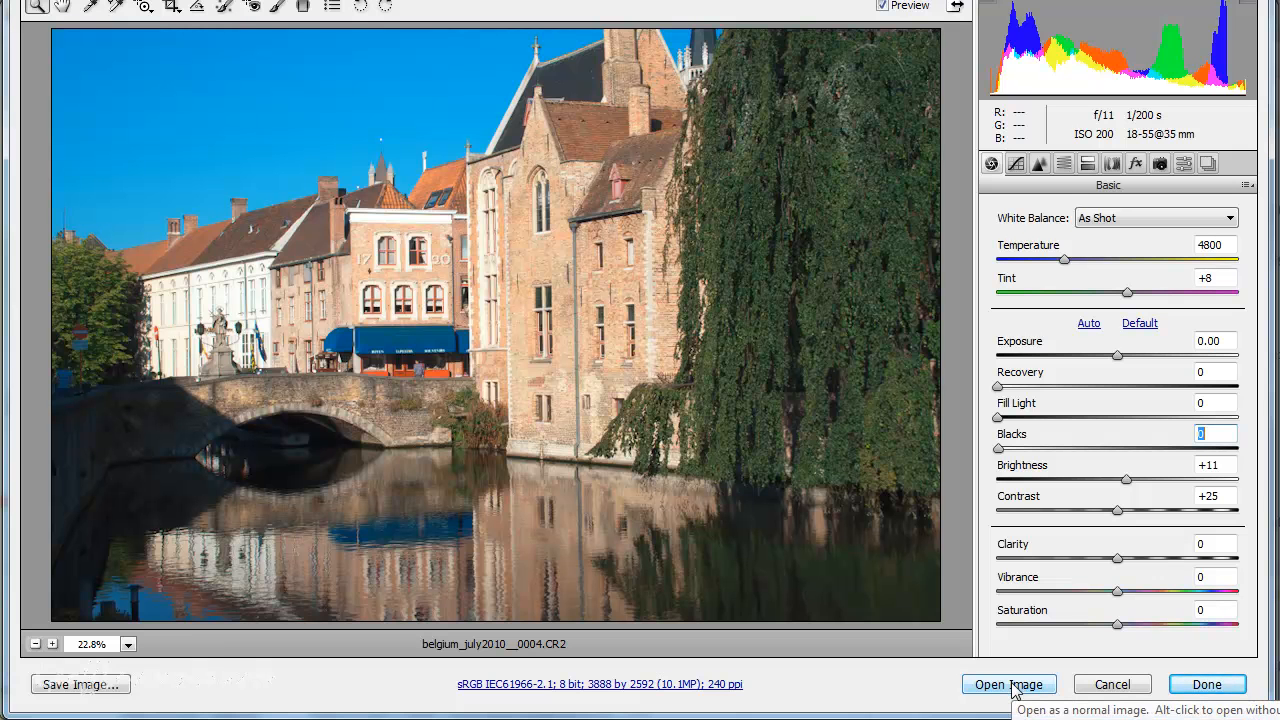
click(1009, 684)
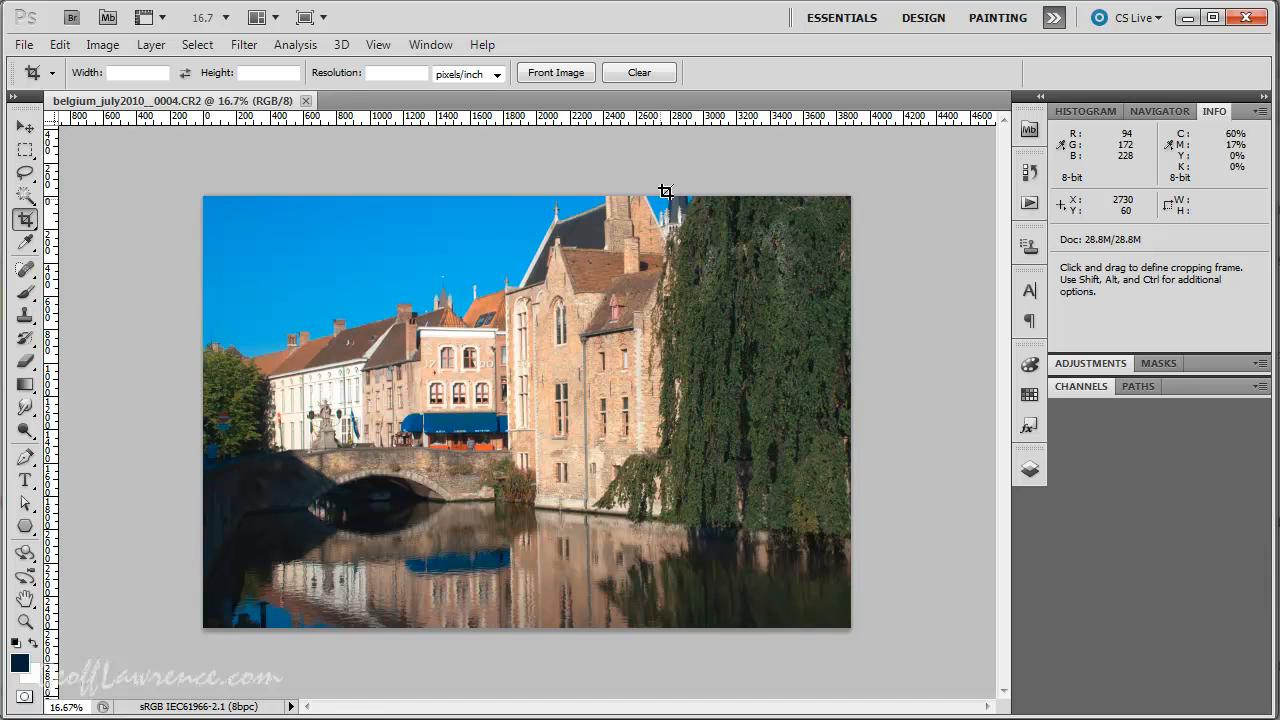
mouse_move(168, 171)
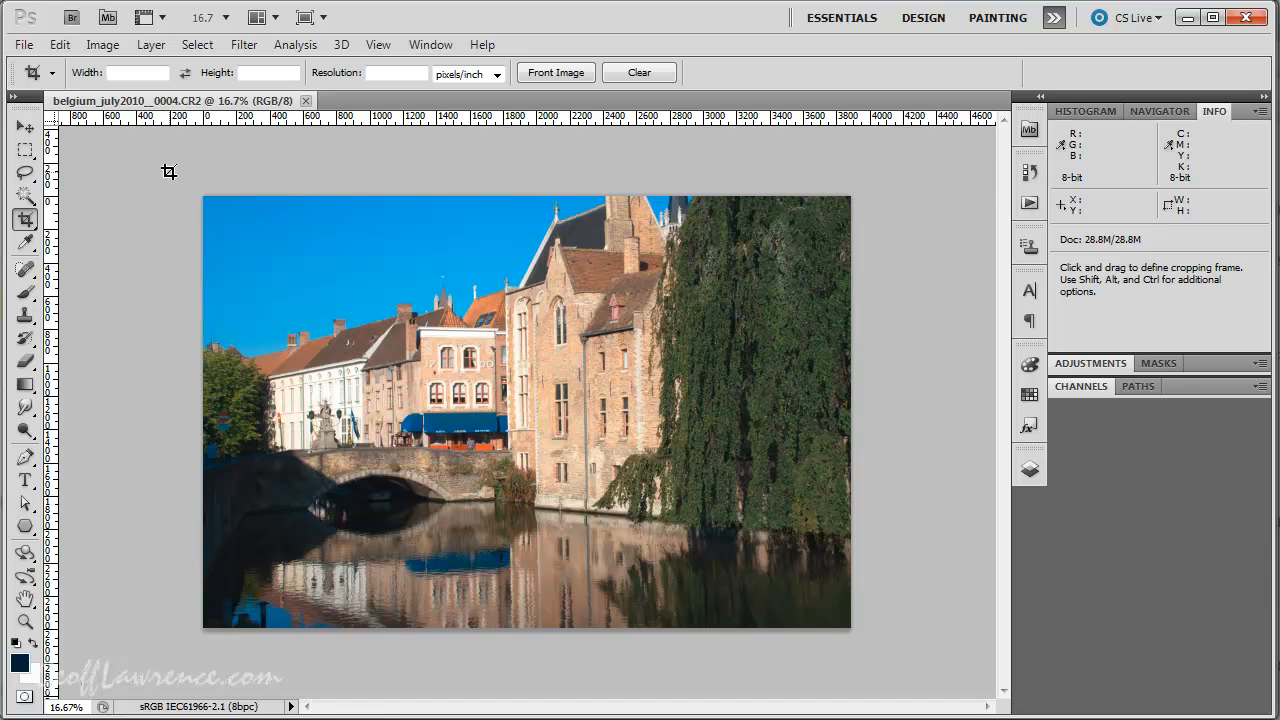
Show Photoshop's File menu once the converted canal photo has opened
click(23, 44)
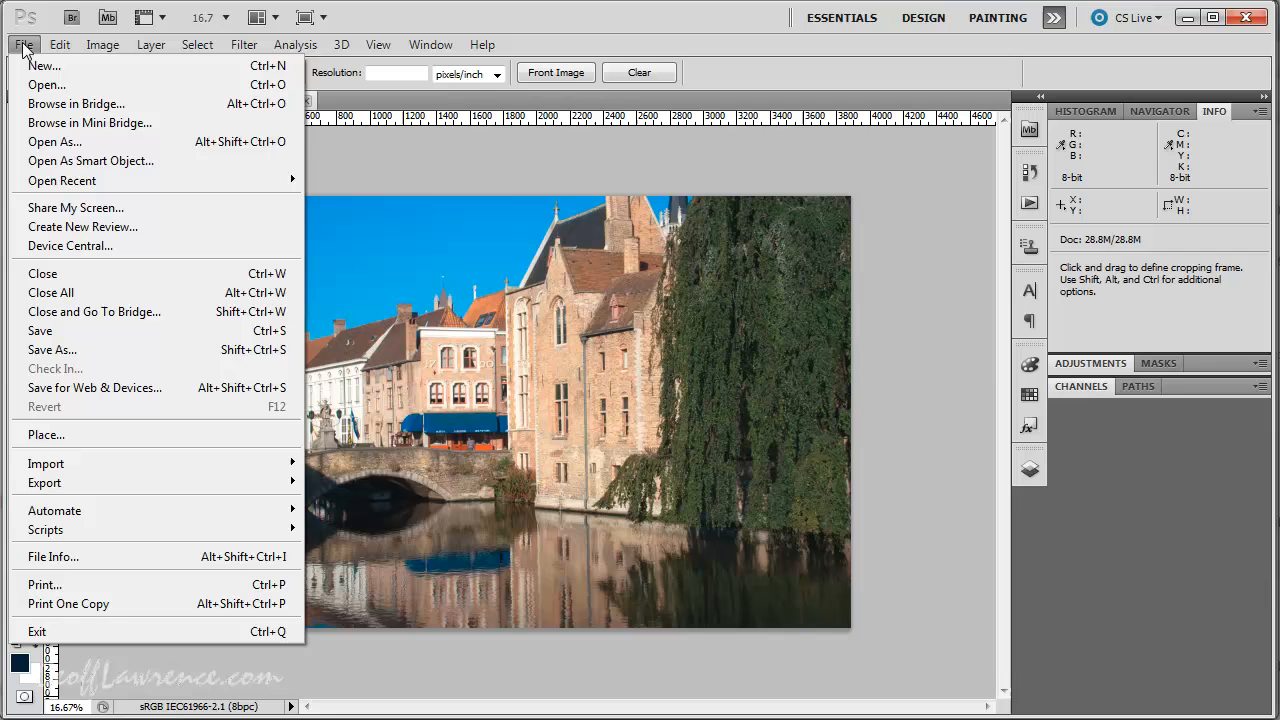
mouse_move(70, 407)
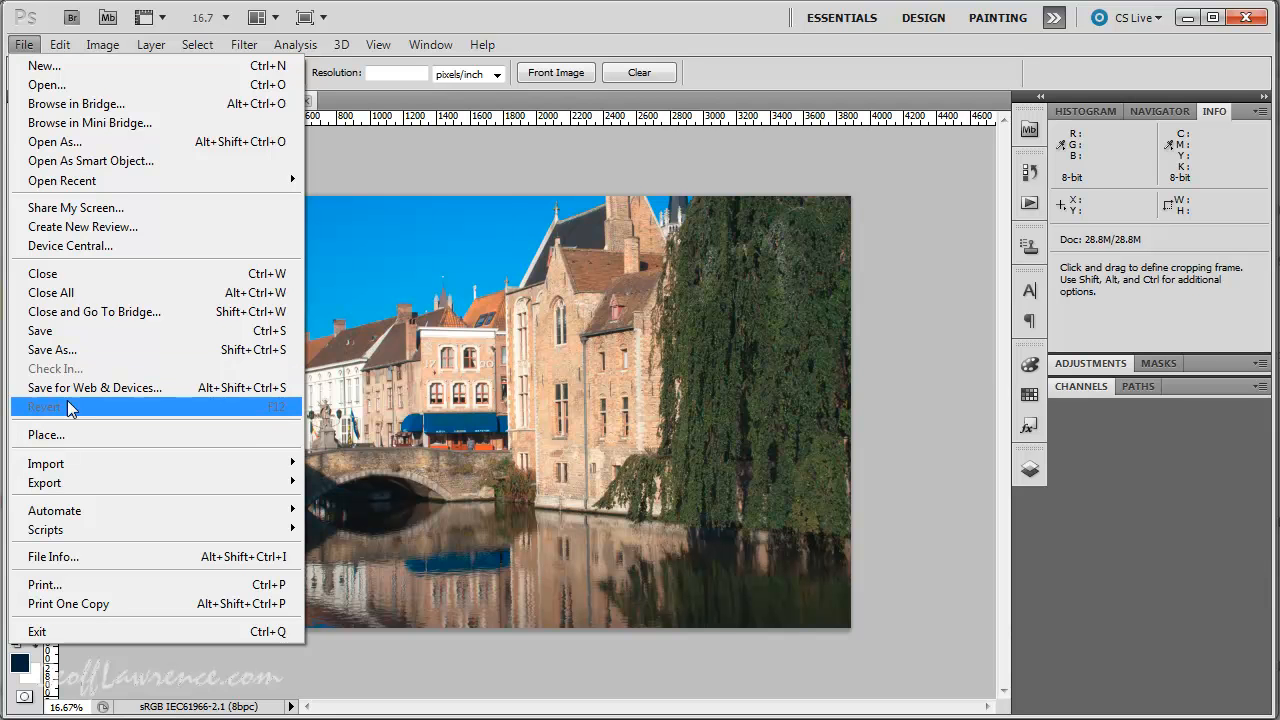
mouse_move(90, 330)
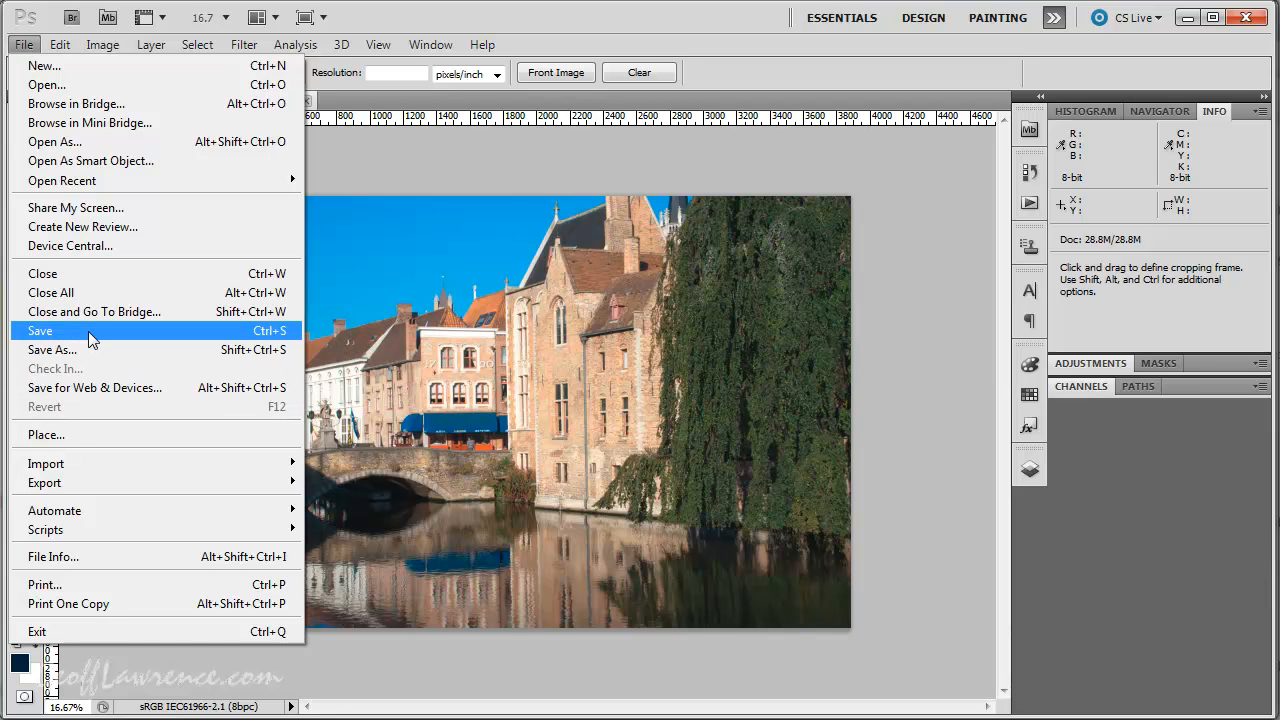
Start a Save, switch the format to Photoshop (*.PSD;*.PDD), then cancel
click(53, 349)
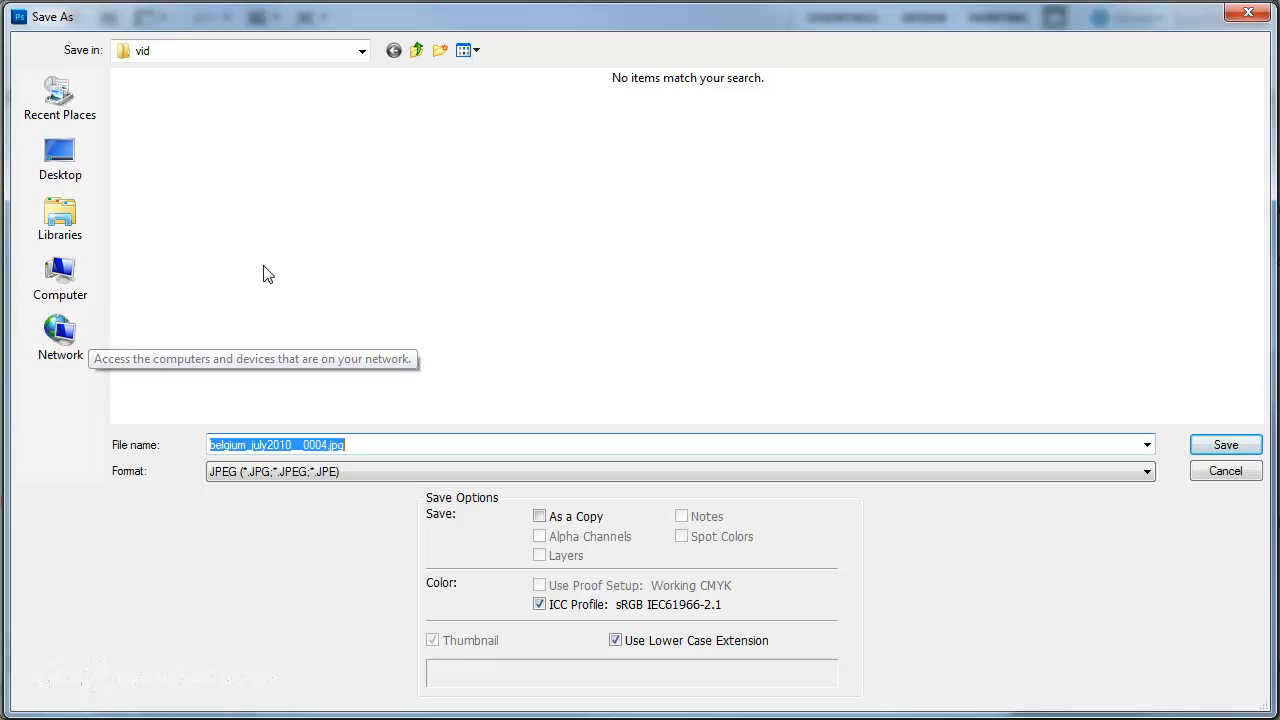
mouse_move(68, 28)
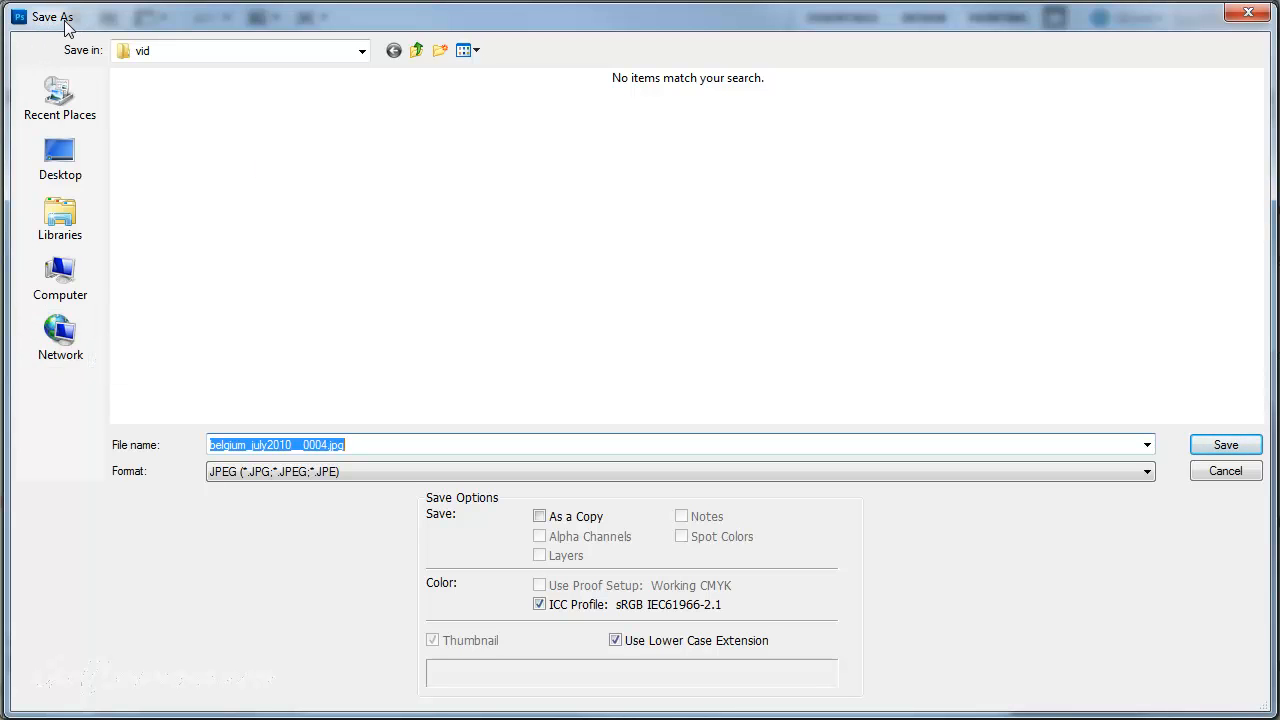
mouse_move(1131, 498)
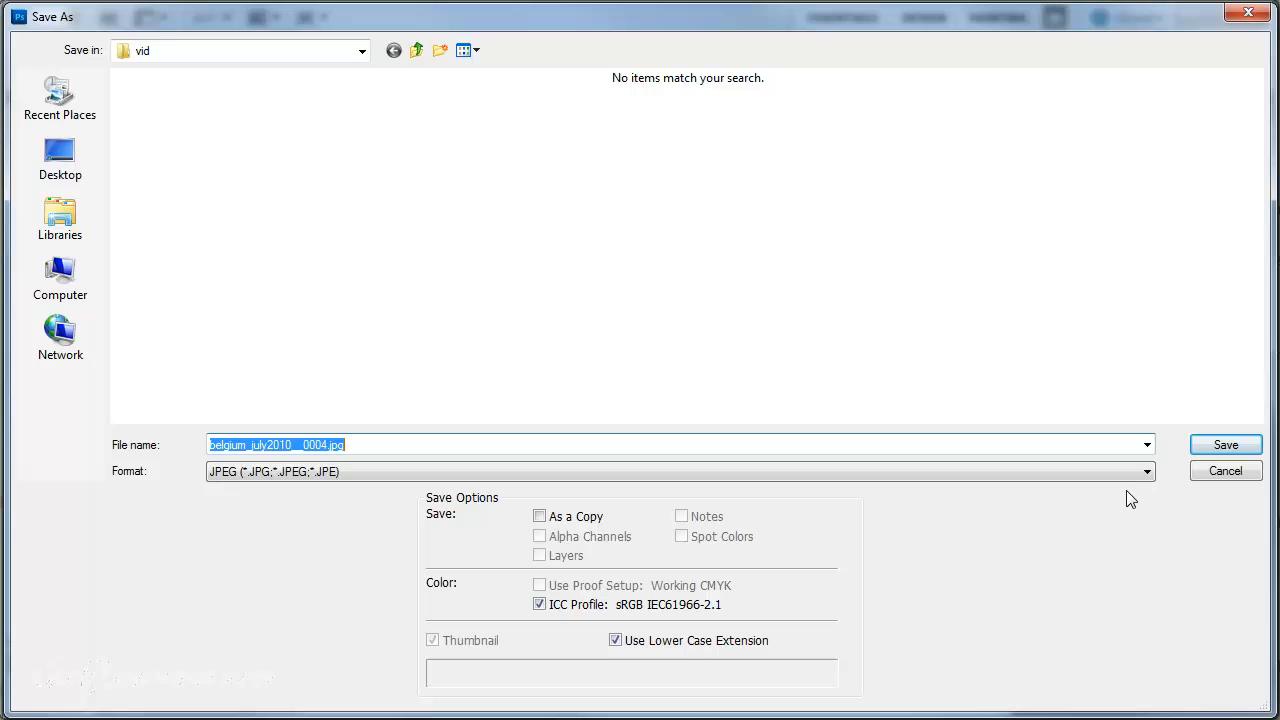
click(1146, 471)
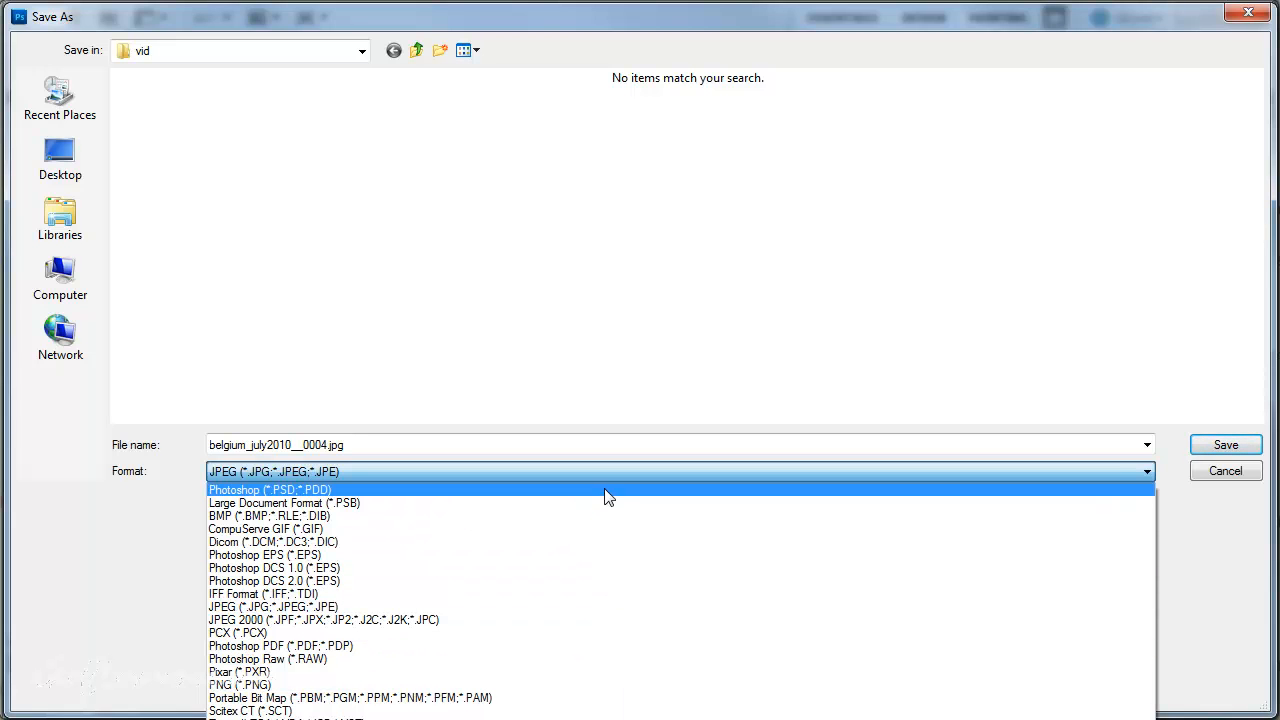
click(270, 489)
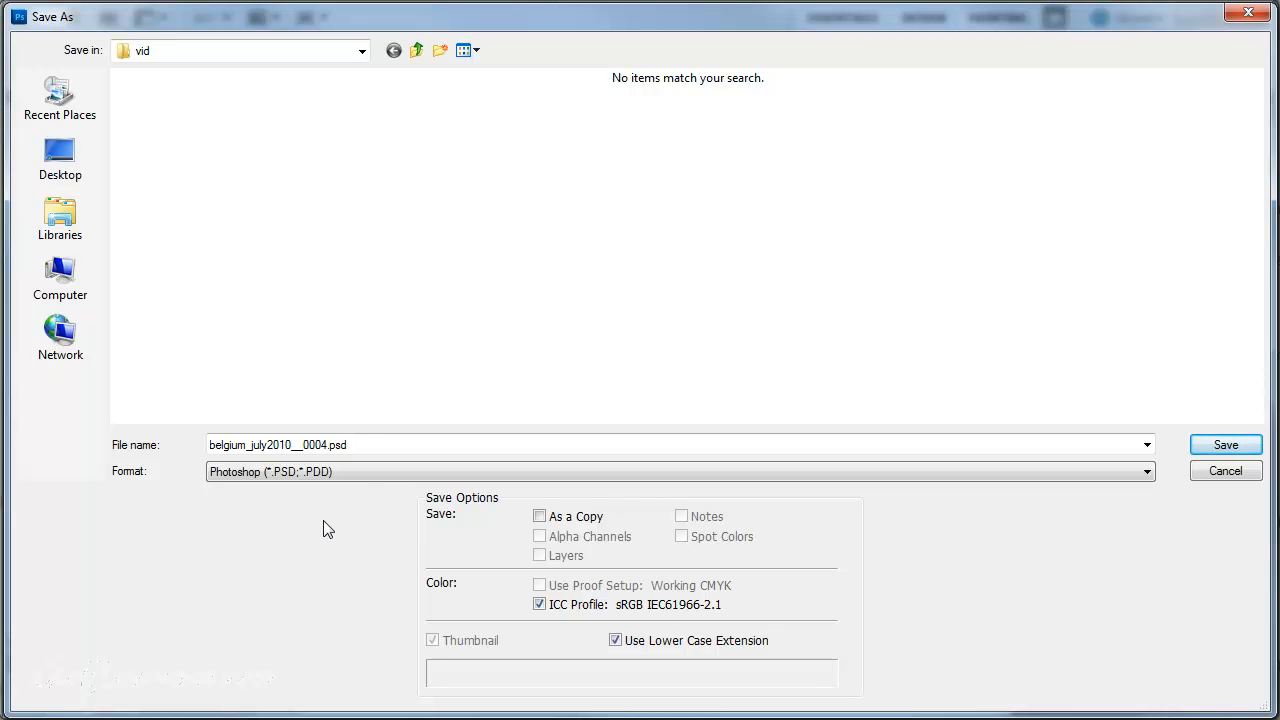
click(680, 471)
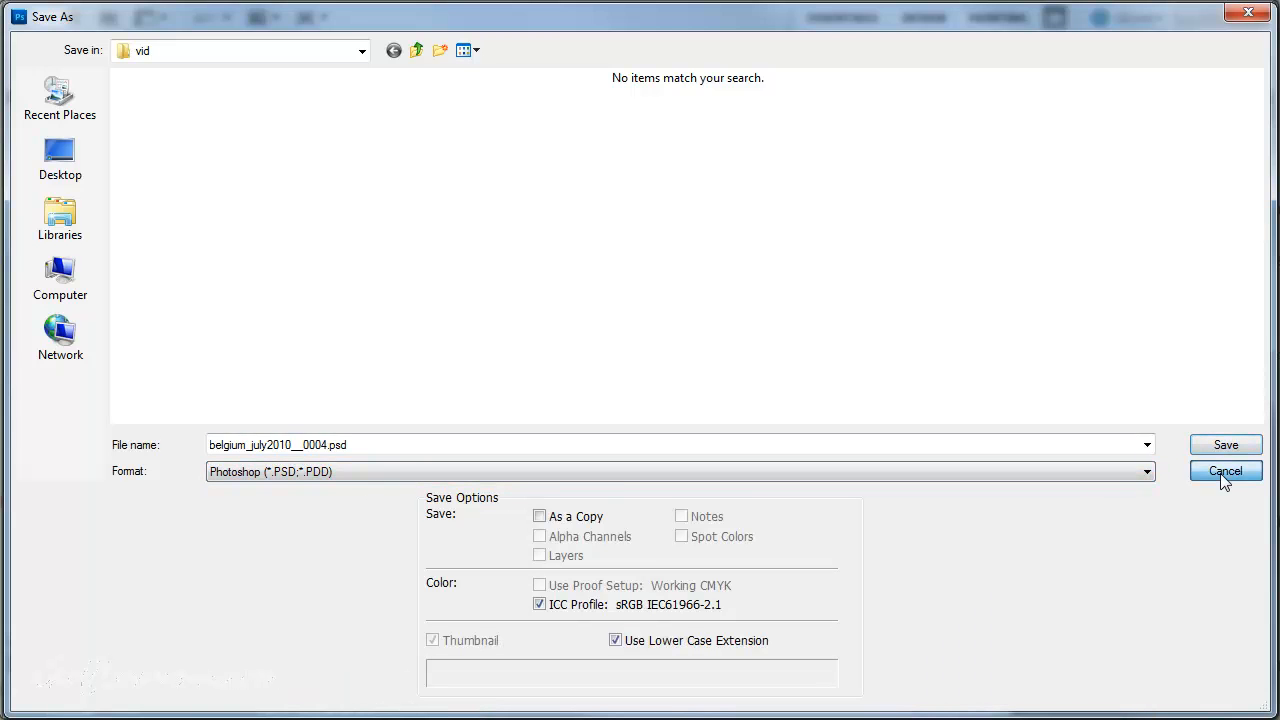
click(1225, 471)
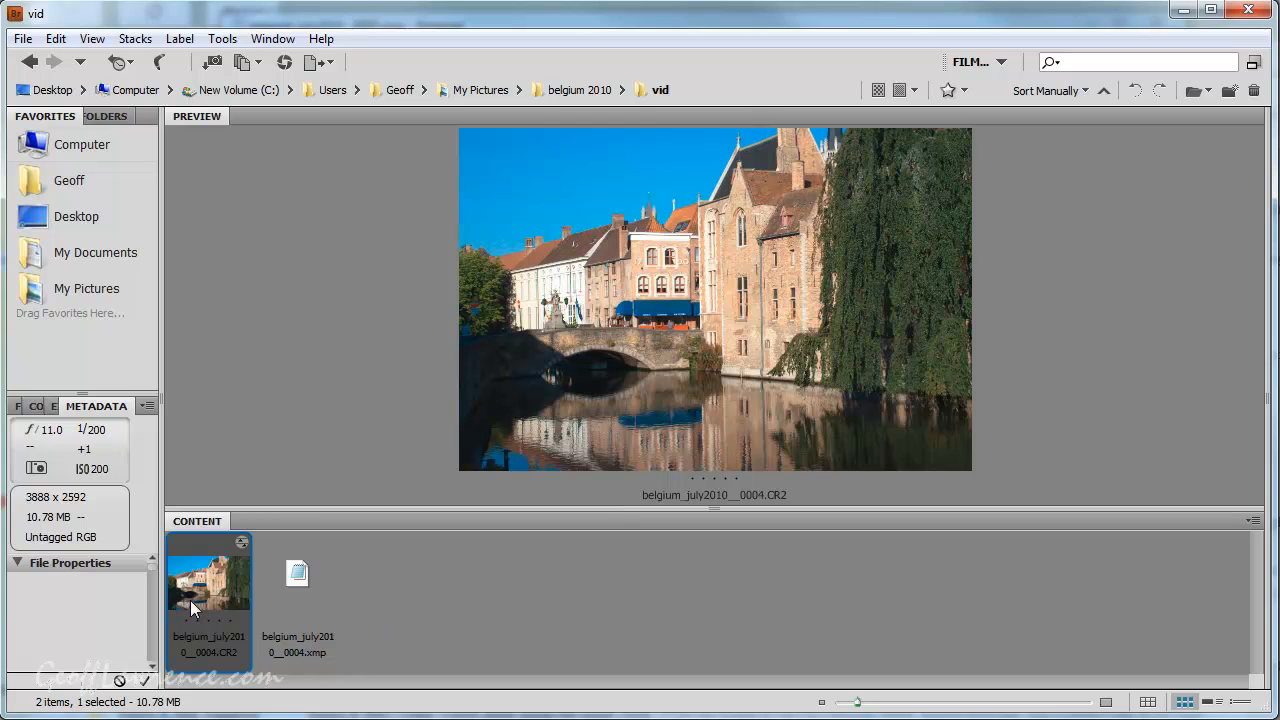
mouse_move(197, 600)
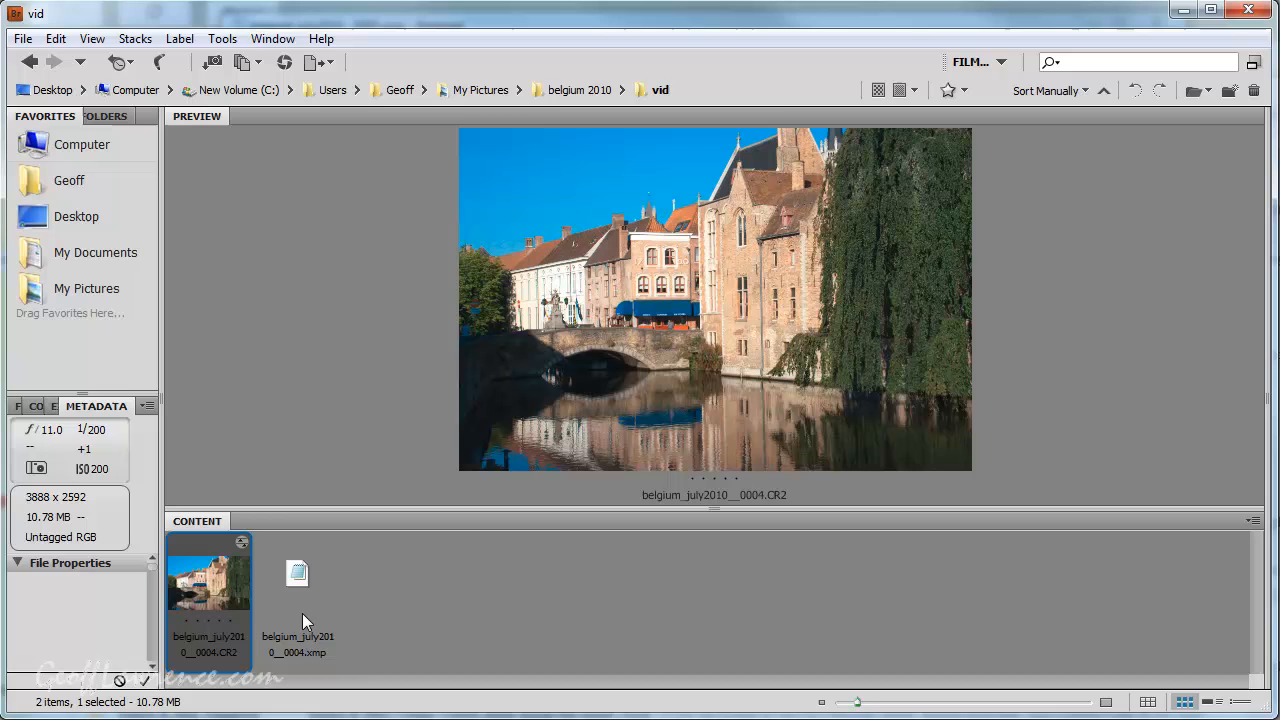
mouse_move(252, 610)
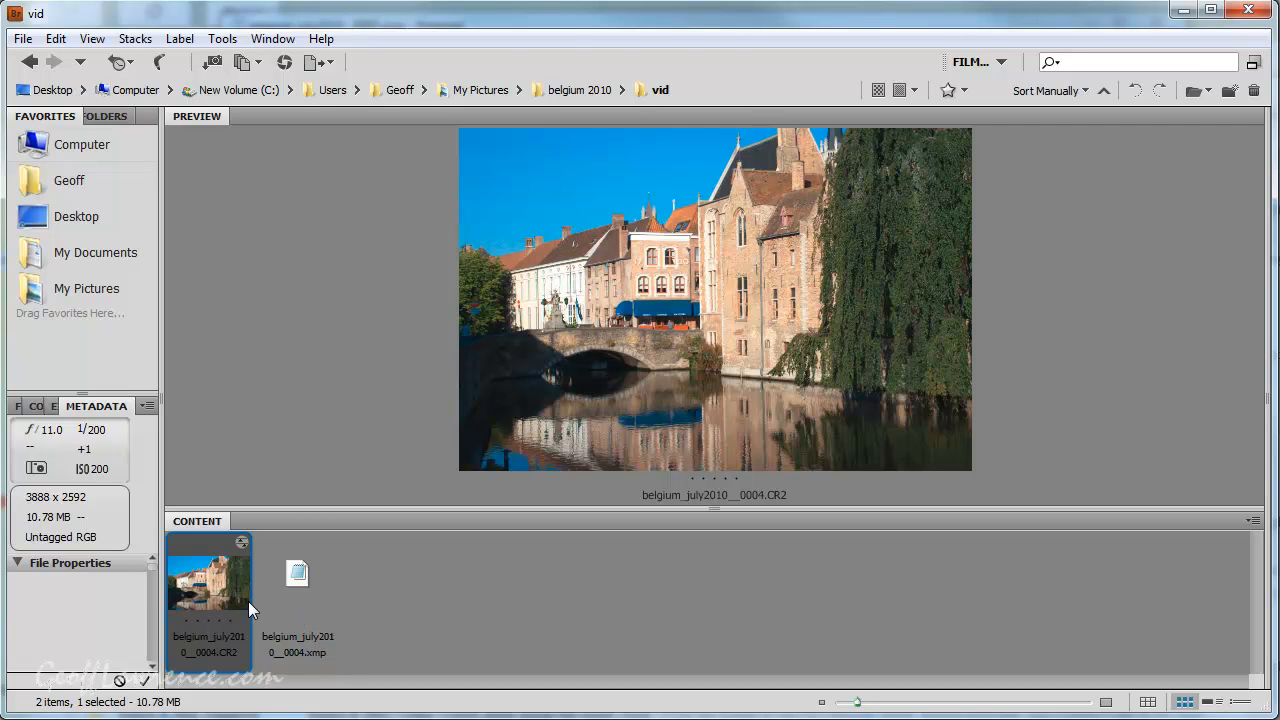
mouse_move(203, 595)
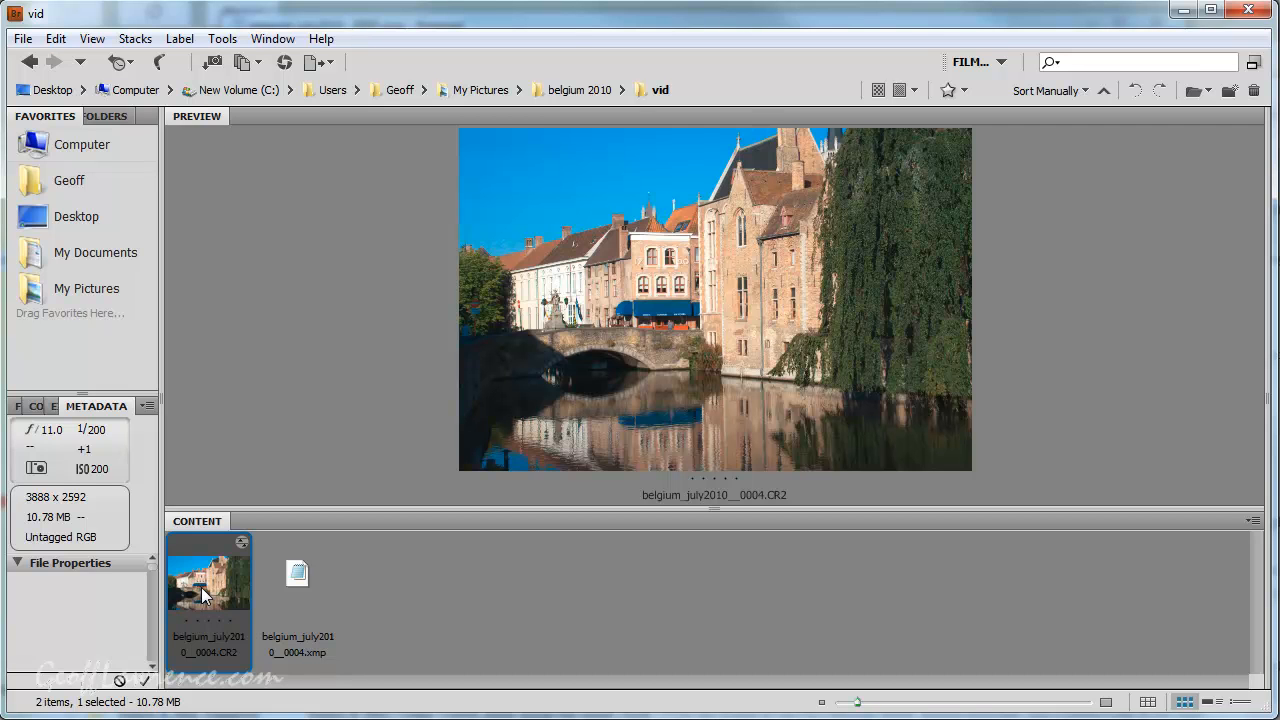
mouse_move(213, 608)
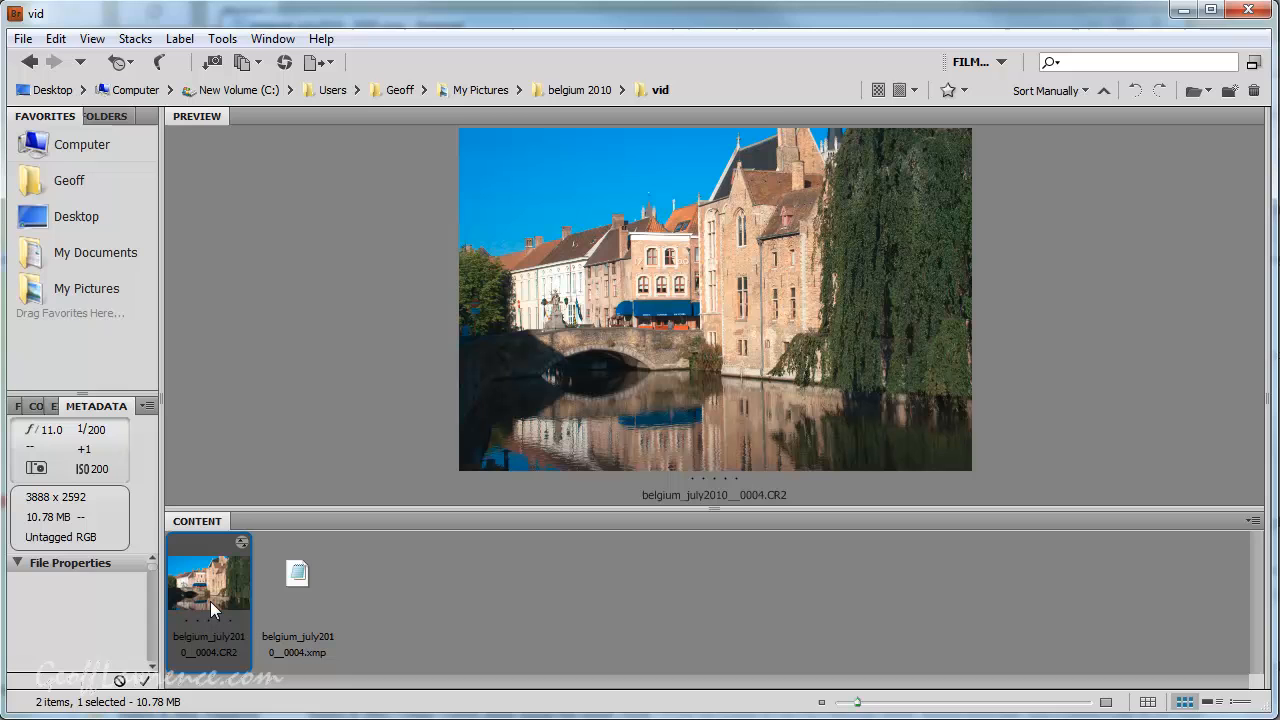
mouse_move(218, 600)
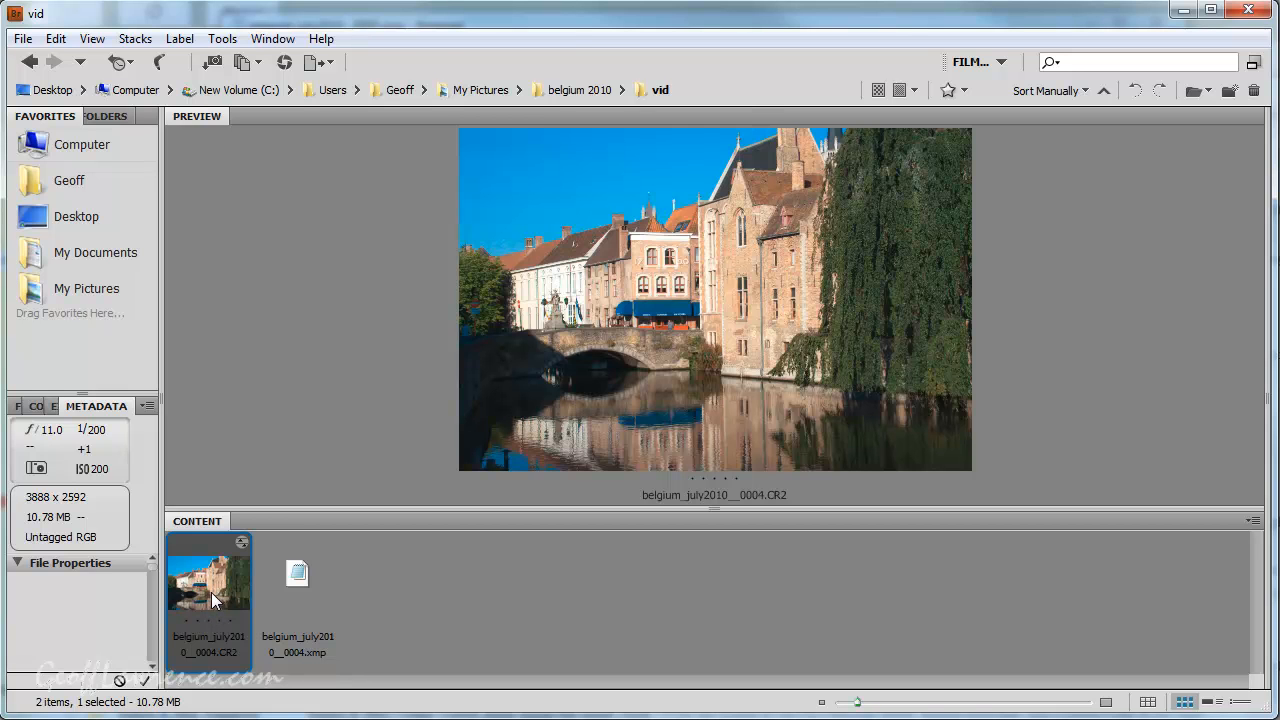
mouse_move(218, 595)
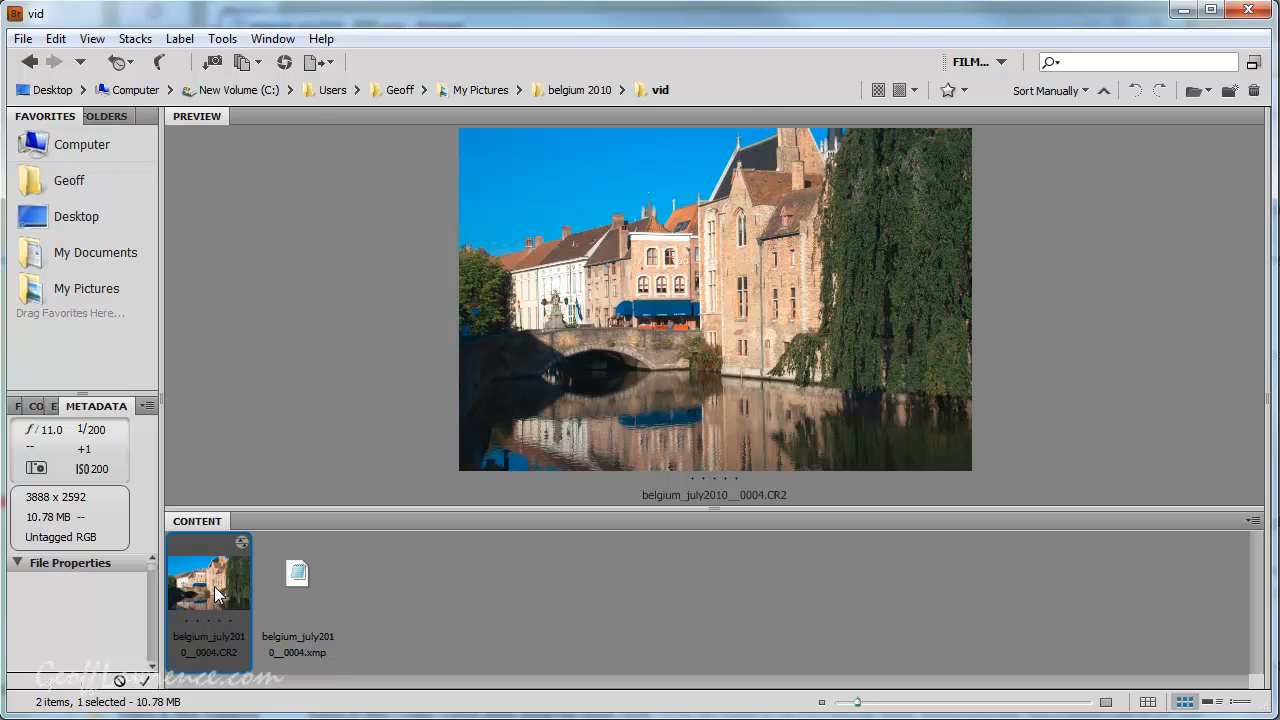
mouse_move(490, 600)
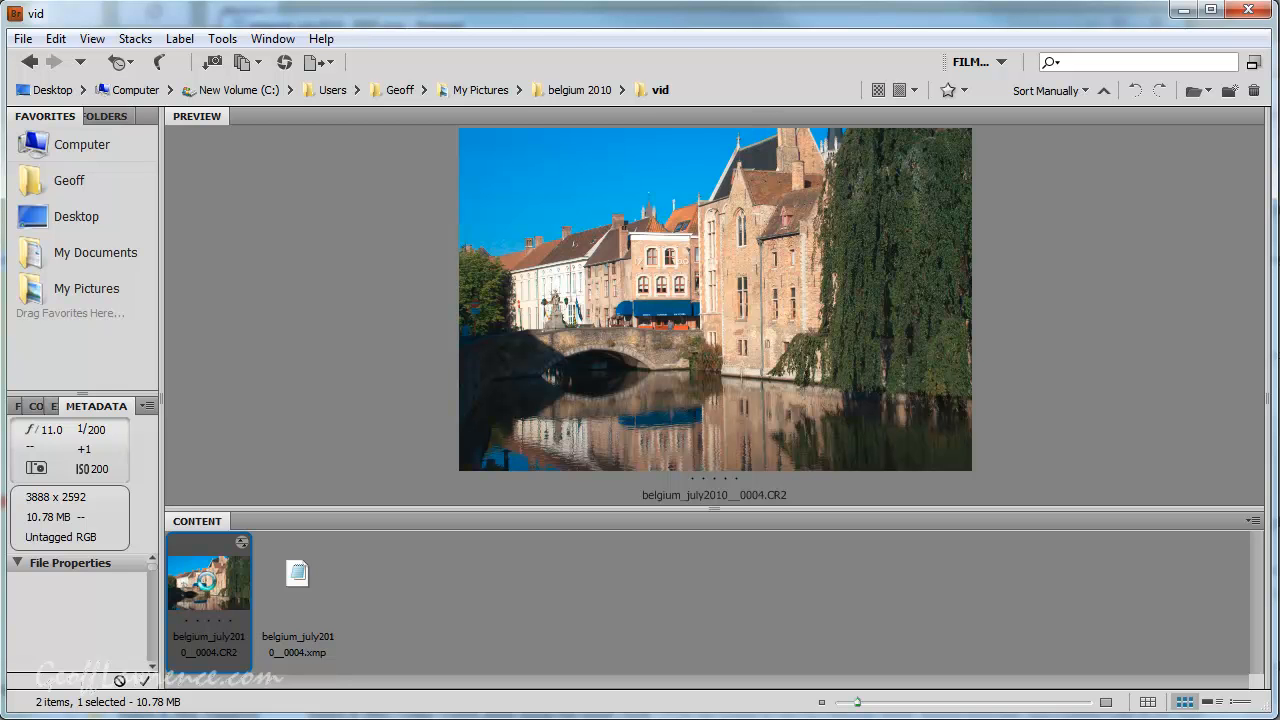
Open the CR2 in Camera Raw, set Brightness +4 and Temperature 5000, then begin saving
double_click(208, 582)
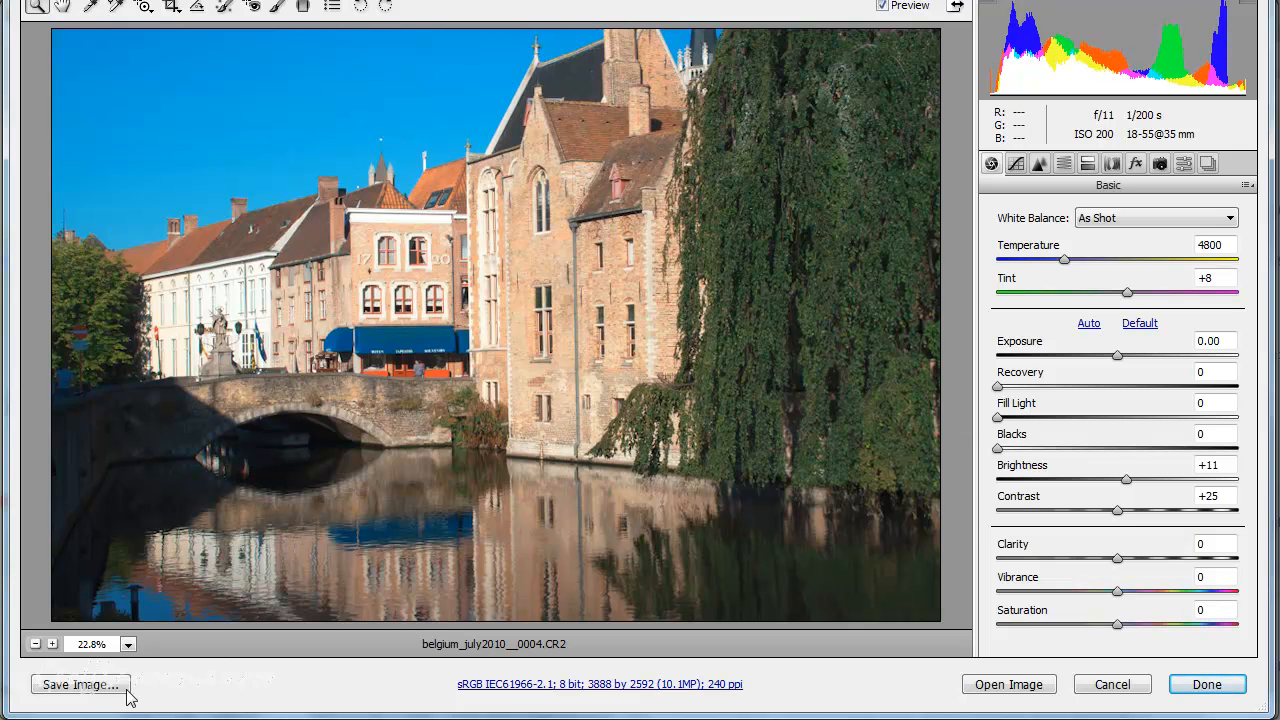
mouse_move(80, 684)
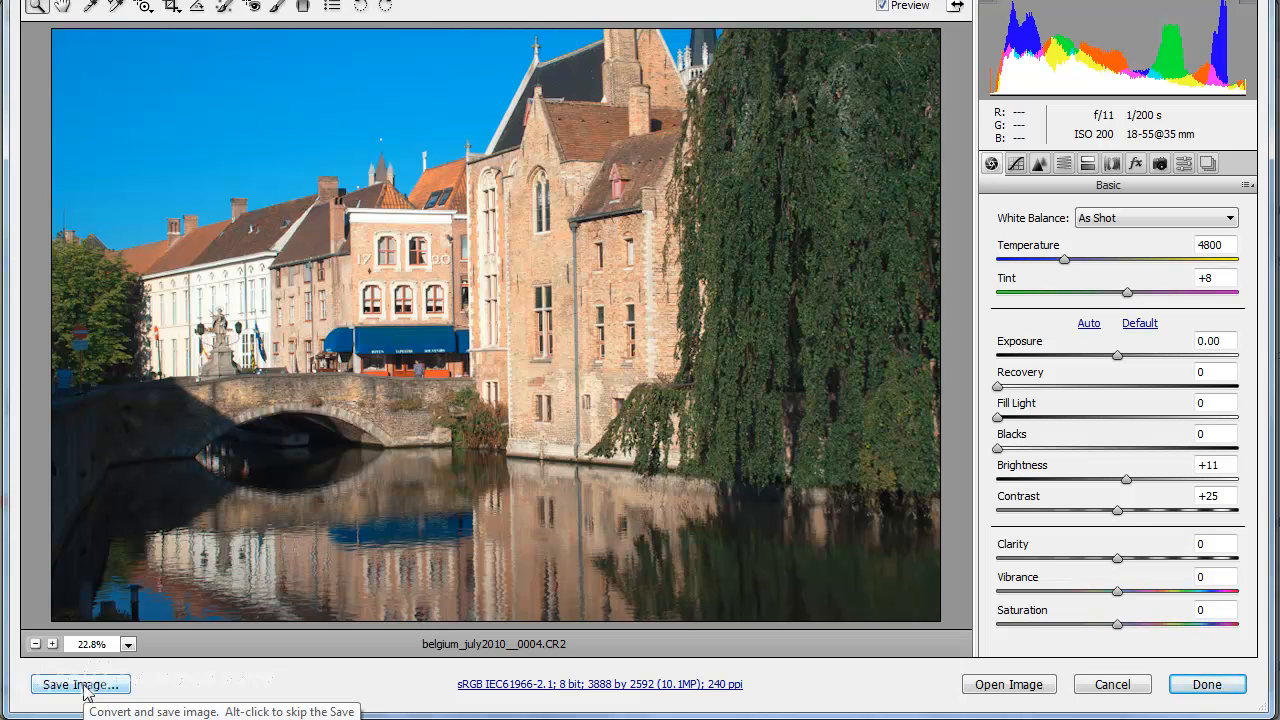
mouse_move(945, 702)
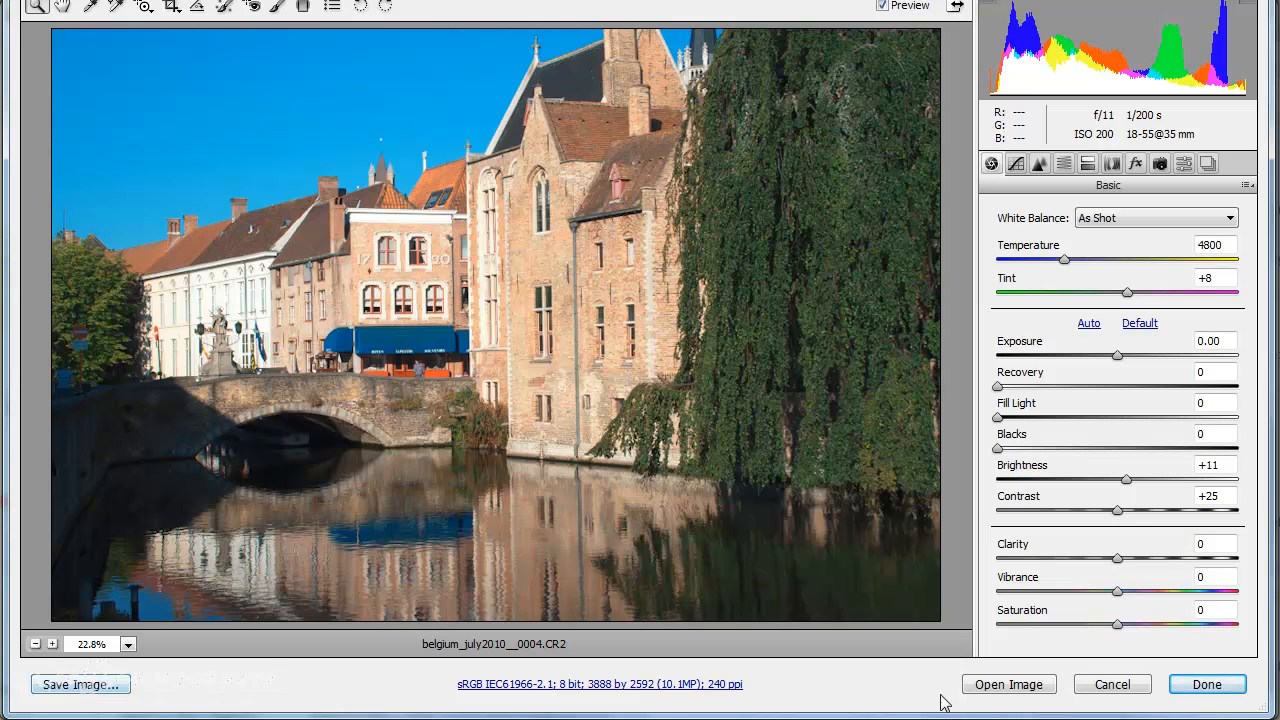
mouse_move(1071, 496)
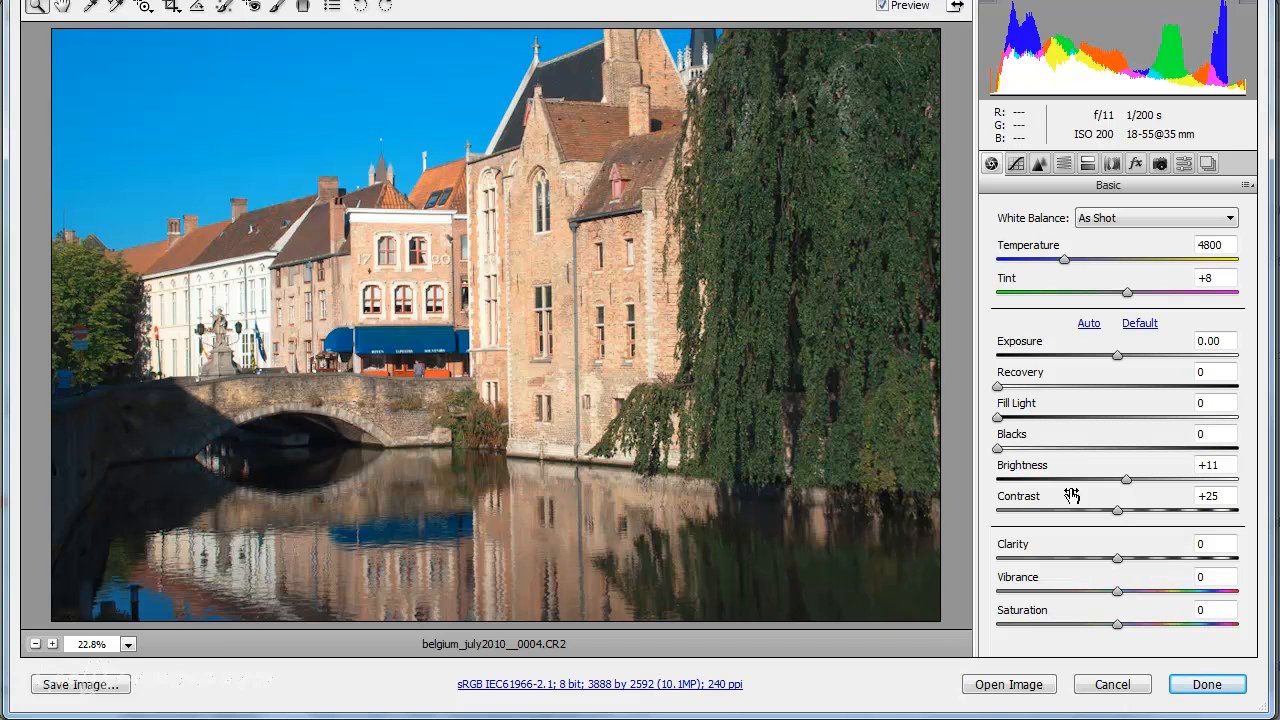
drag(1153, 480, 1123, 480)
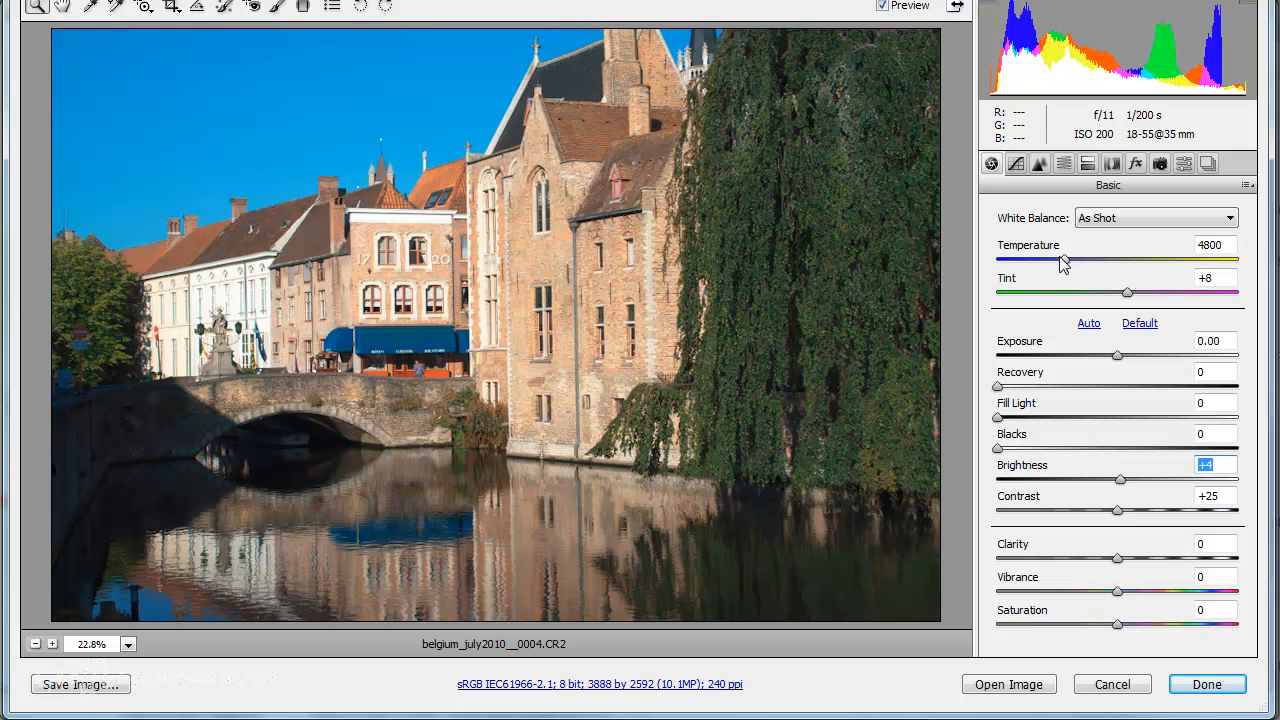
drag(1064, 260, 1070, 260)
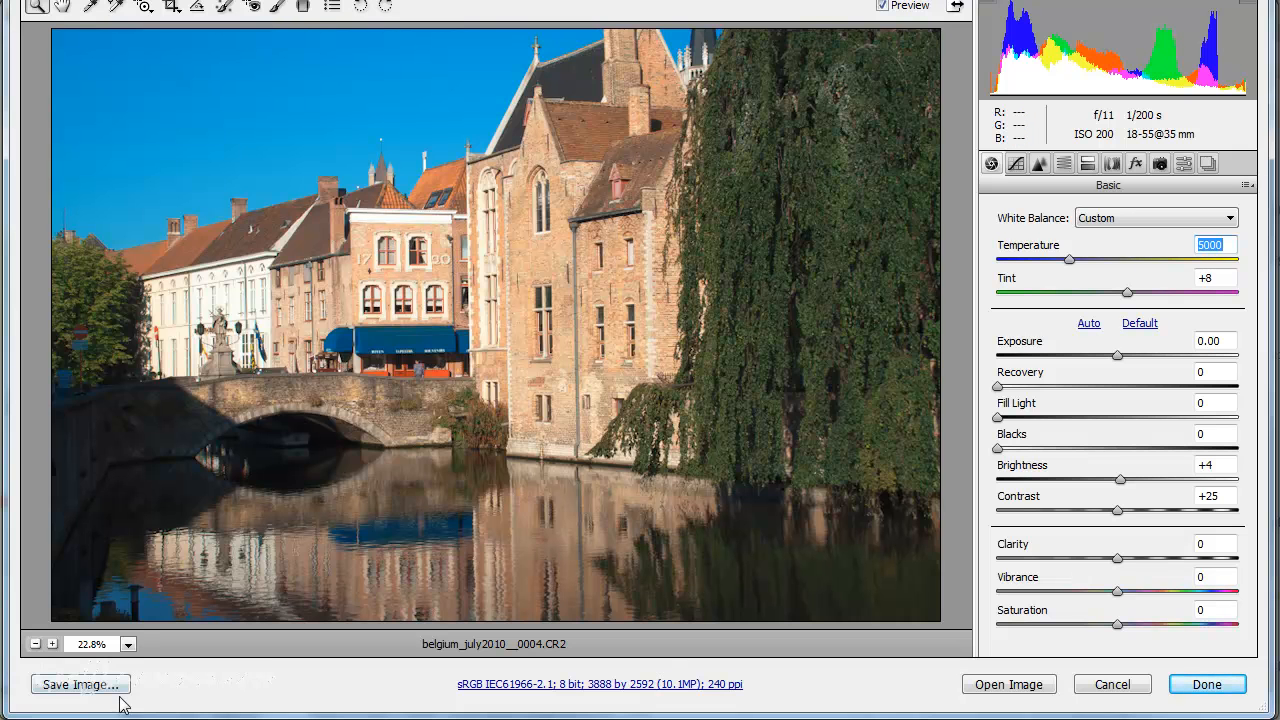
click(80, 684)
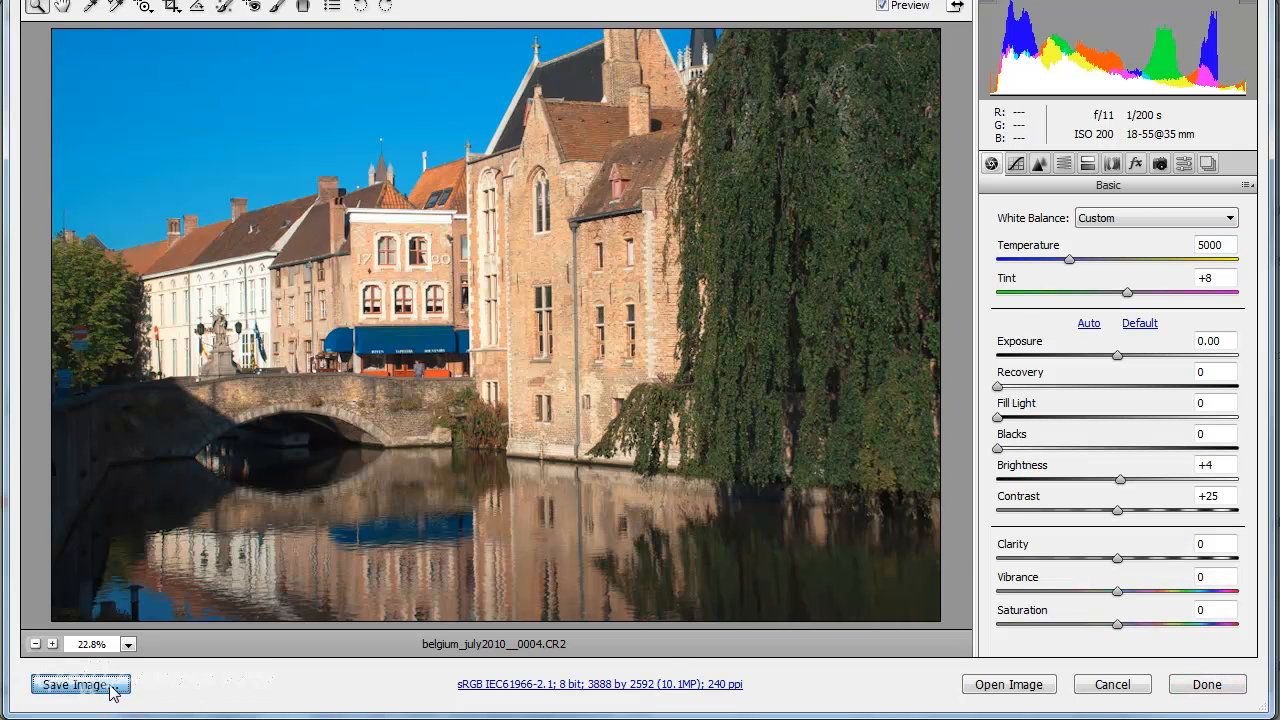
Open Save Options for belgium_test_shot and set the file extension to .jpg
click(80, 684)
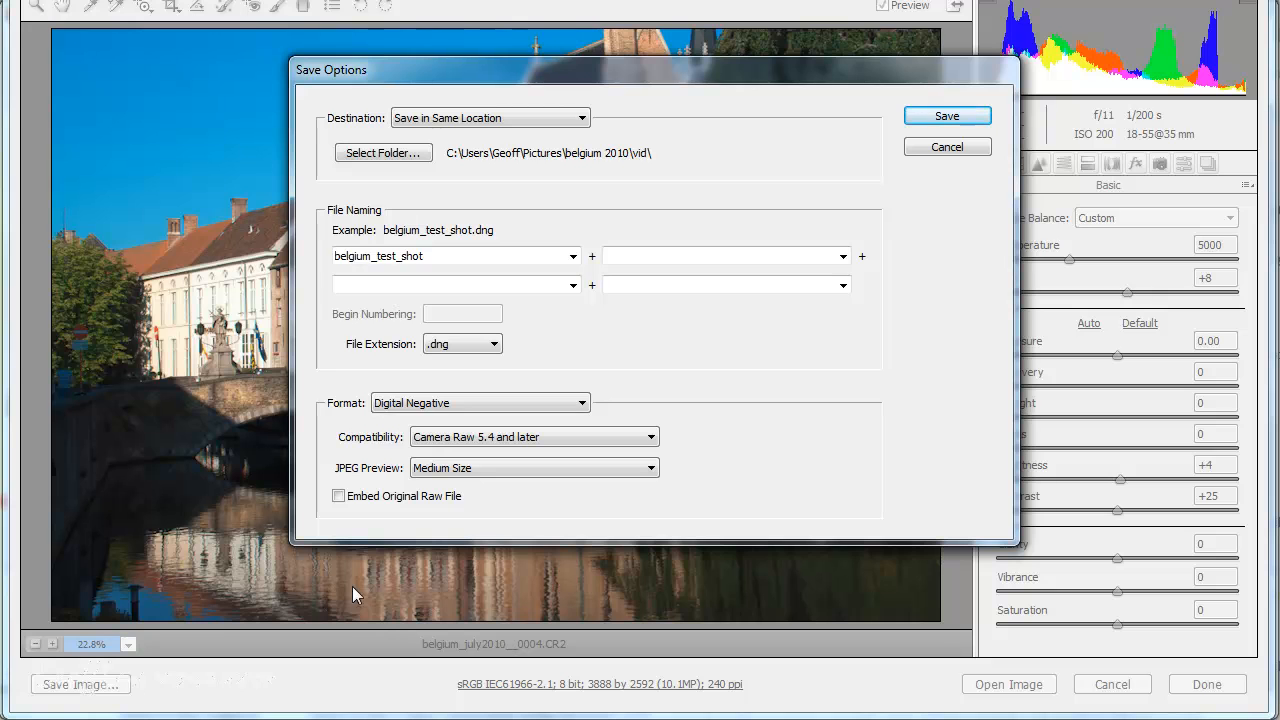
mouse_move(170, 100)
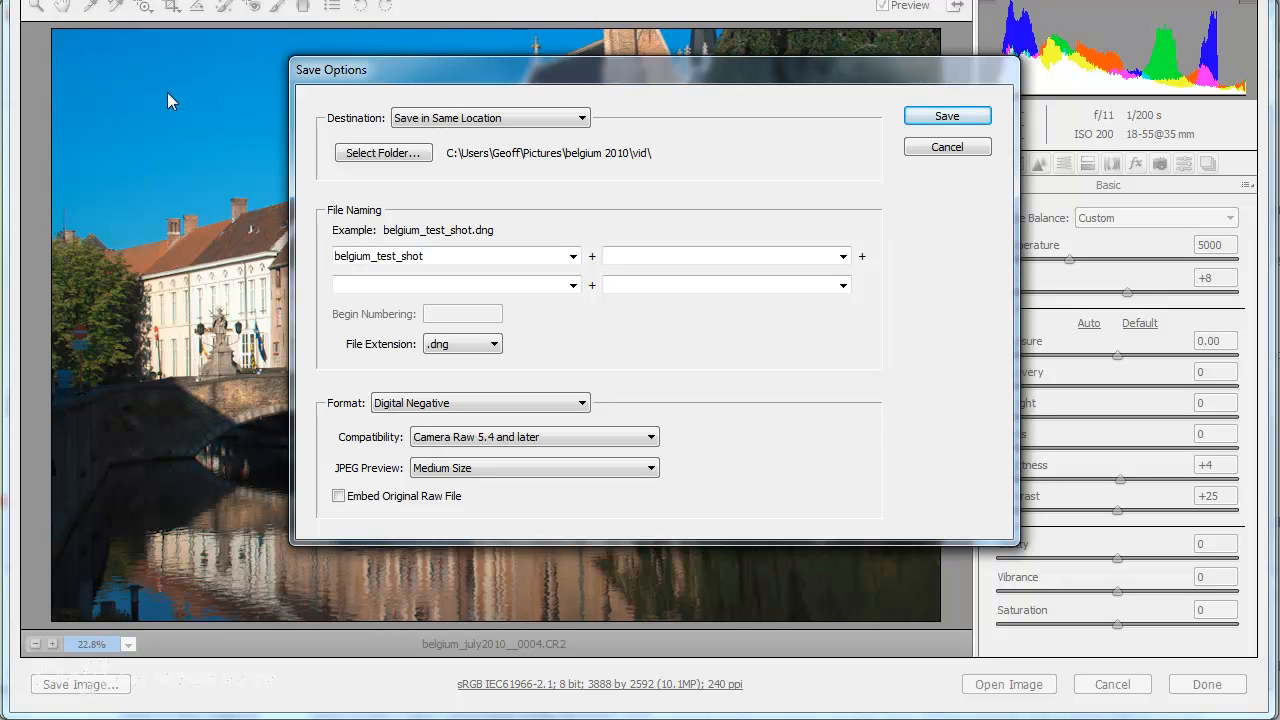
mouse_move(719, 81)
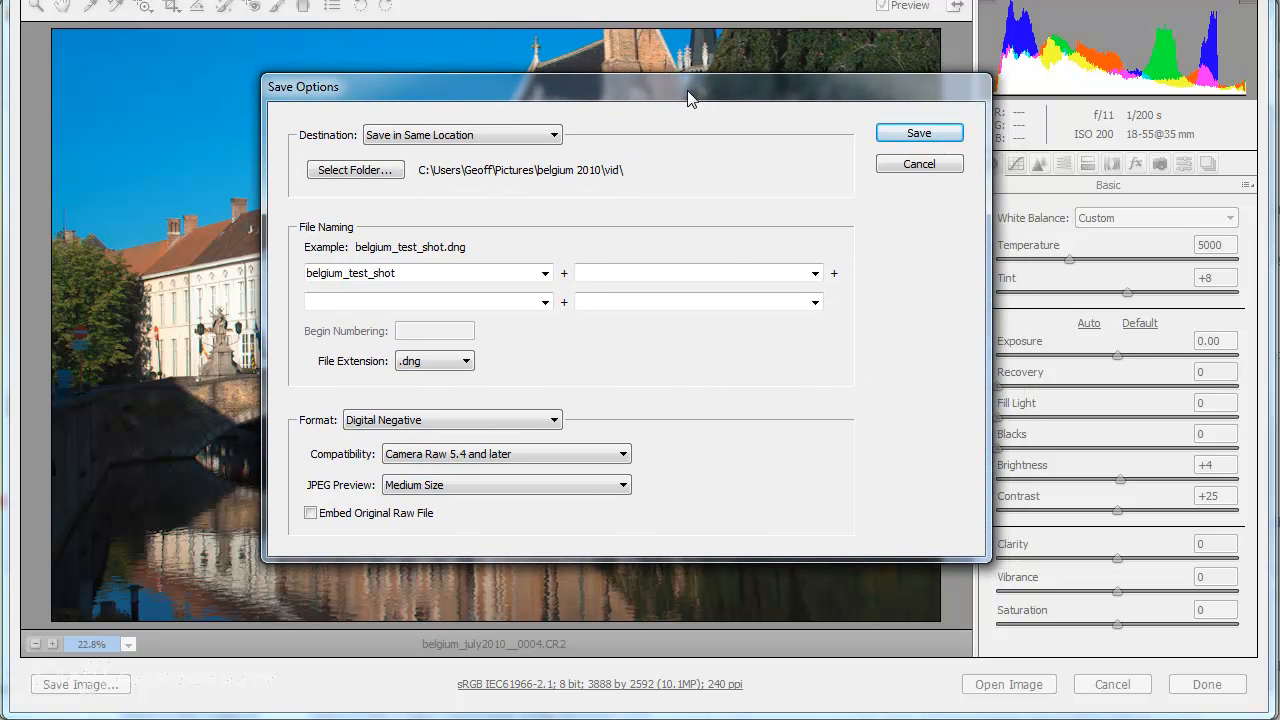
mouse_move(353, 367)
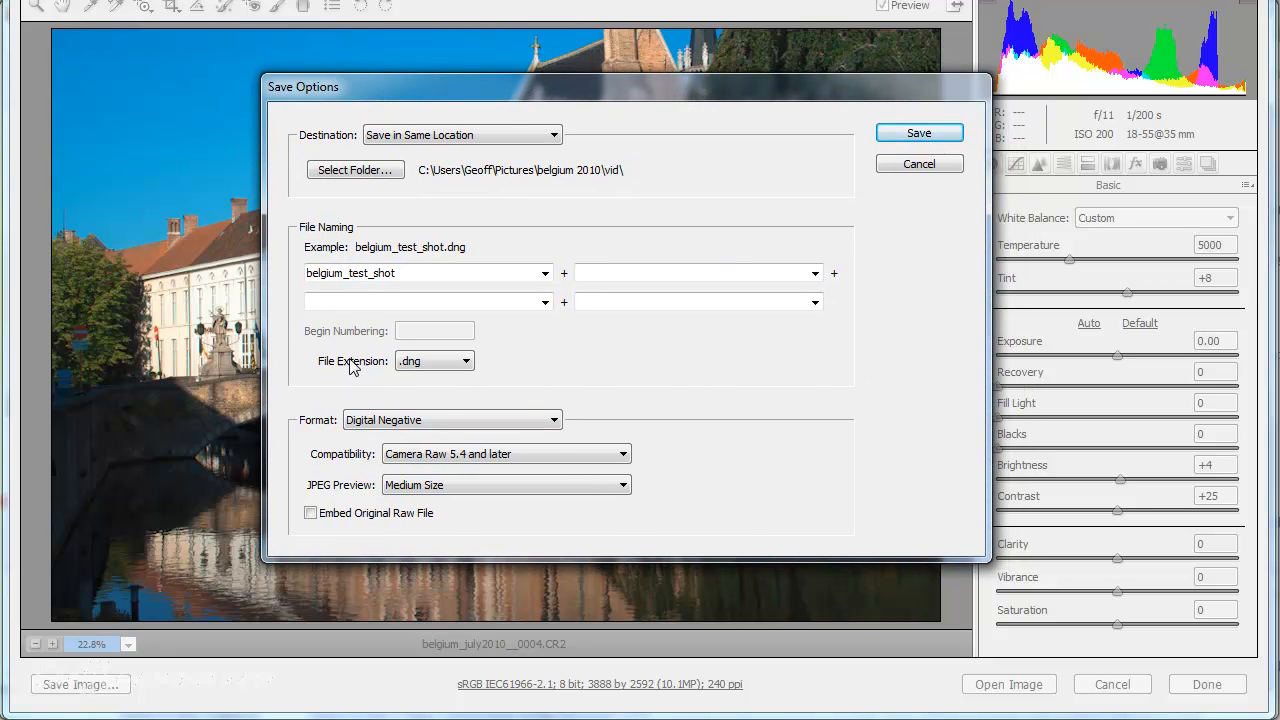
click(434, 361)
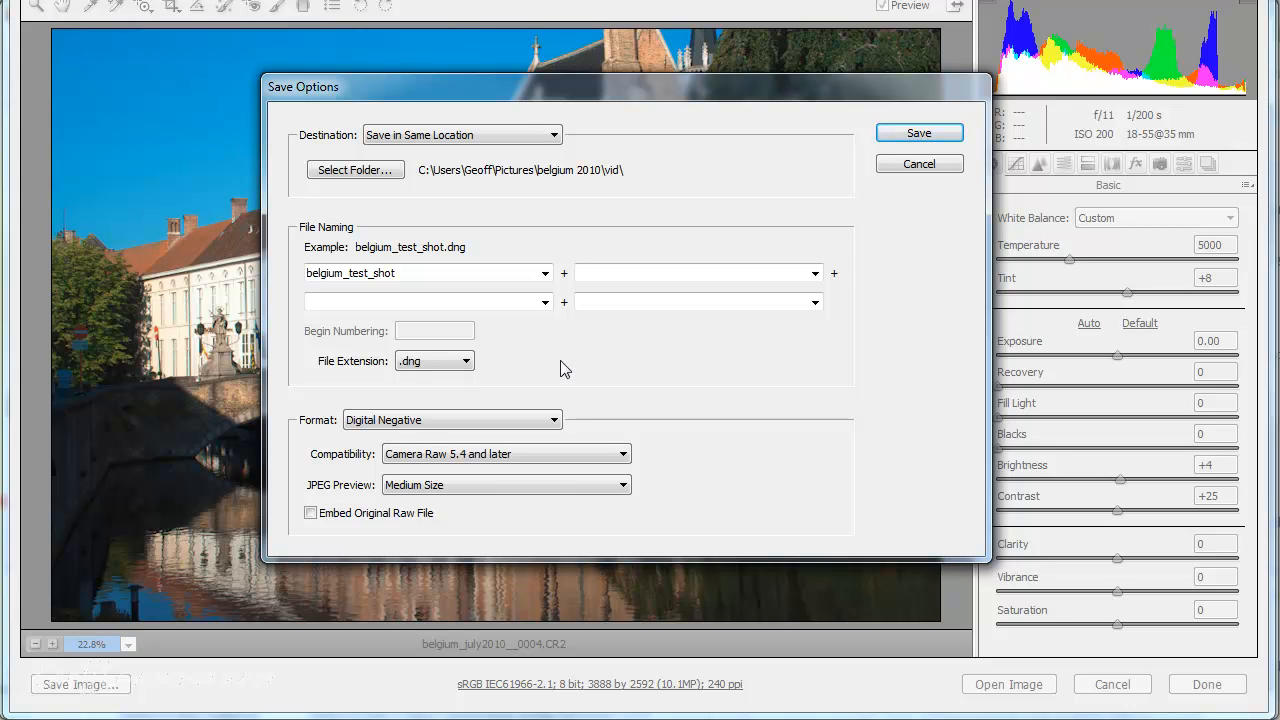
mouse_move(575, 361)
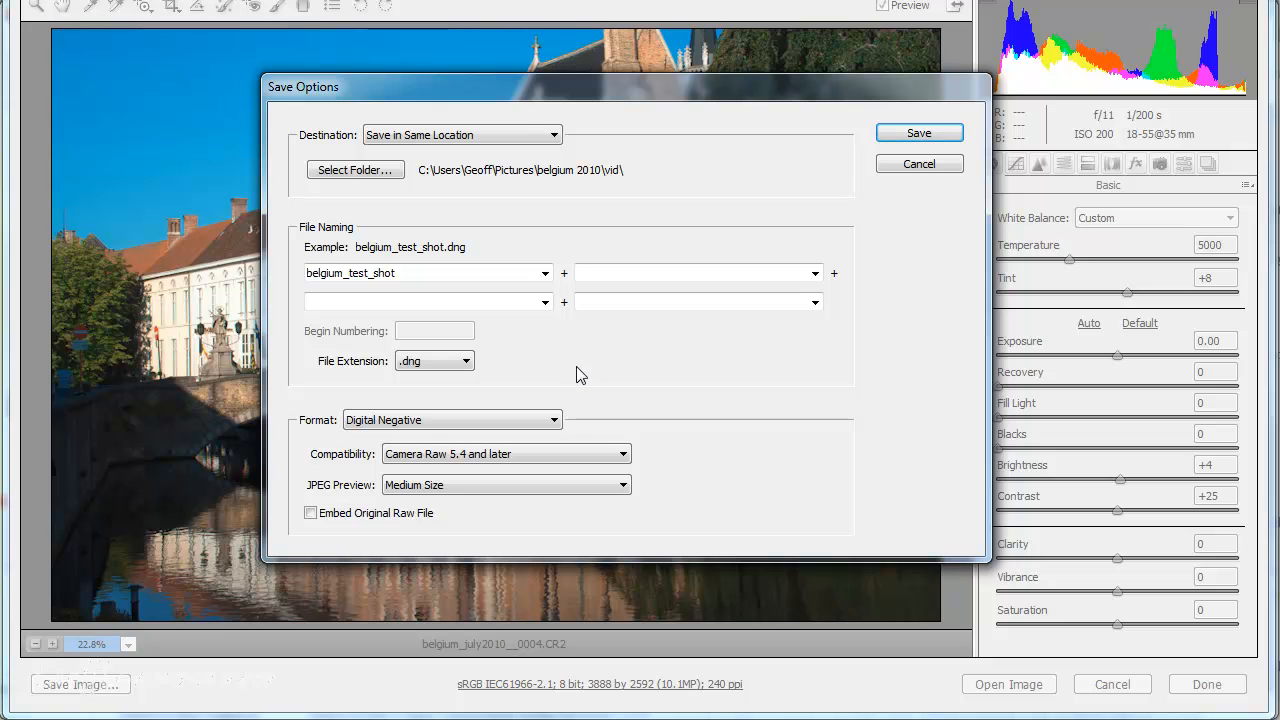
mouse_move(559, 388)
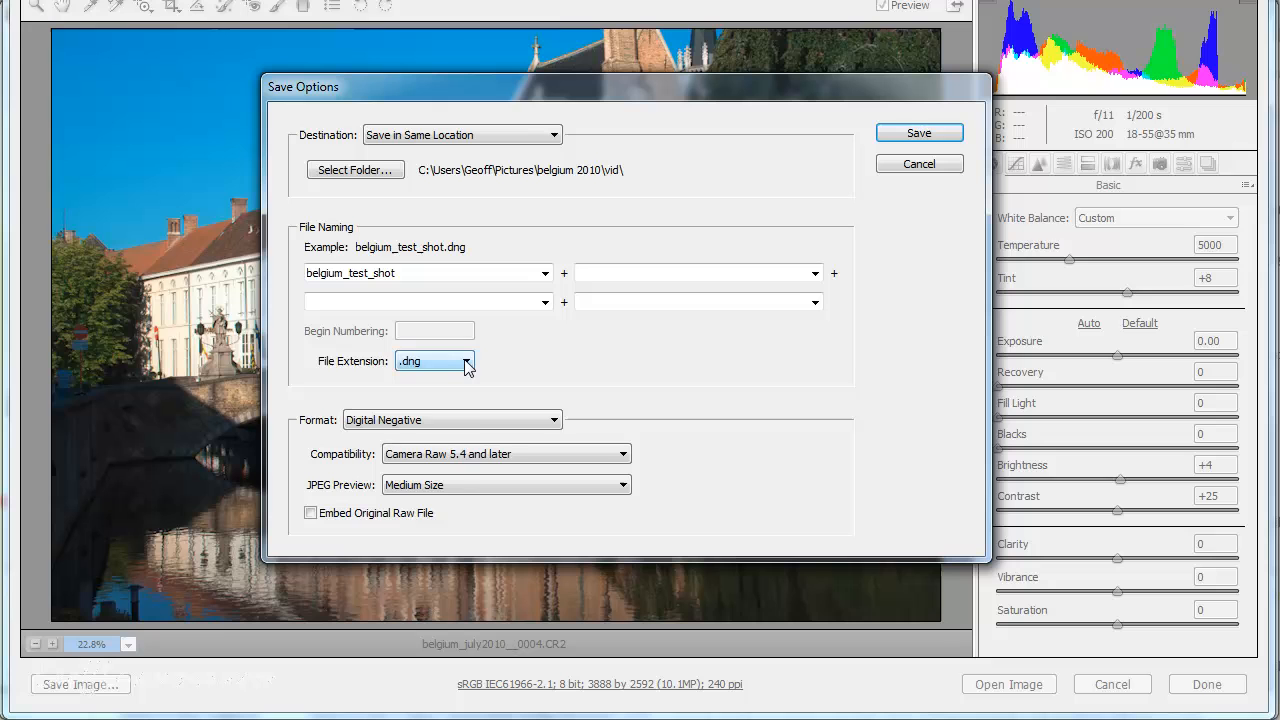
click(464, 361)
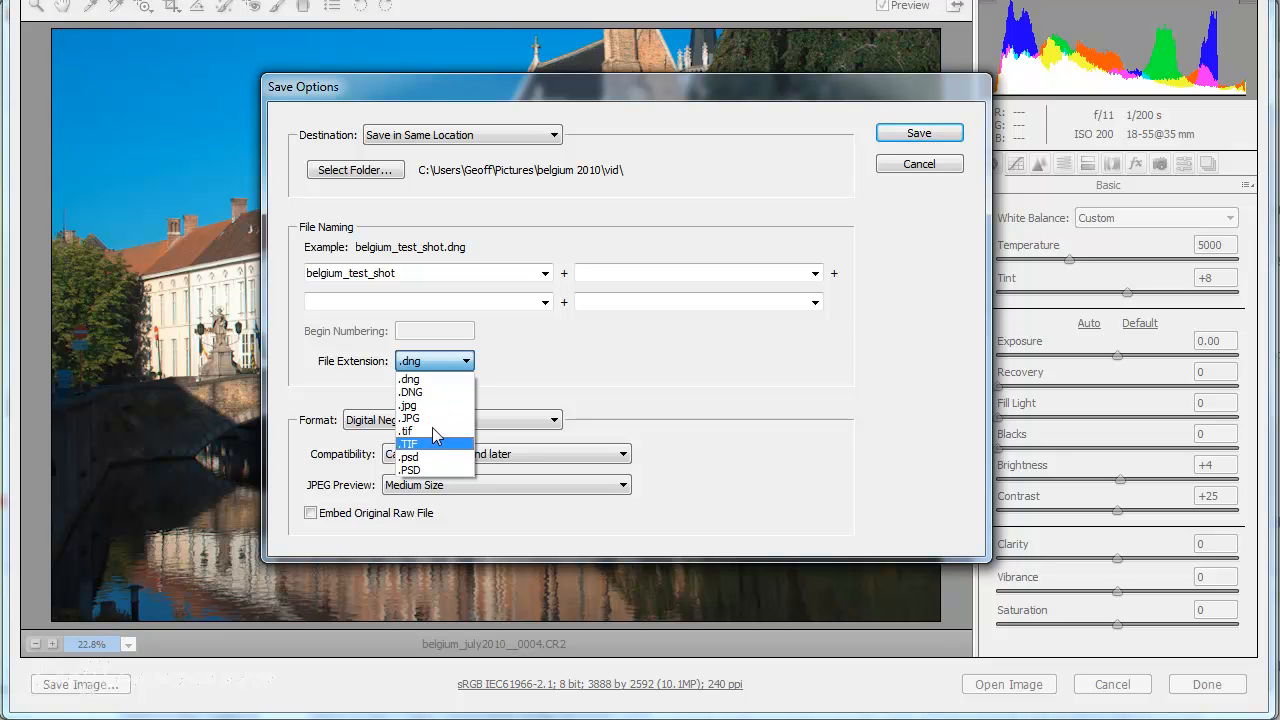
mouse_move(435, 407)
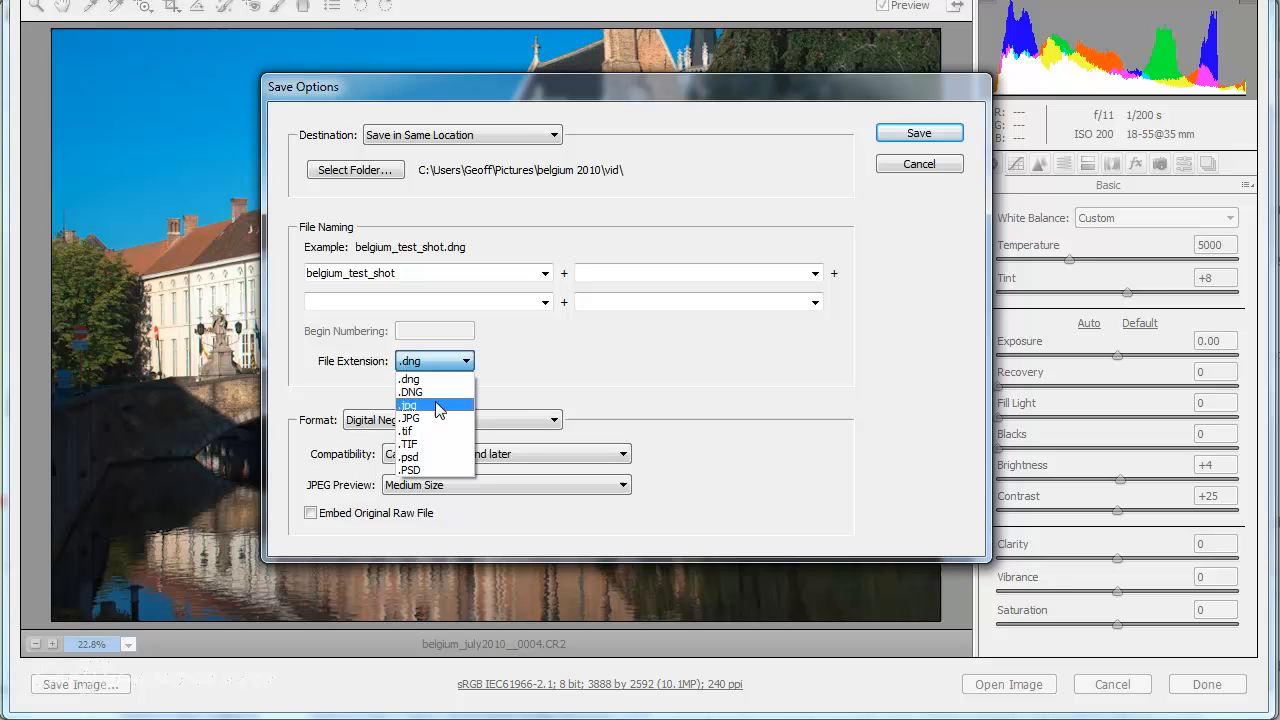
click(410, 405)
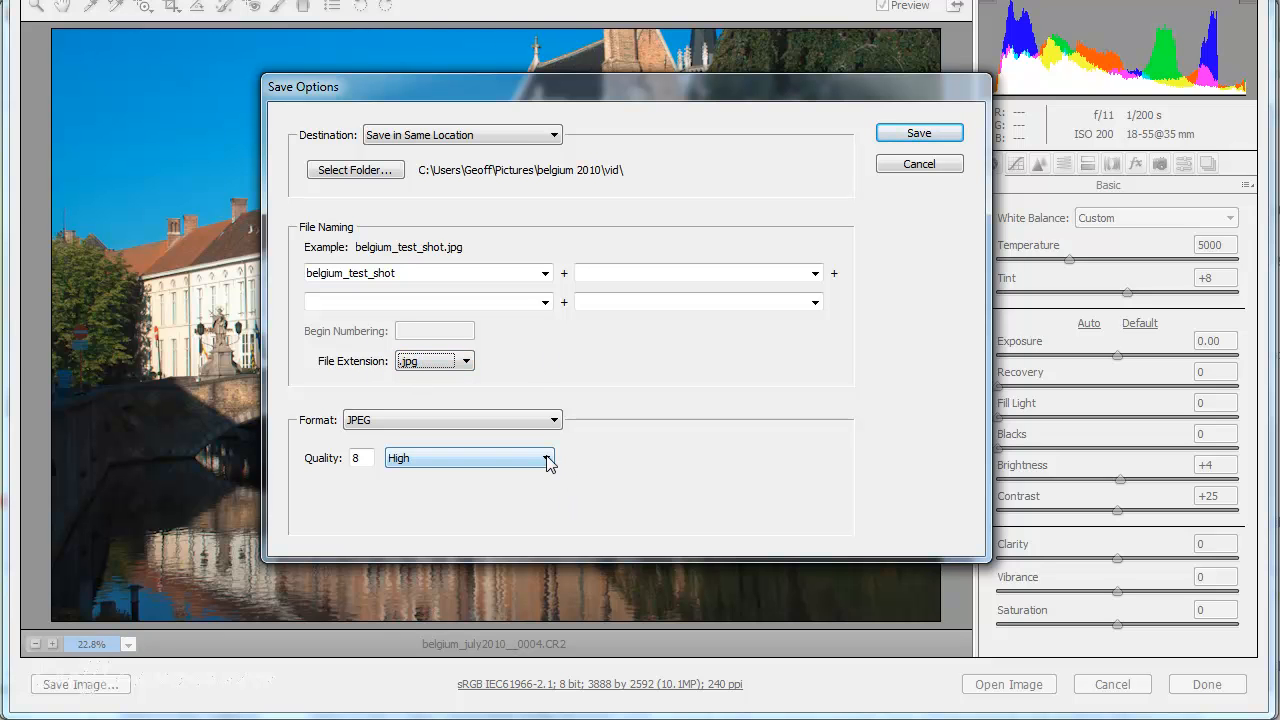
click(546, 458)
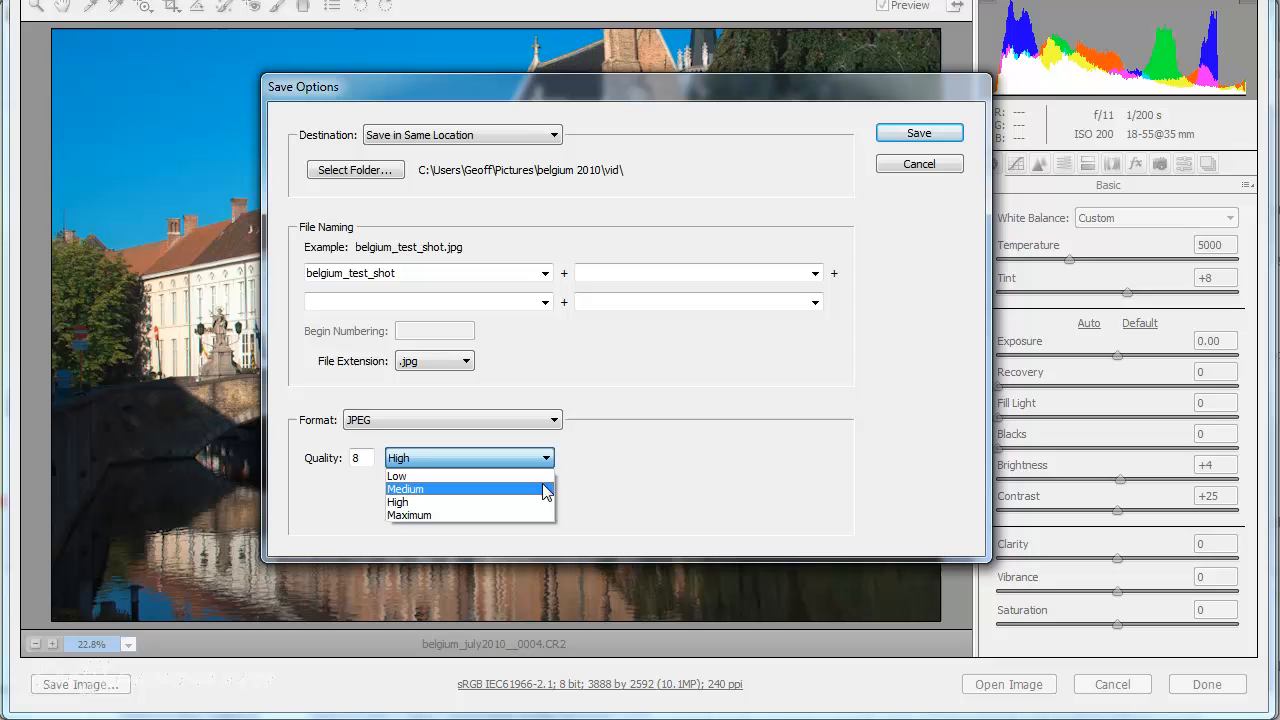
click(409, 514)
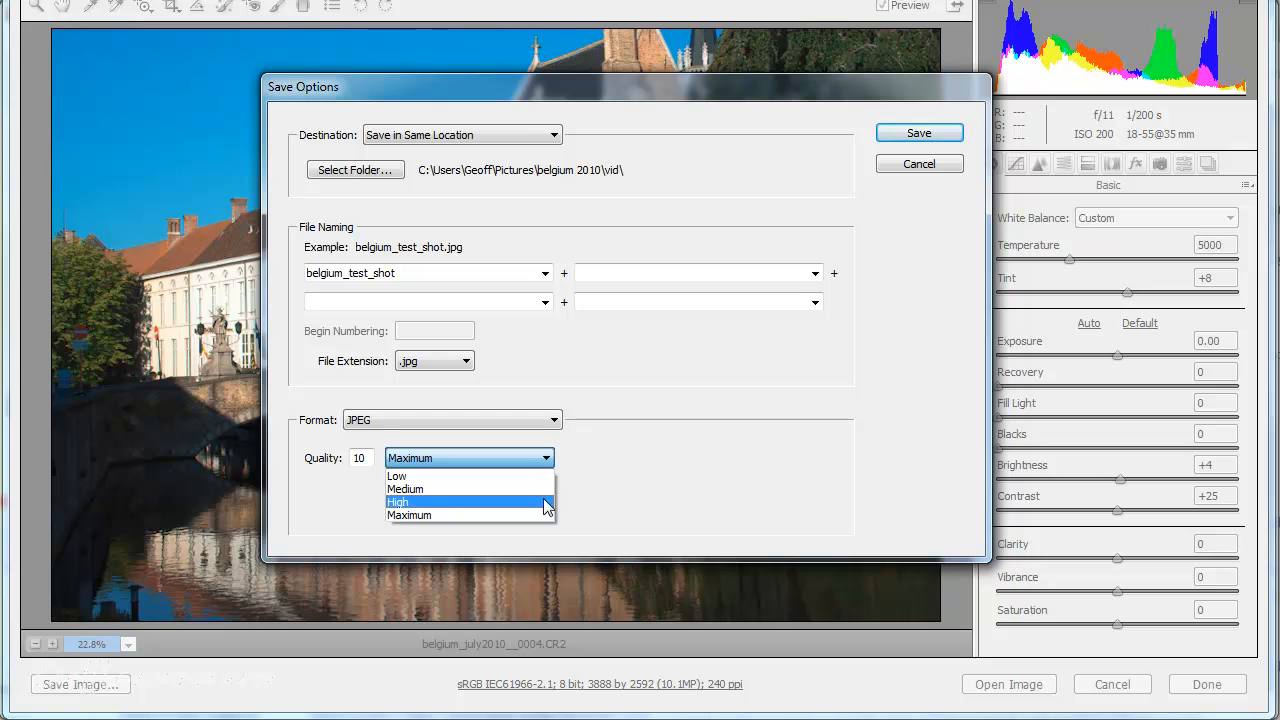
mouse_move(470, 515)
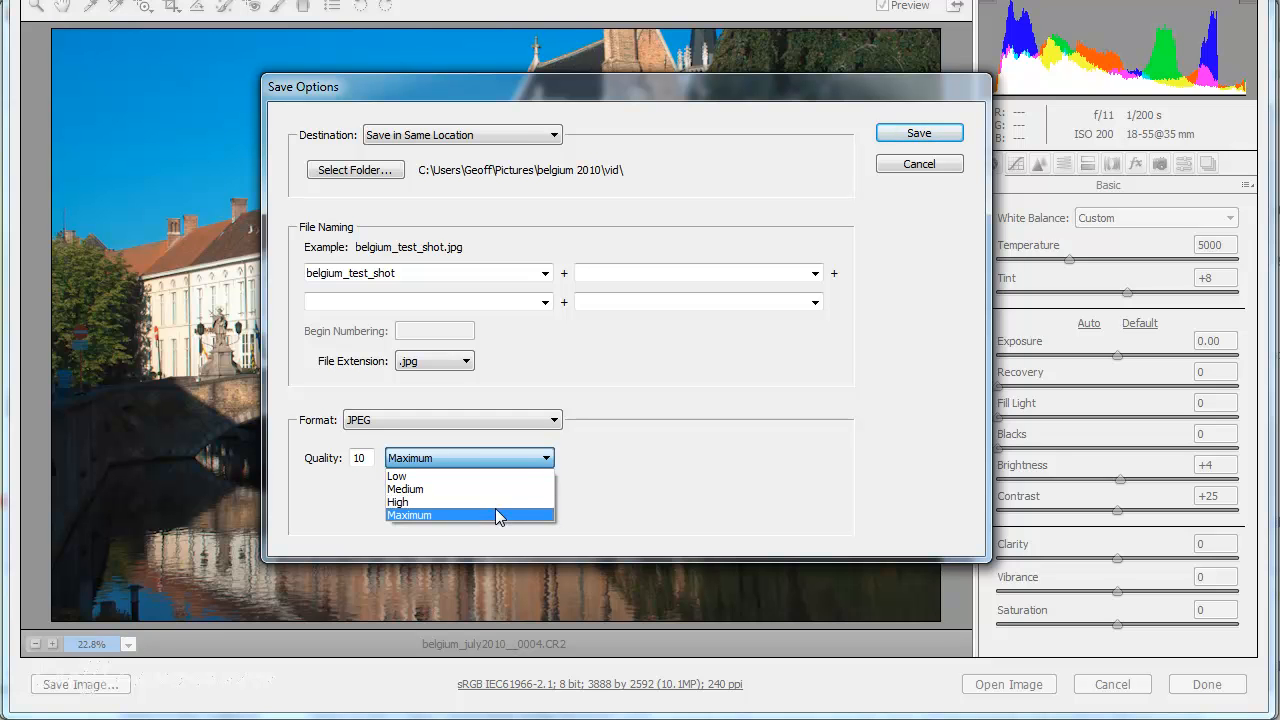
mouse_move(495, 502)
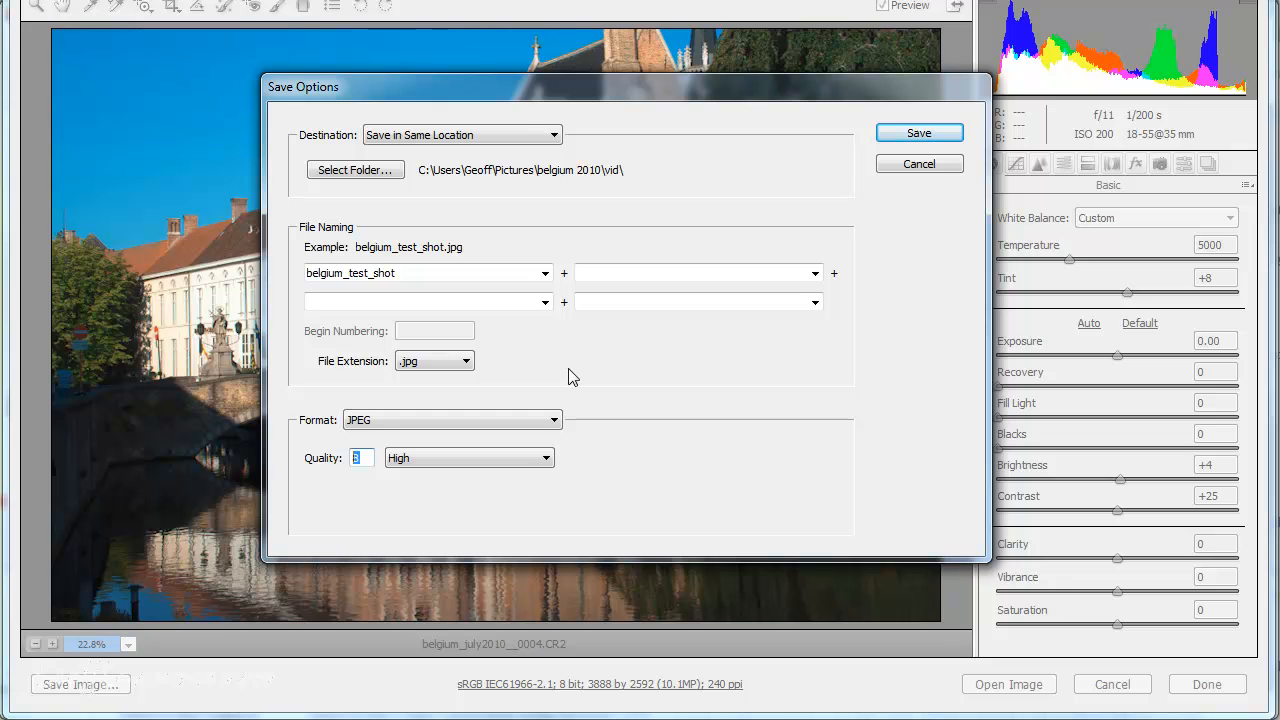
mouse_move(671, 443)
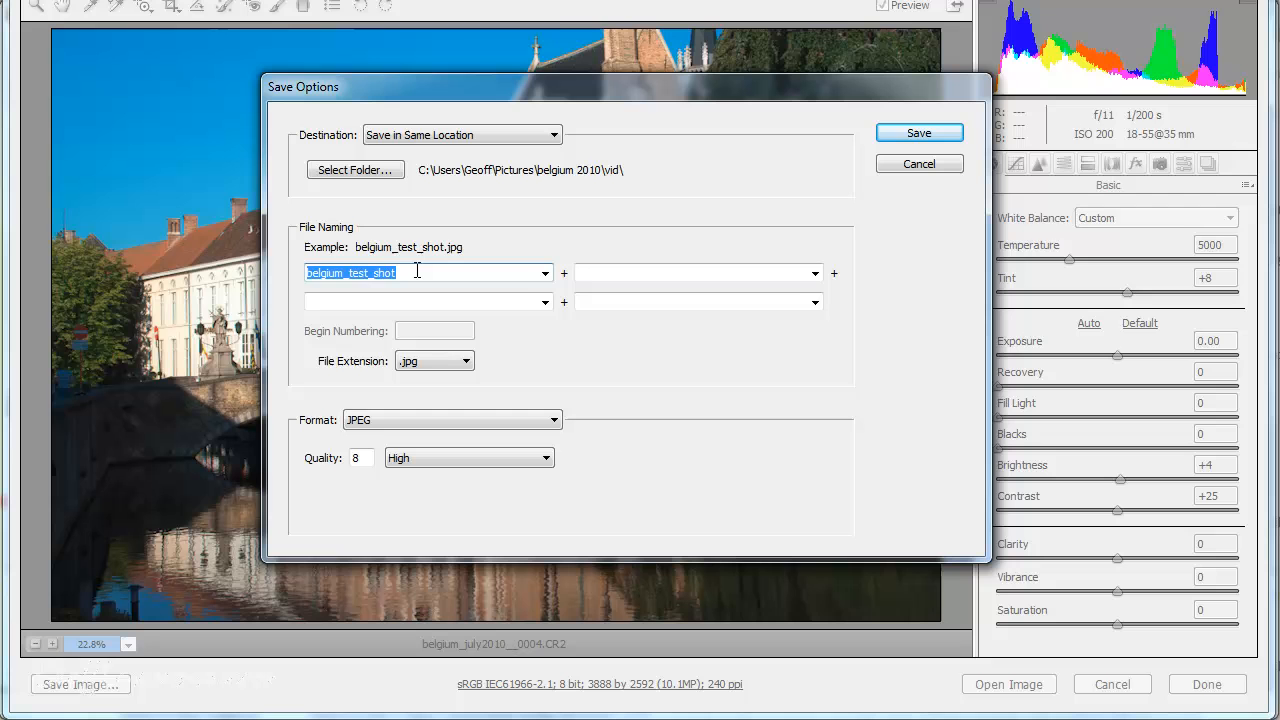
Name saved JPEGs 'test-' plus a 1-digit serial number beginning at 1
text(test-)
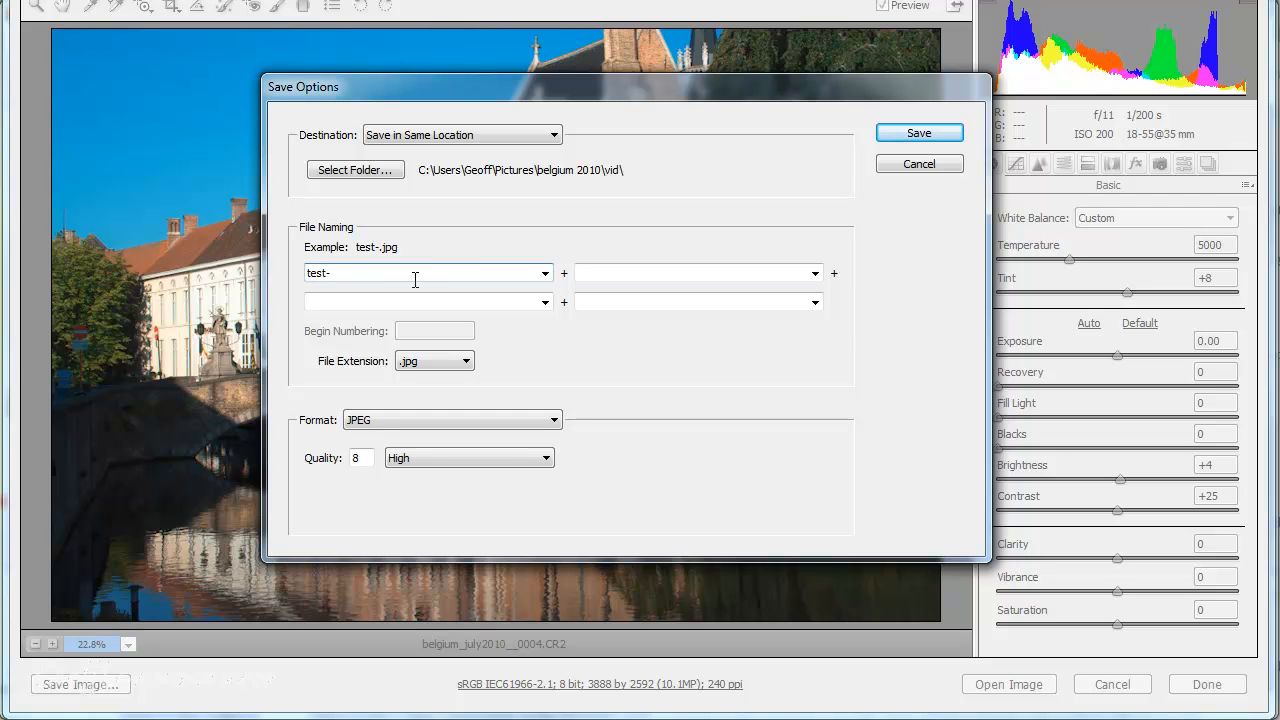
click(815, 273)
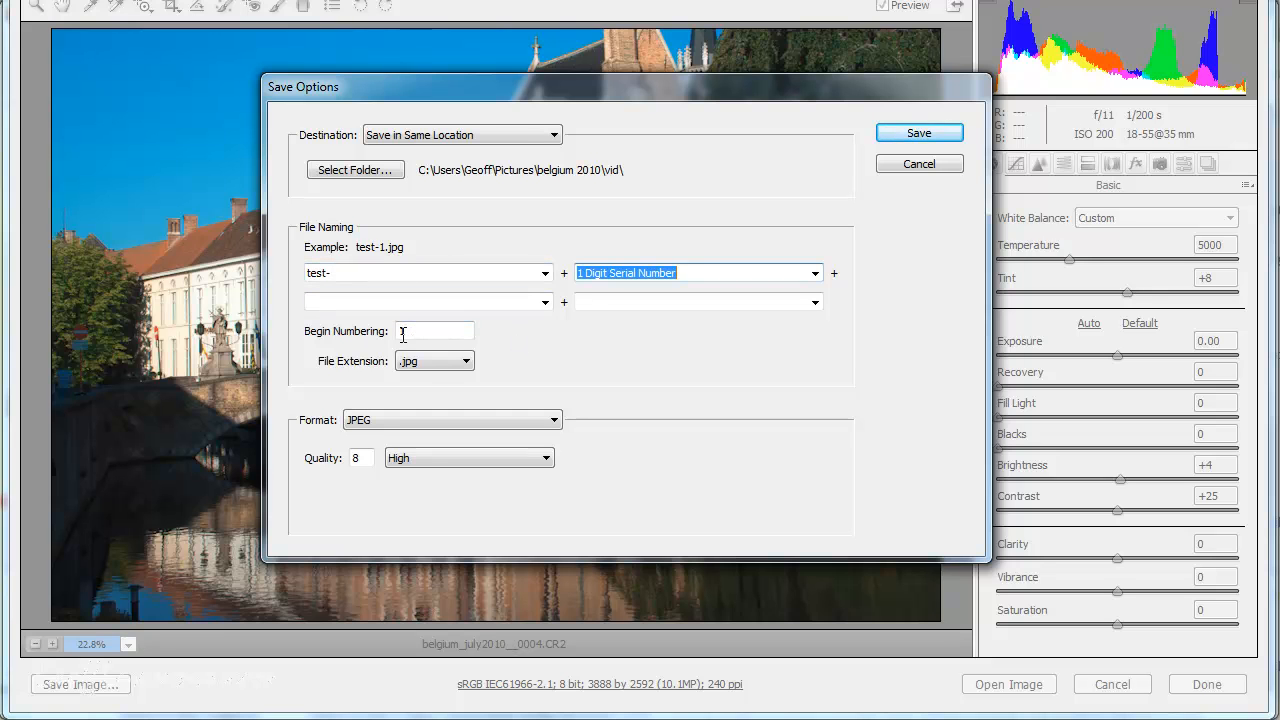
text(1)
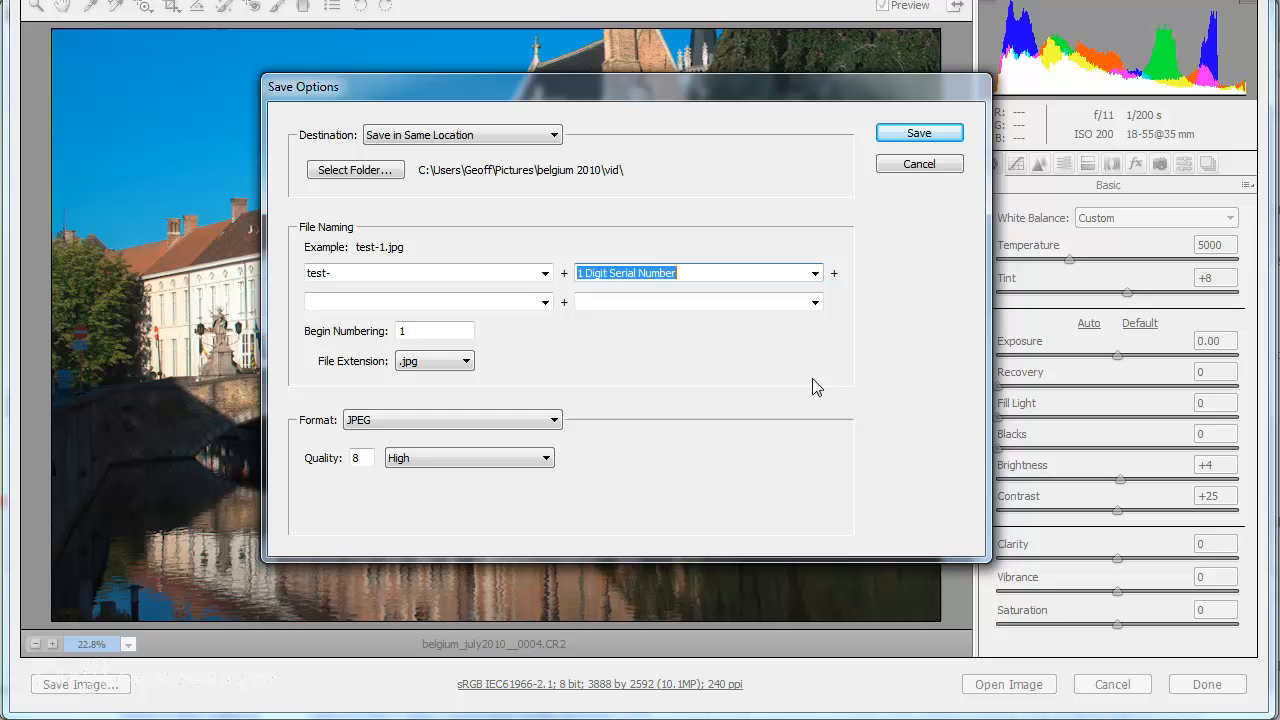
mouse_move(533, 214)
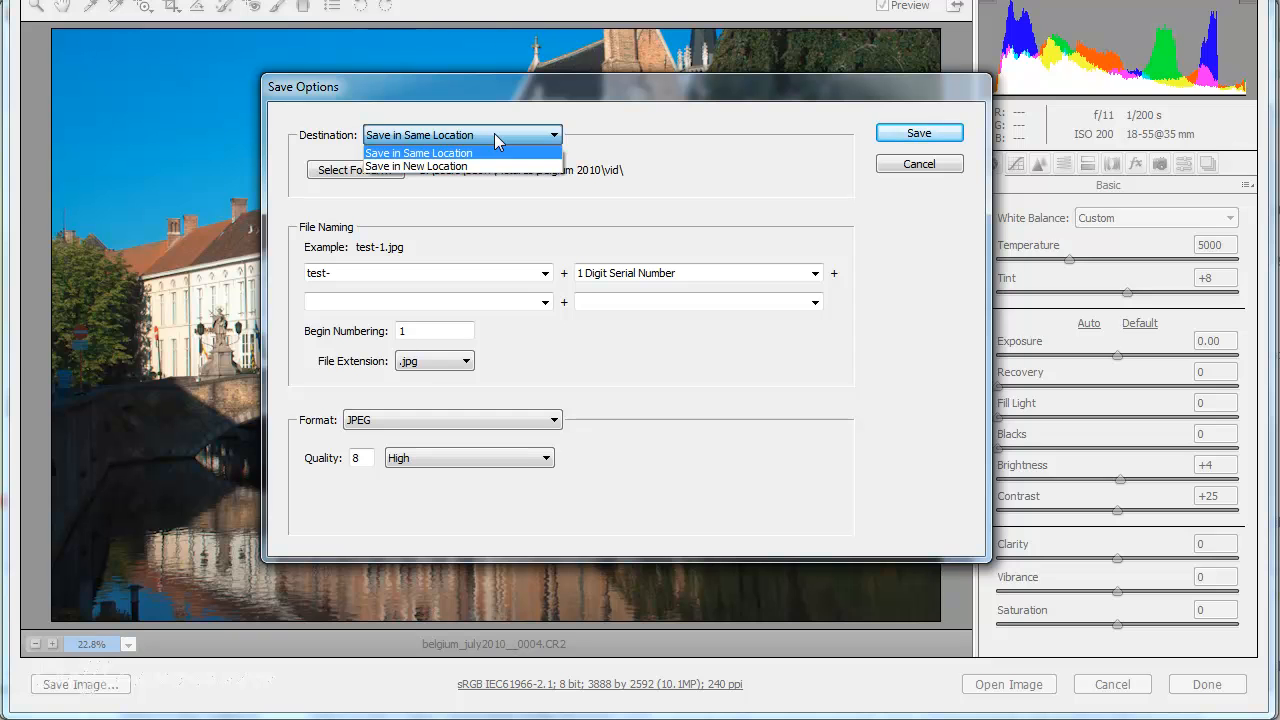
Keep Save in Same Location as the destination, then cancel Save Options without saving
click(419, 152)
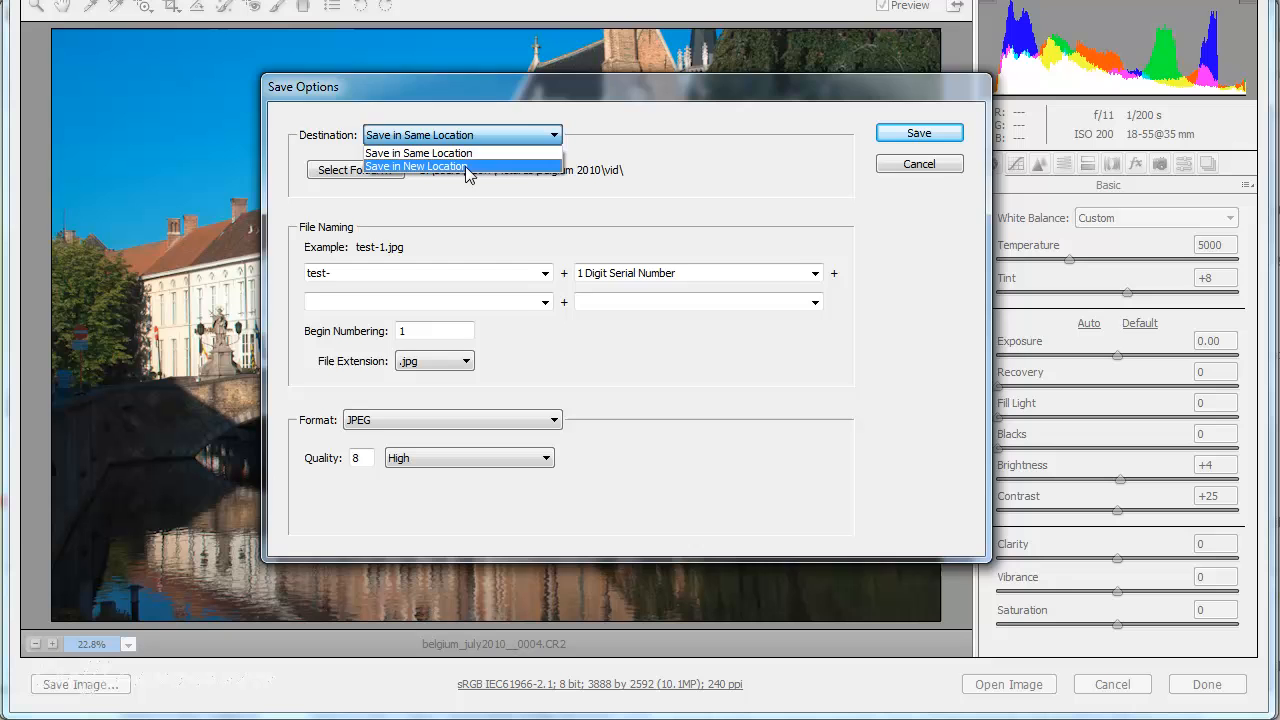
click(417, 166)
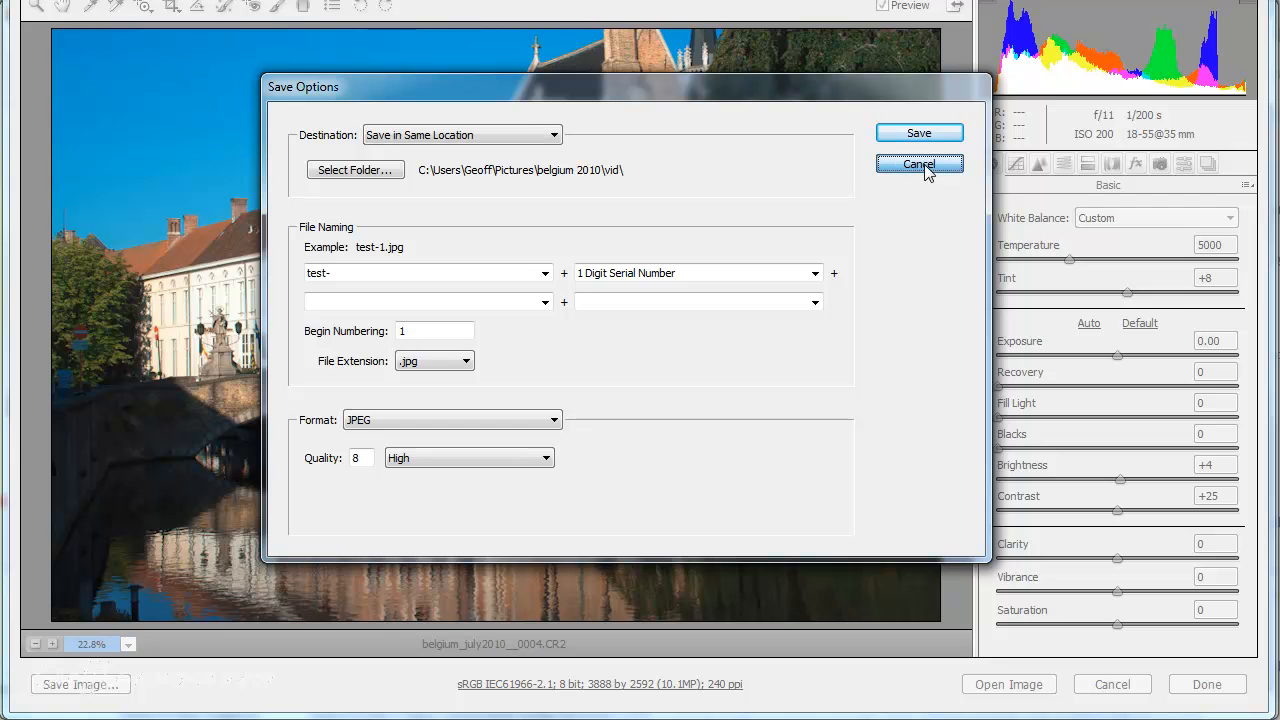
click(918, 164)
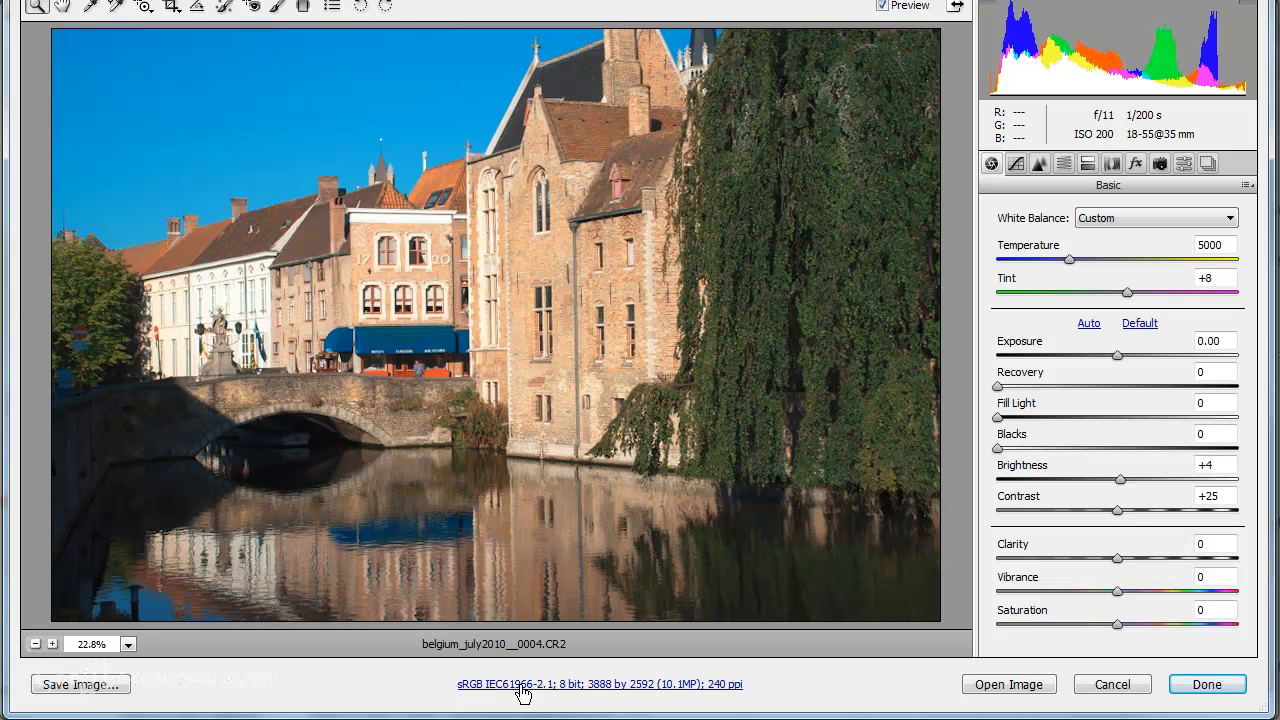
In Workflow Options keep sRGB and 8 bits/channel, and set size to 1536 by 1024
click(599, 684)
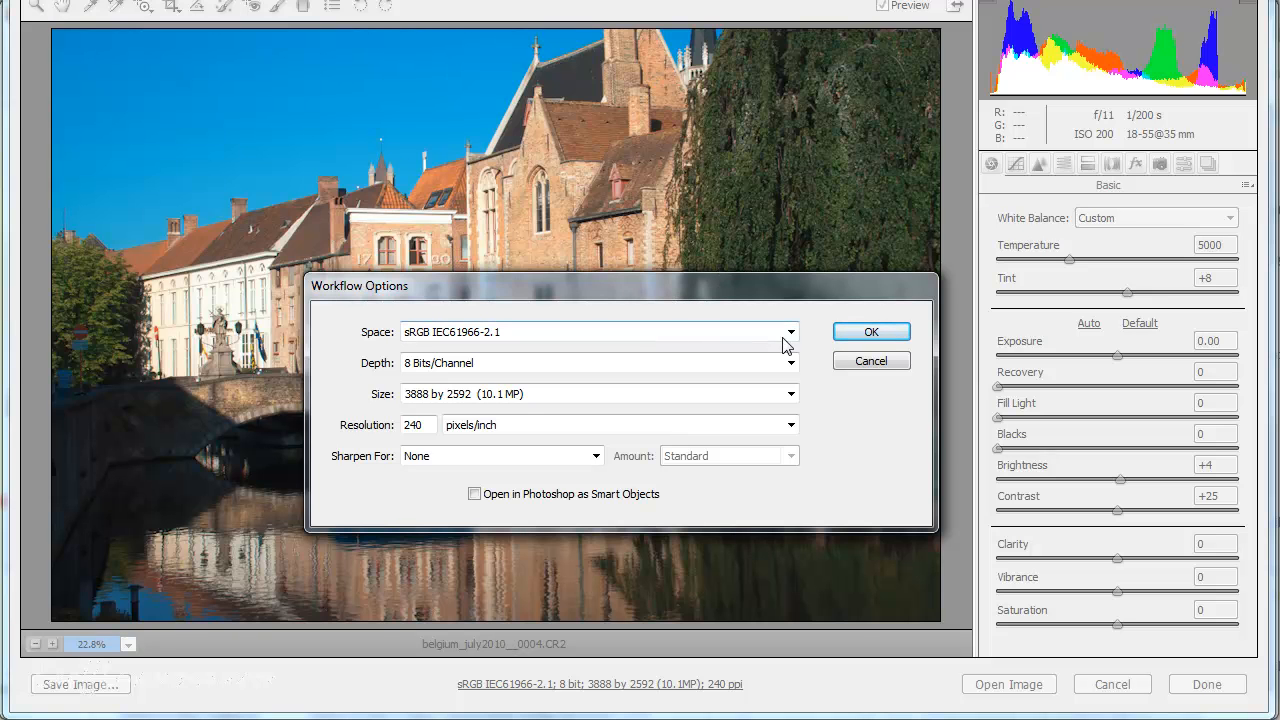
click(790, 332)
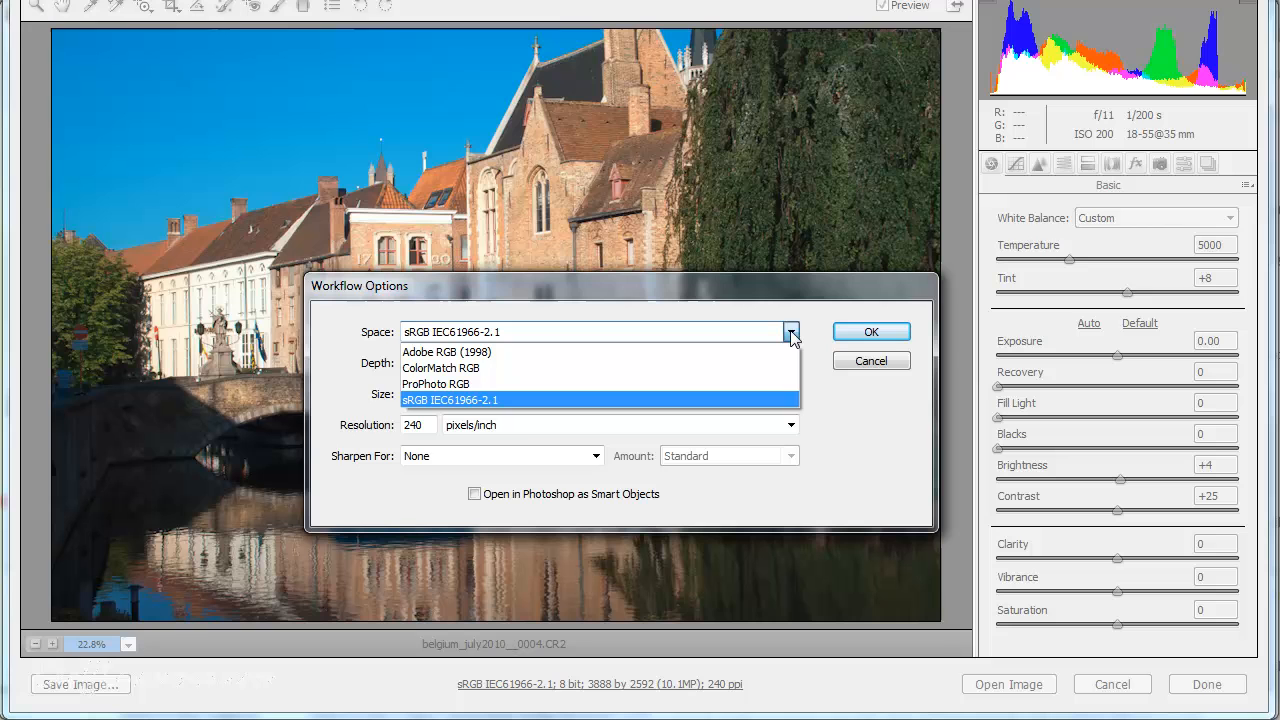
mouse_move(505, 385)
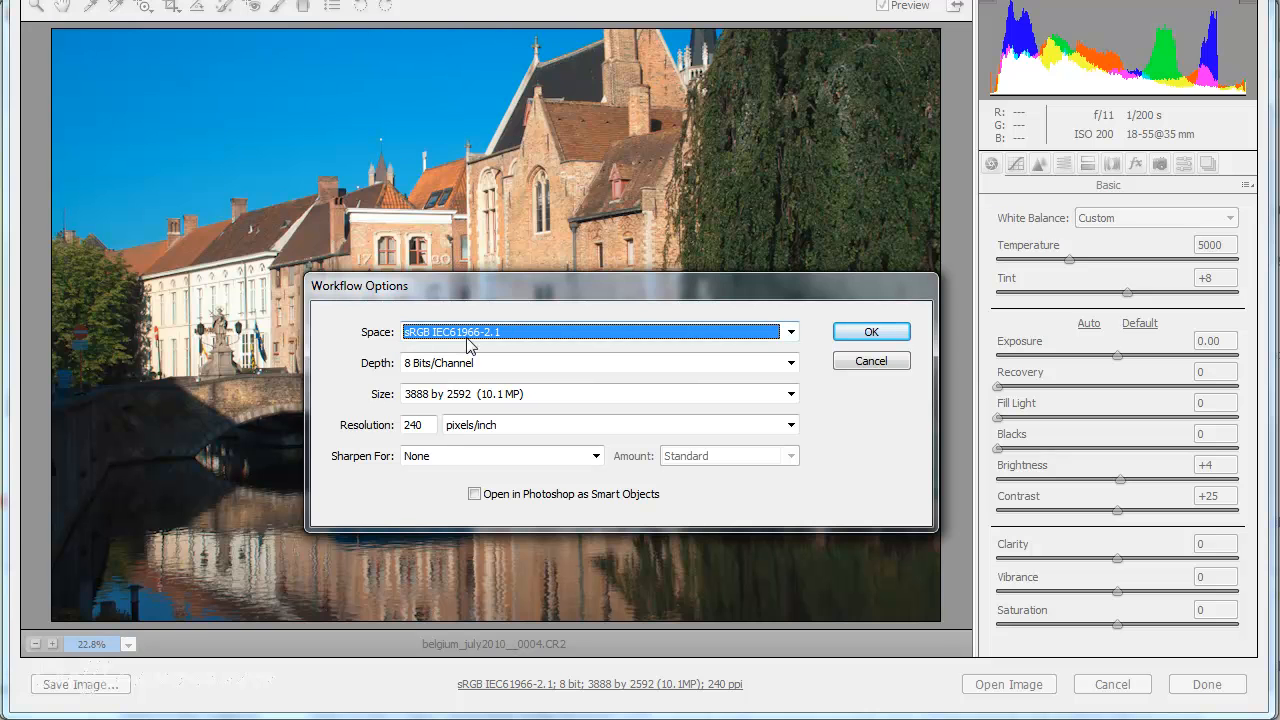
click(789, 362)
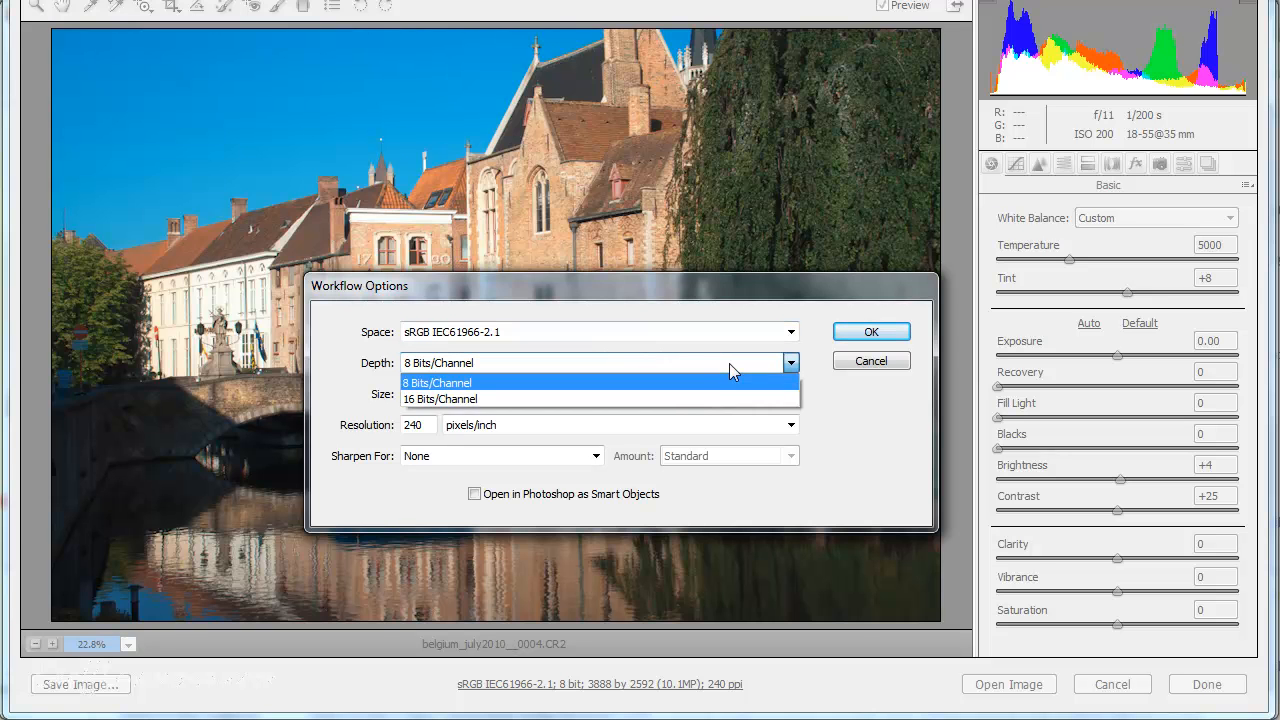
click(437, 382)
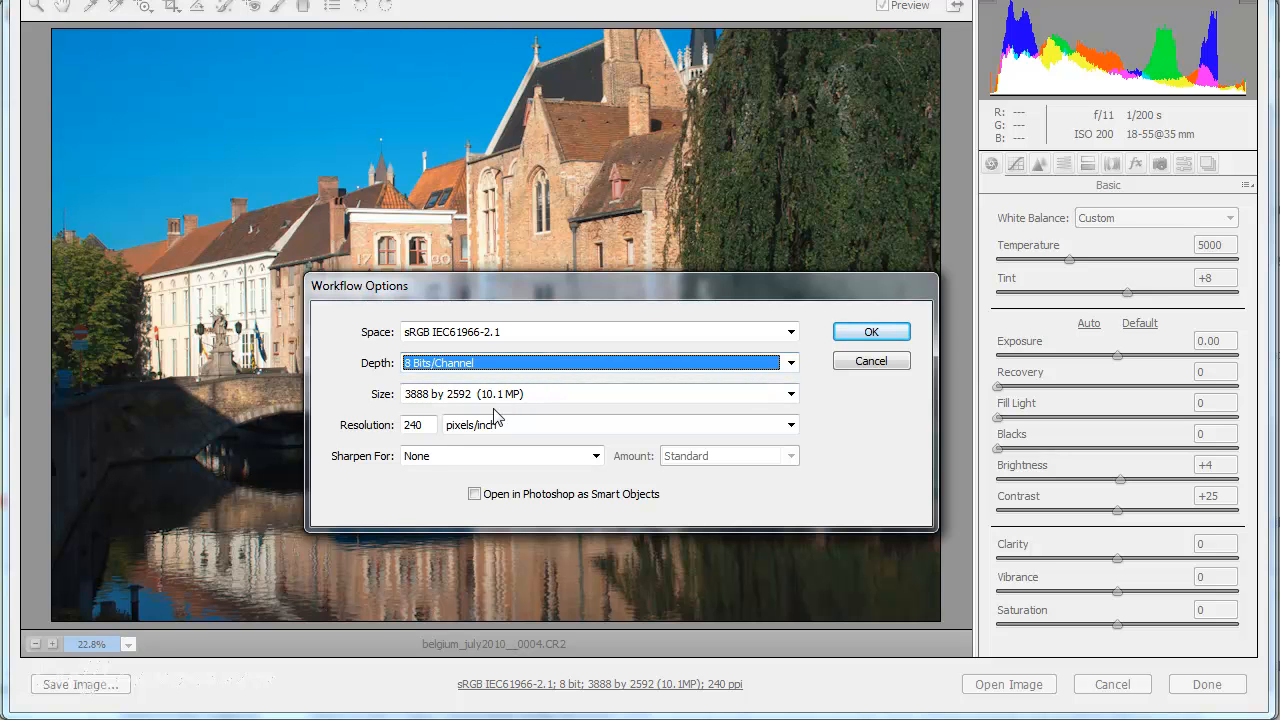
click(790, 393)
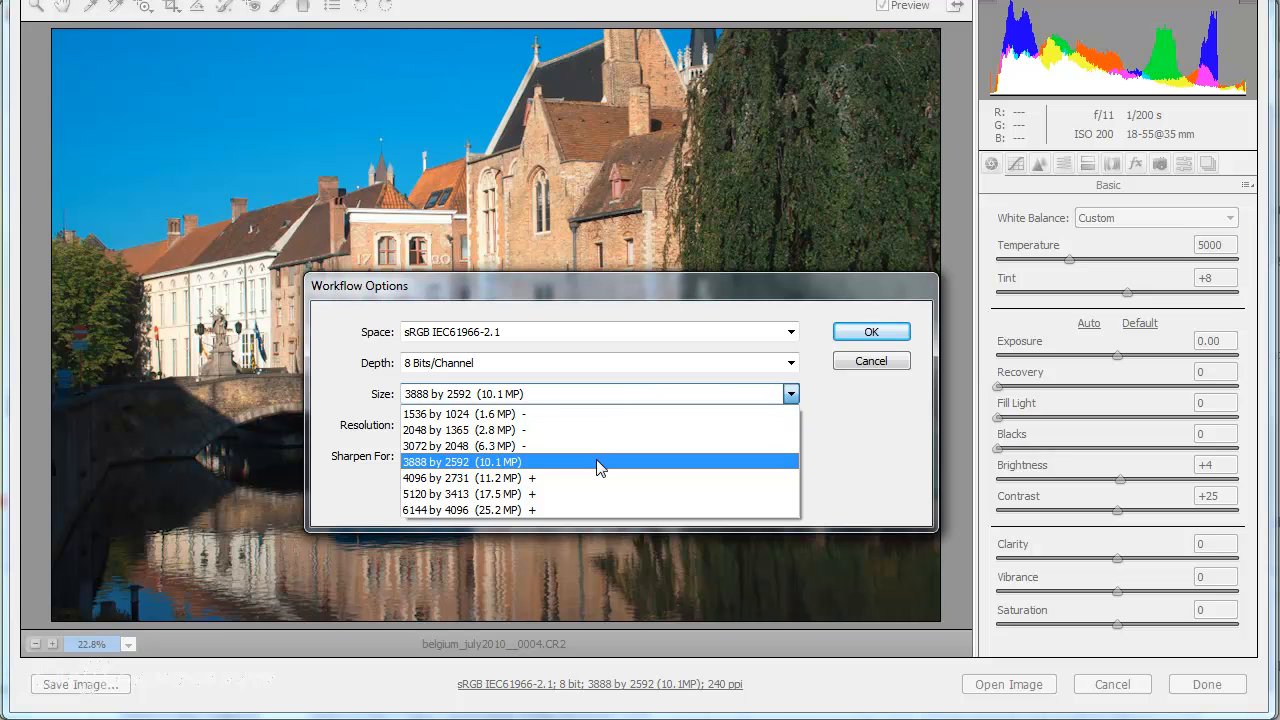
mouse_move(598, 478)
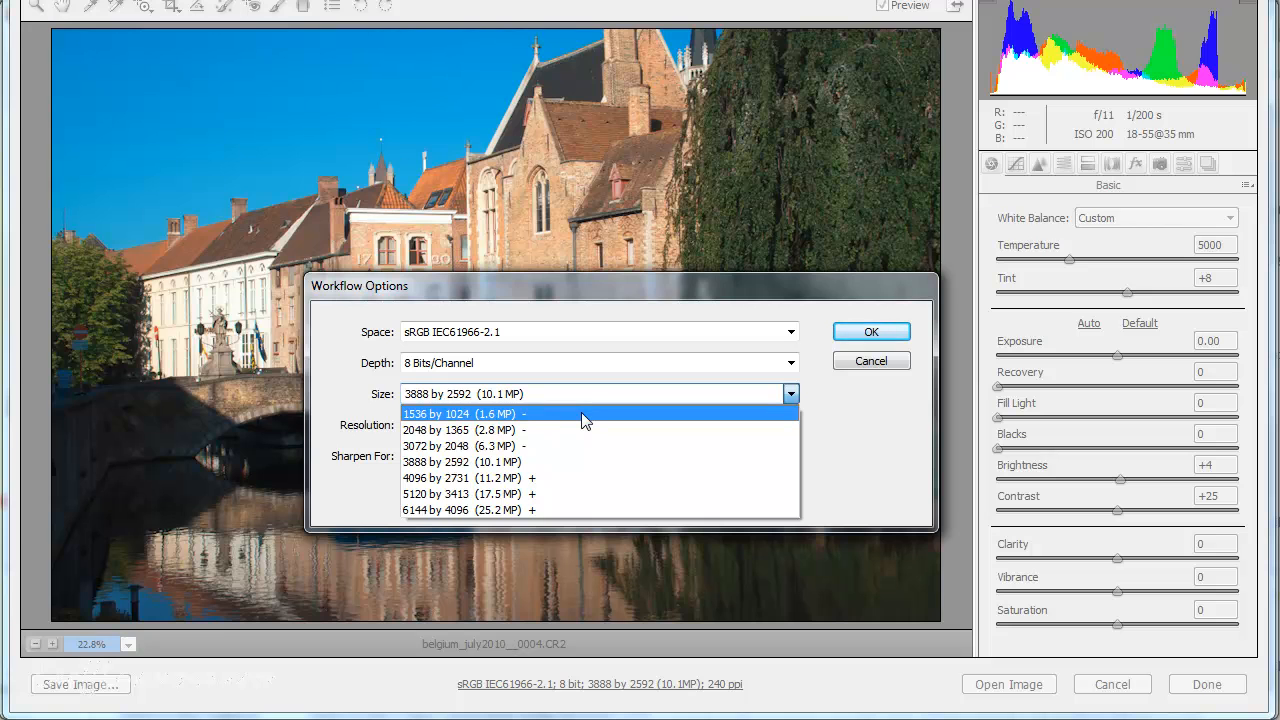
click(460, 413)
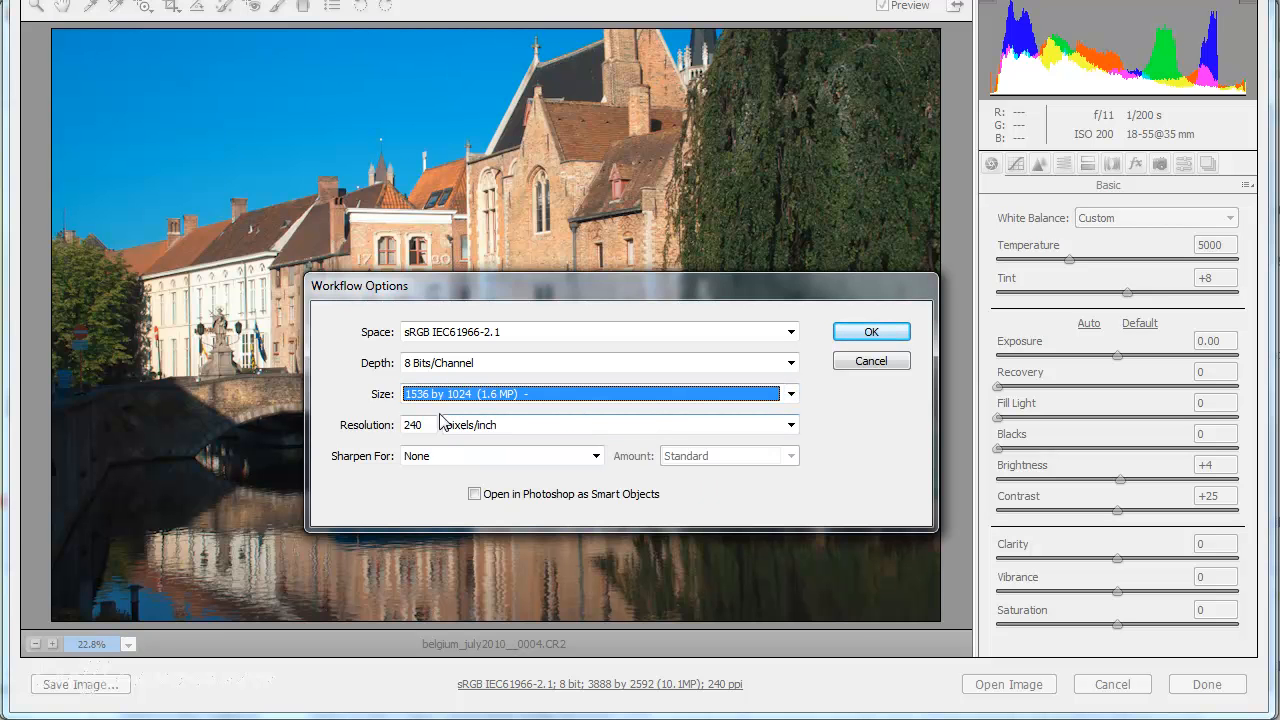
mouse_move(575, 412)
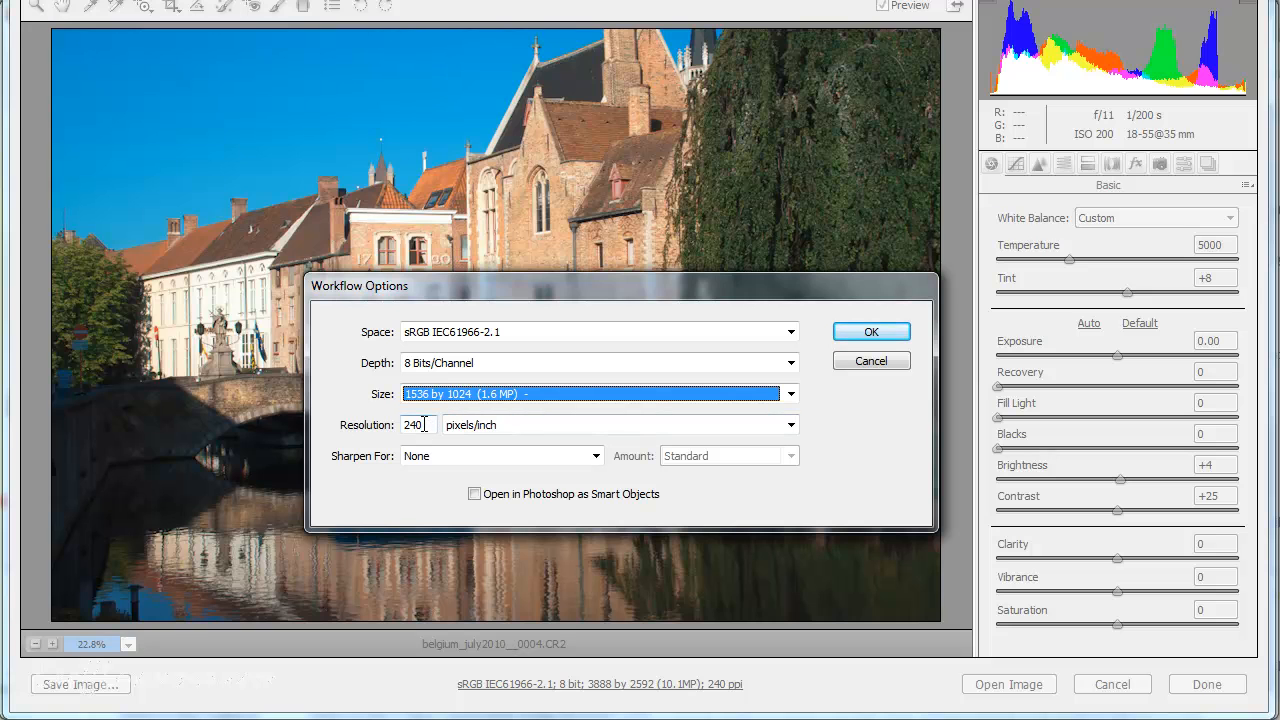
Set resolution to 300 ppi, keep Sharpen For at None, and close Workflow Options
click(418, 424)
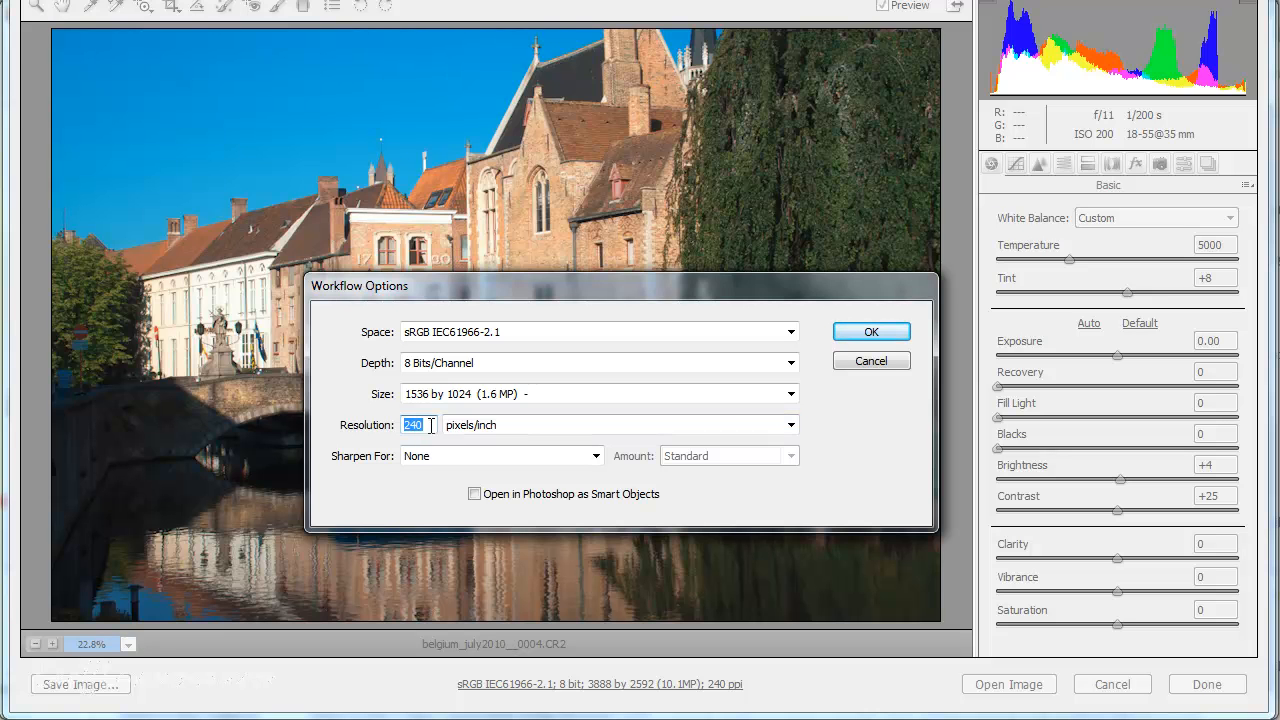
text(3)
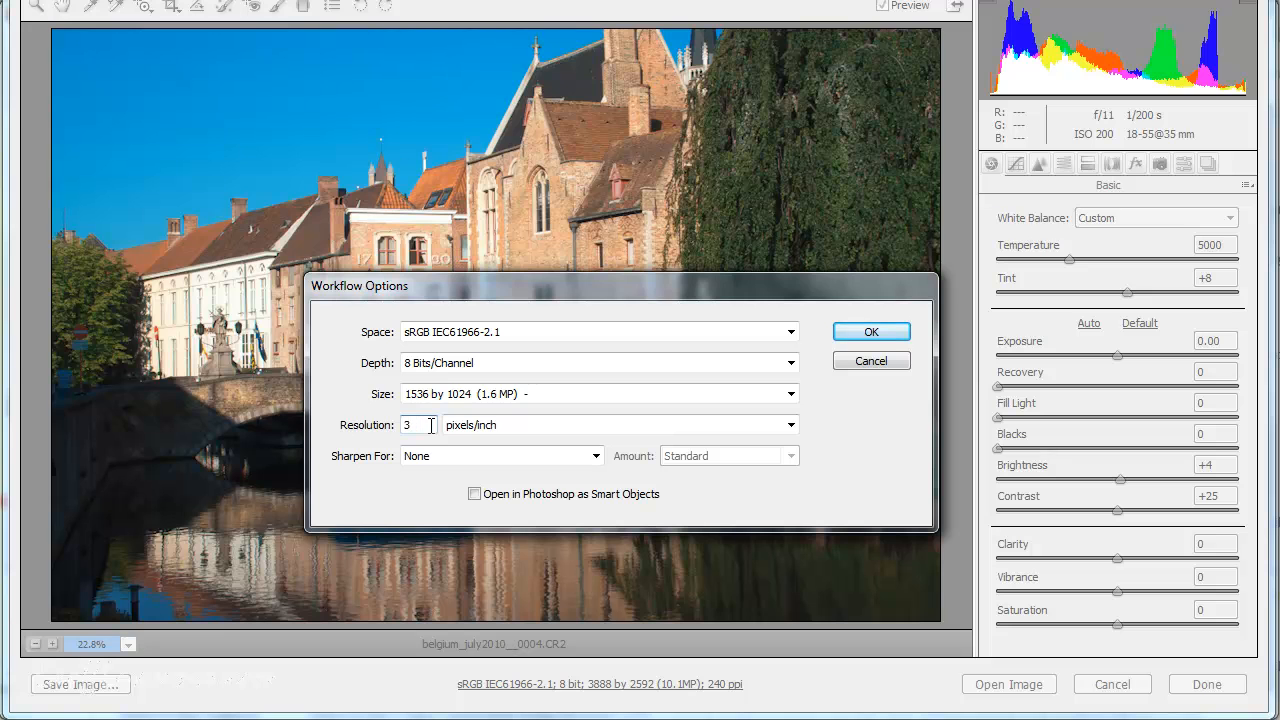
text(00)
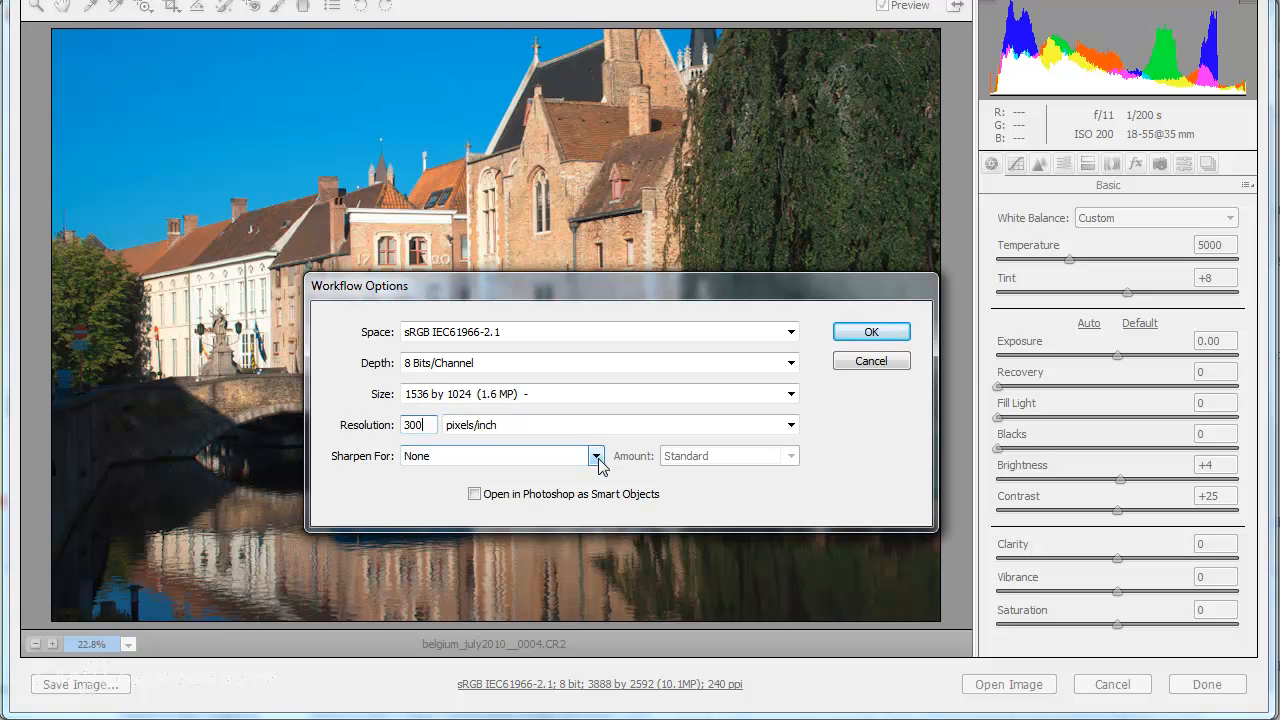
click(596, 456)
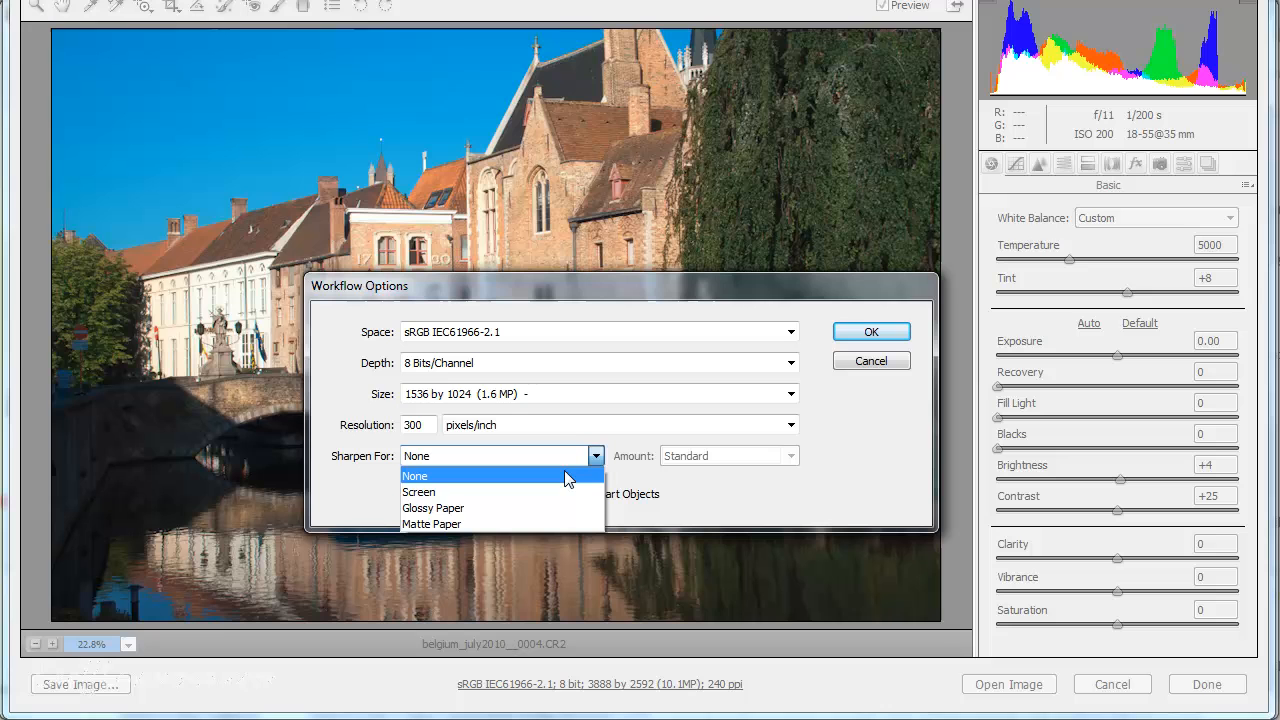
mouse_move(557, 508)
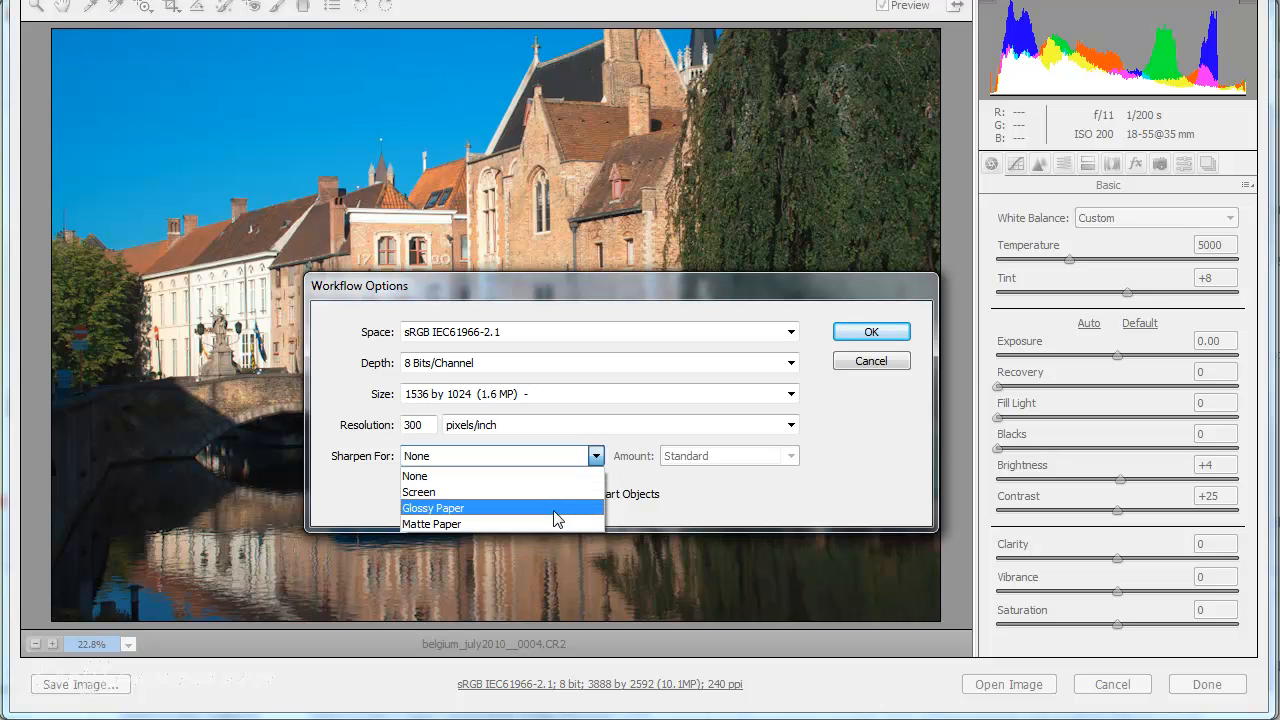
mouse_move(556, 513)
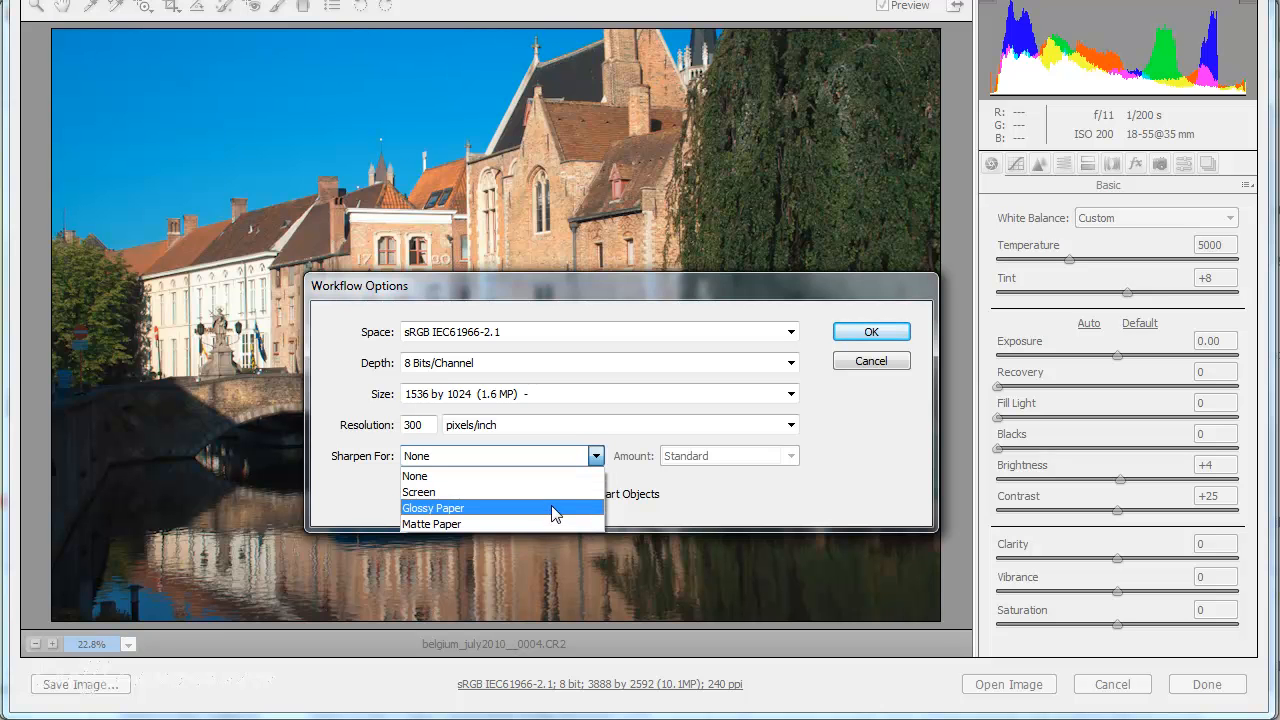
mouse_move(535, 478)
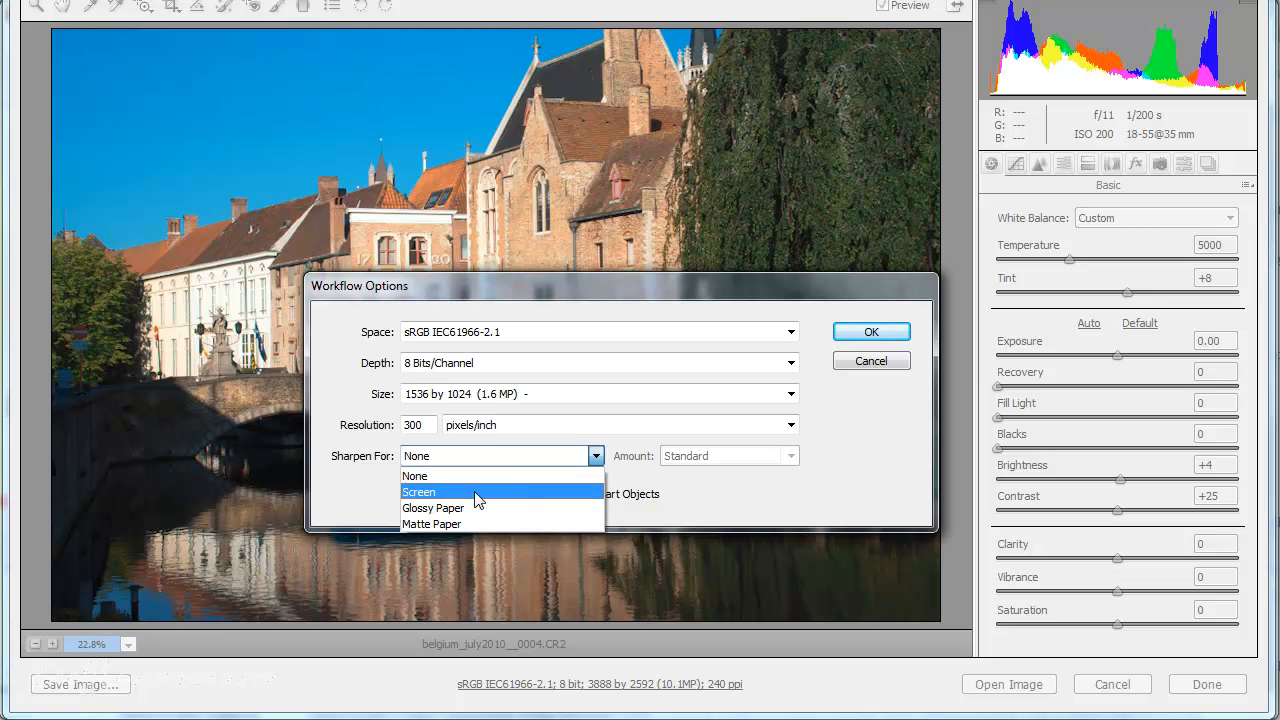
mouse_move(442, 503)
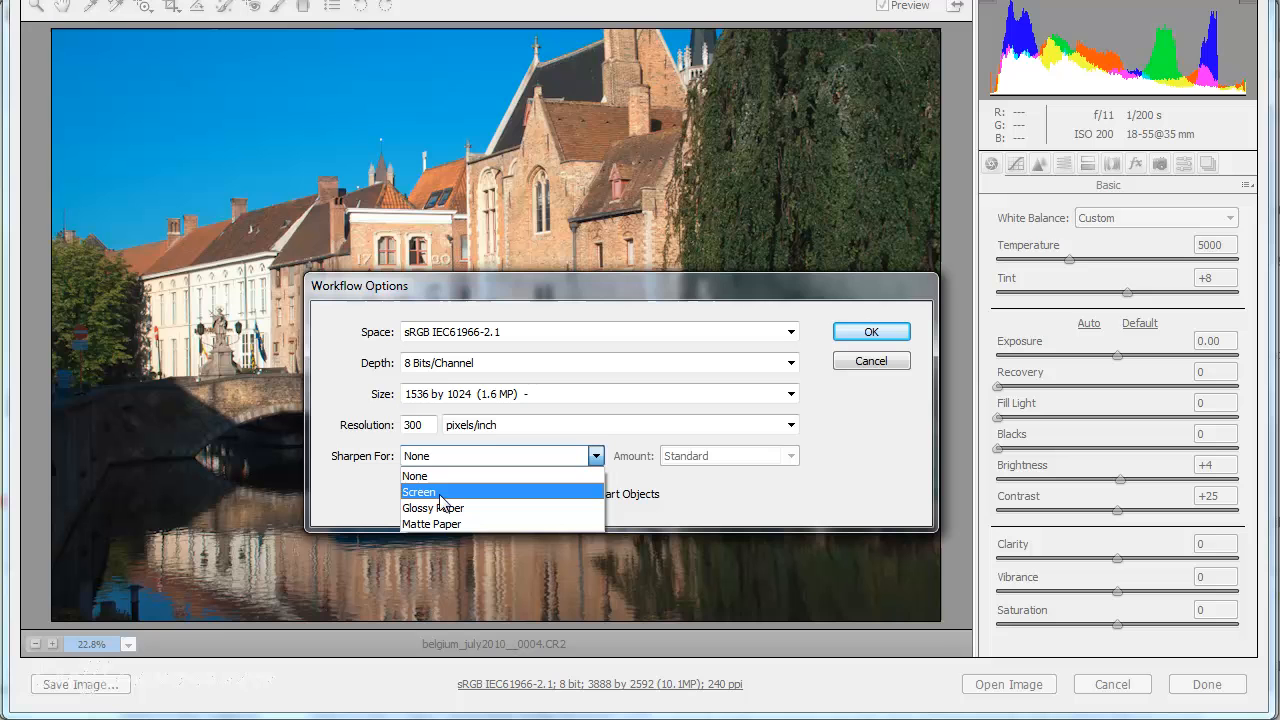
mouse_move(433, 508)
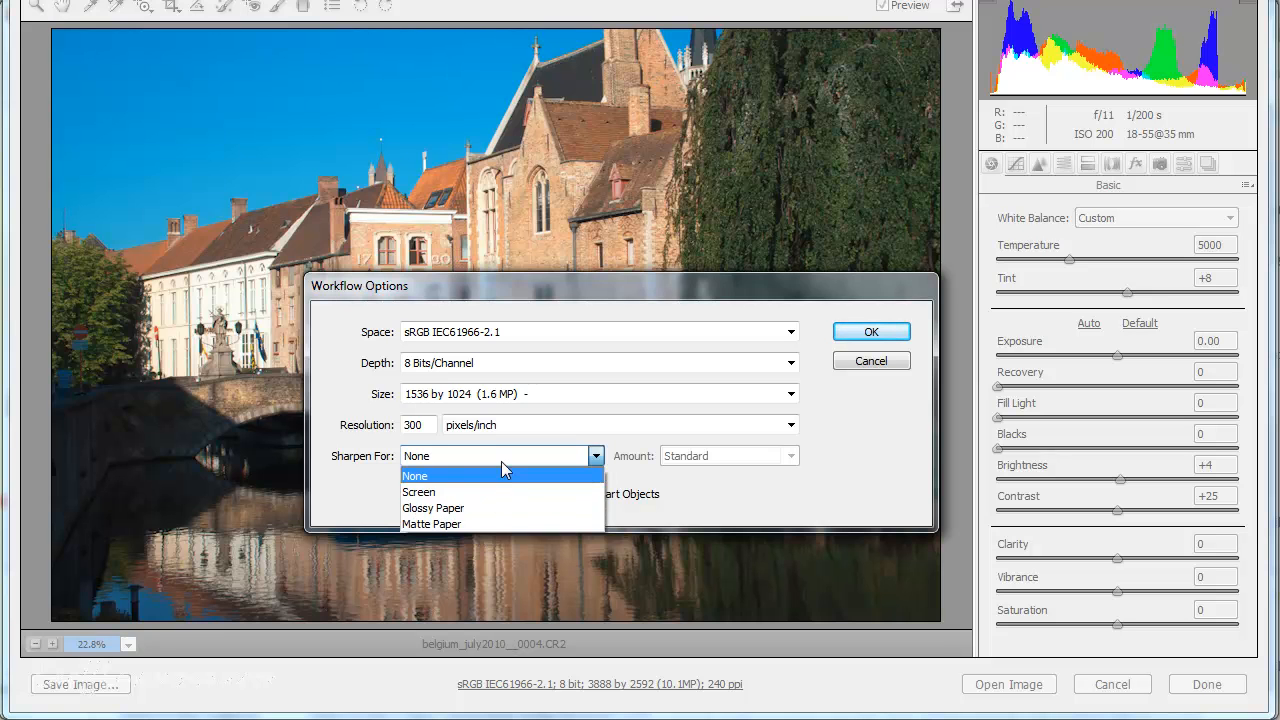
click(414, 475)
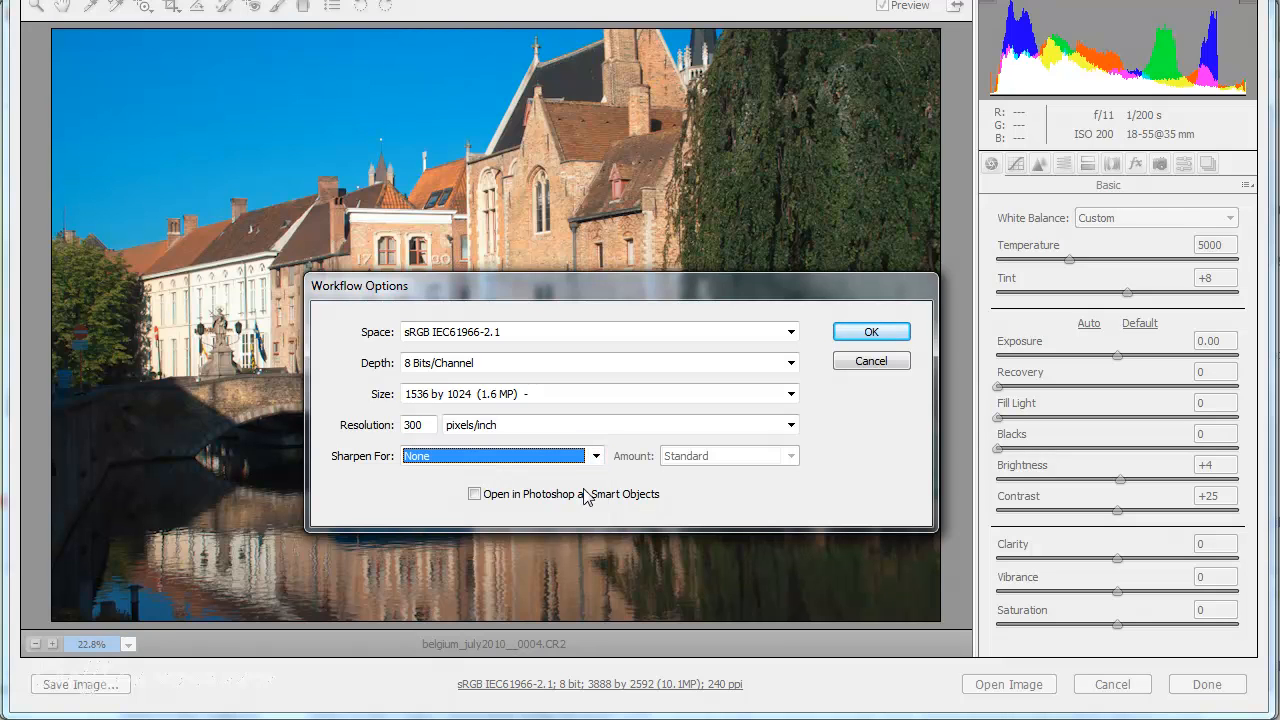
mouse_move(477, 520)
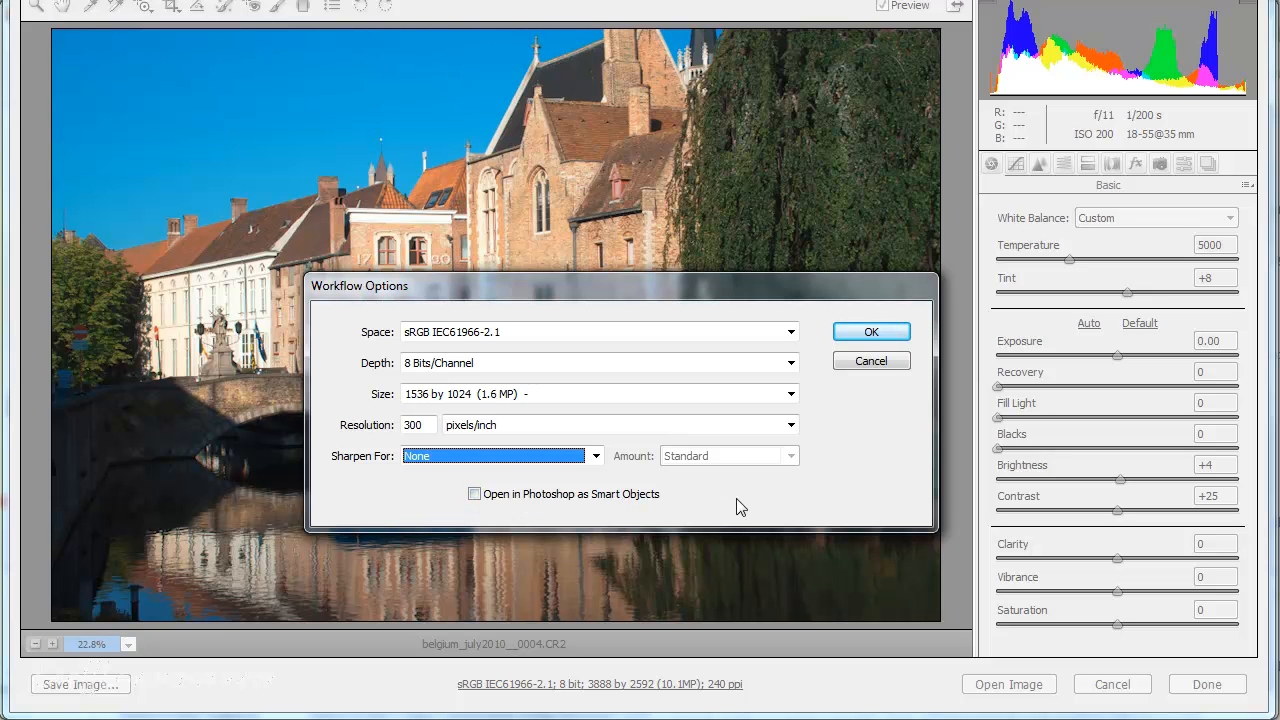
click(870, 331)
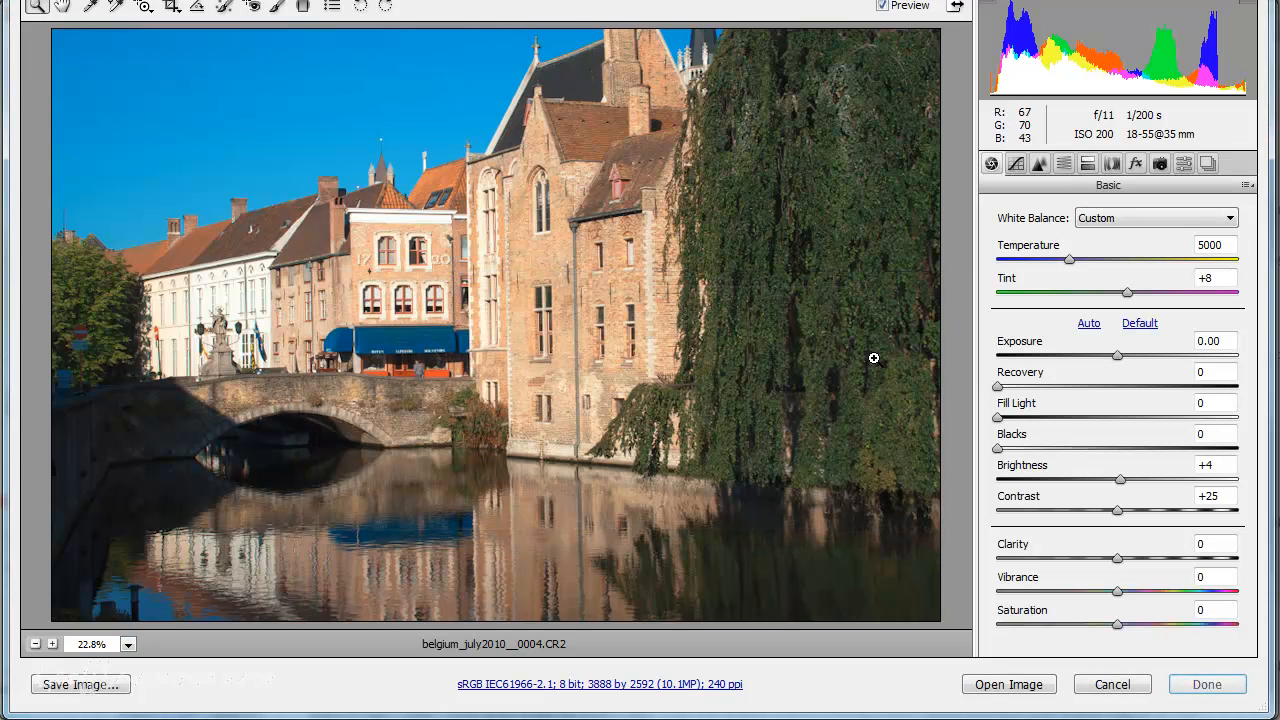